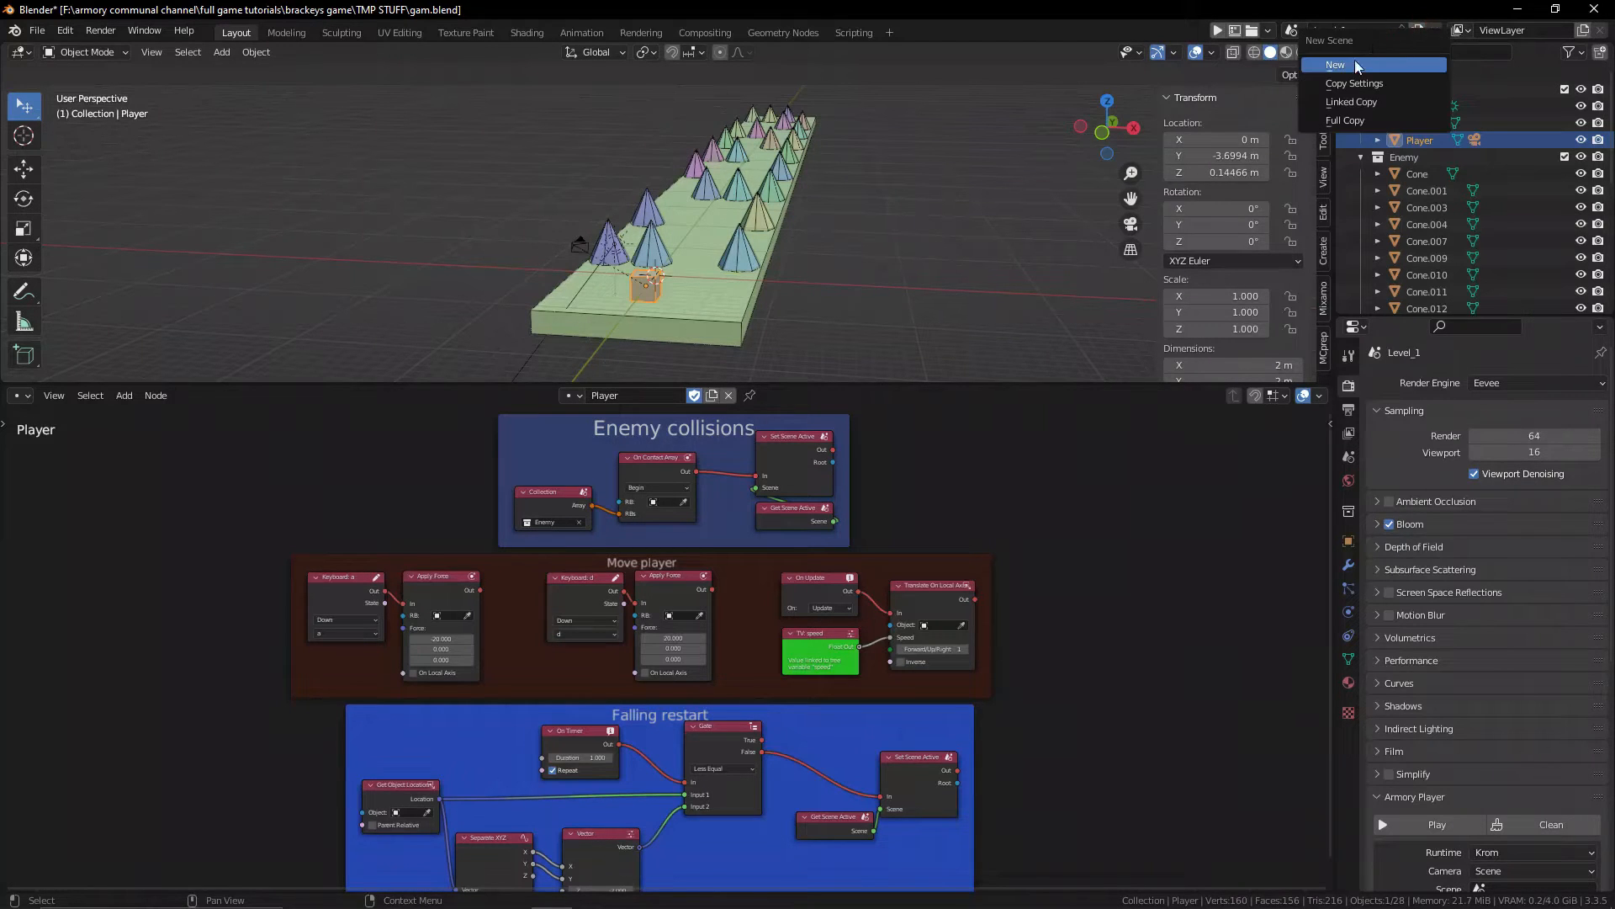
Create a new scene named Menu with one camera raised about 4.4 m above the origin.
click(1336, 63)
text(Menu)
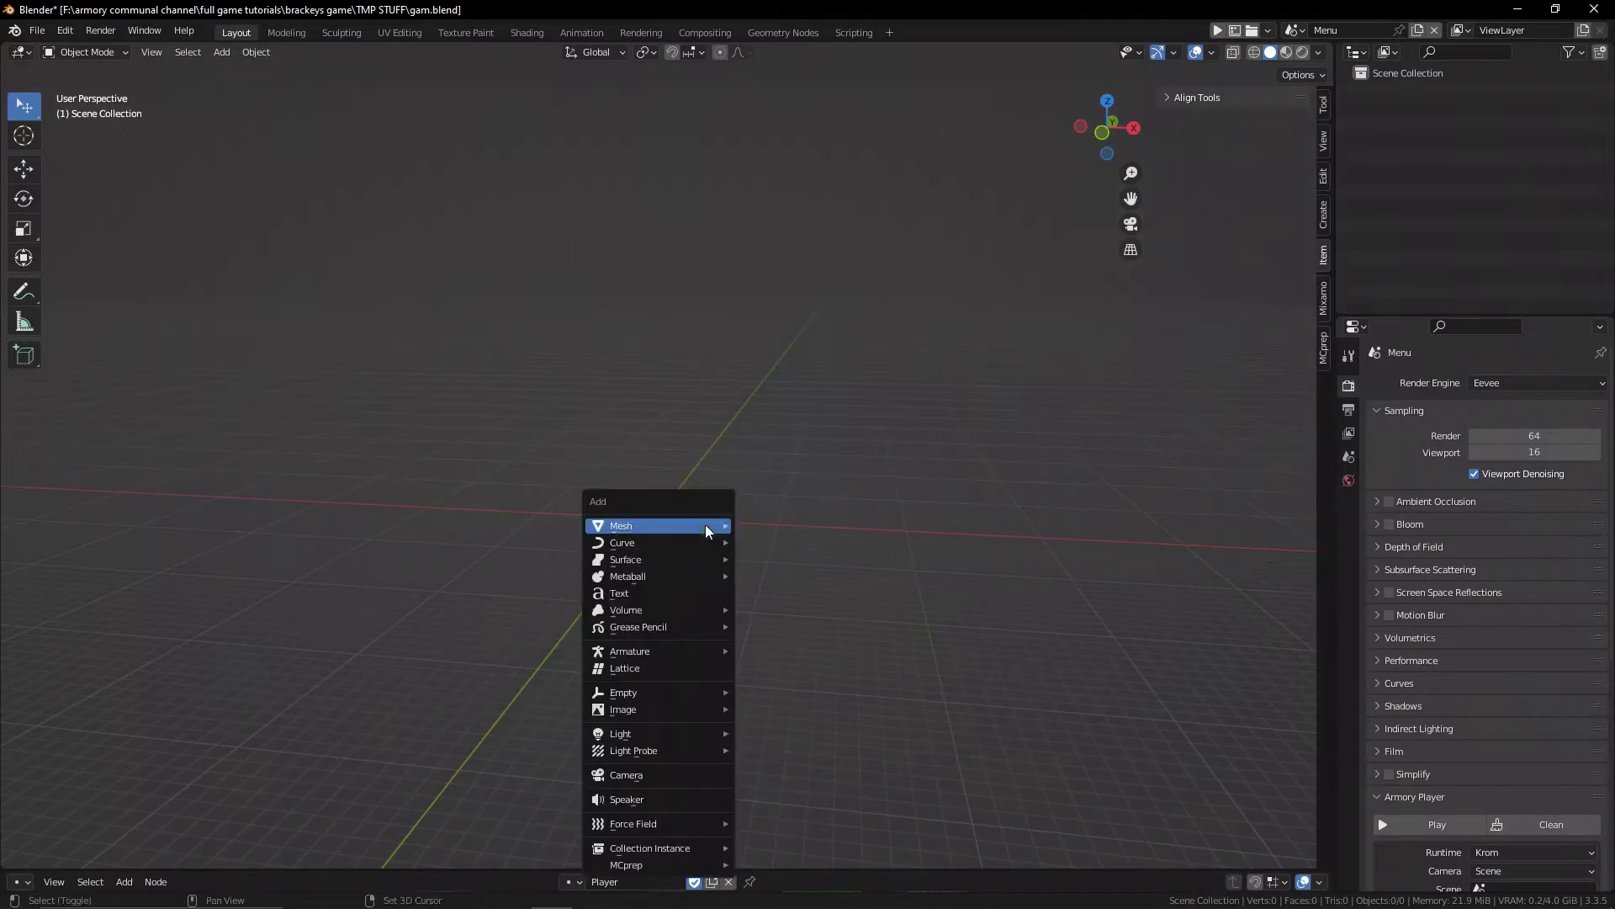
click(626, 775)
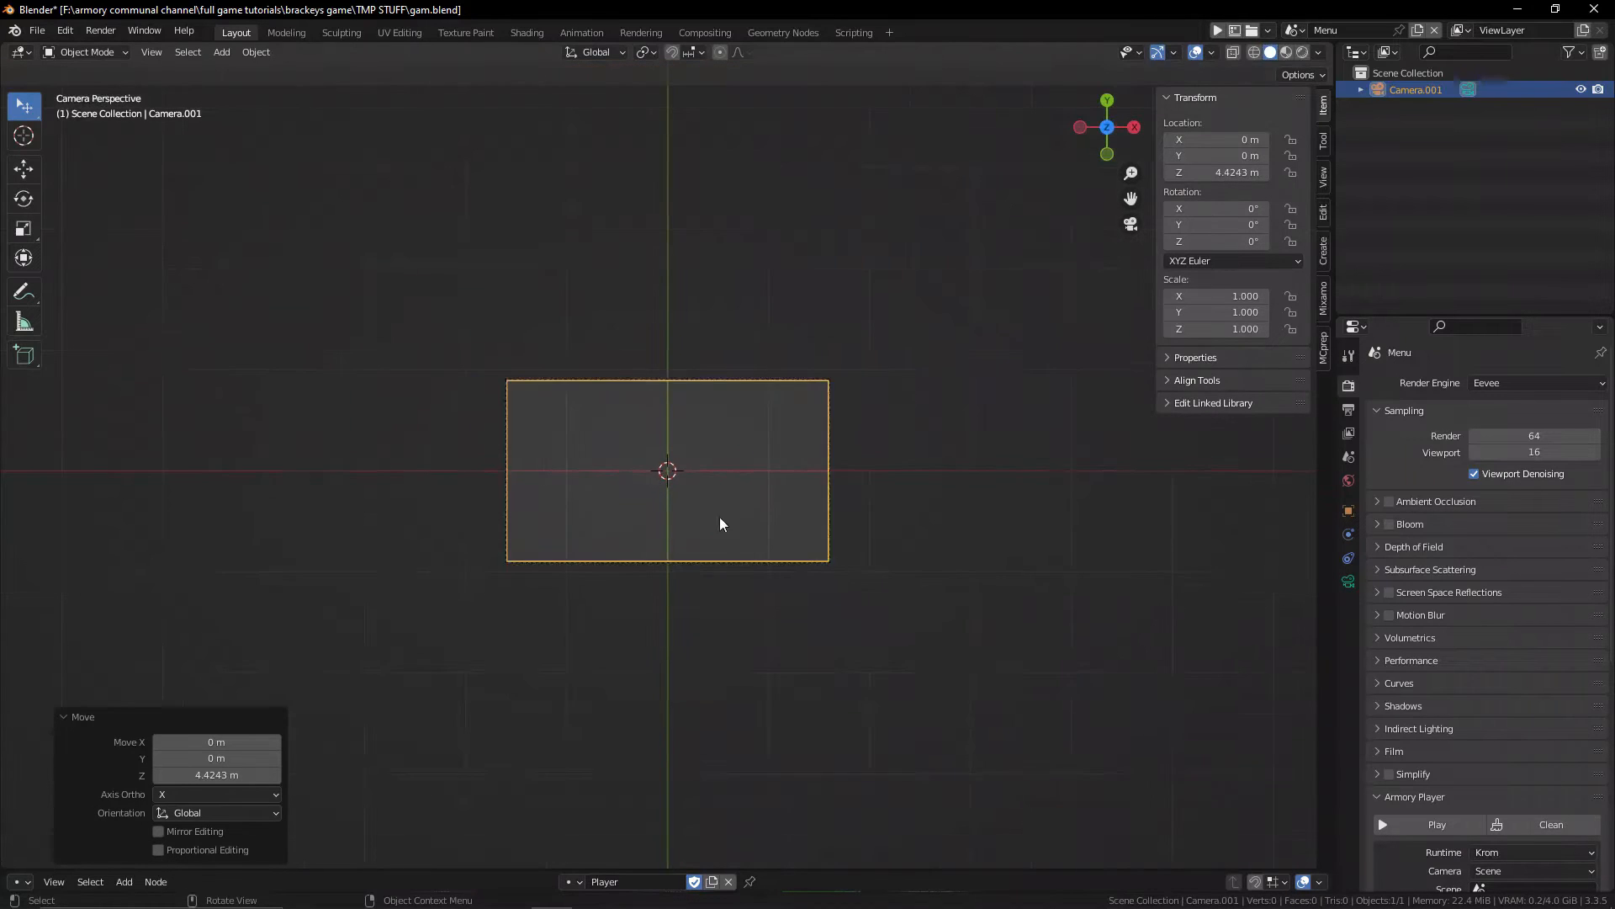
click(220, 51)
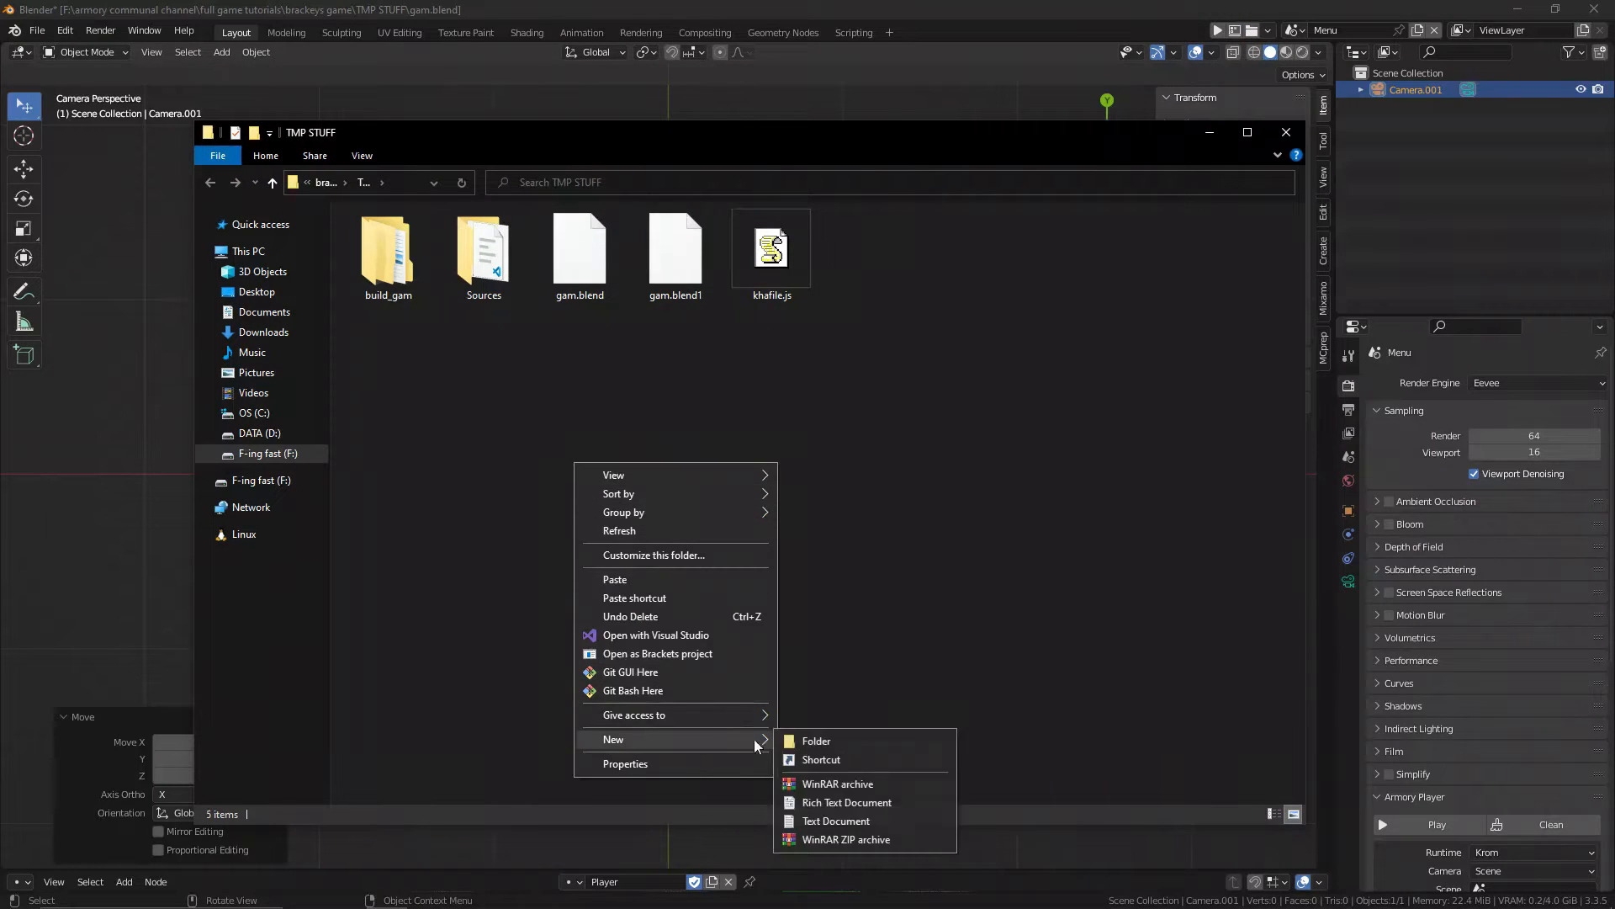
Create a Bundled folder inside the TMP STUFF project folder and open it.
click(816, 740)
text(Bundled)
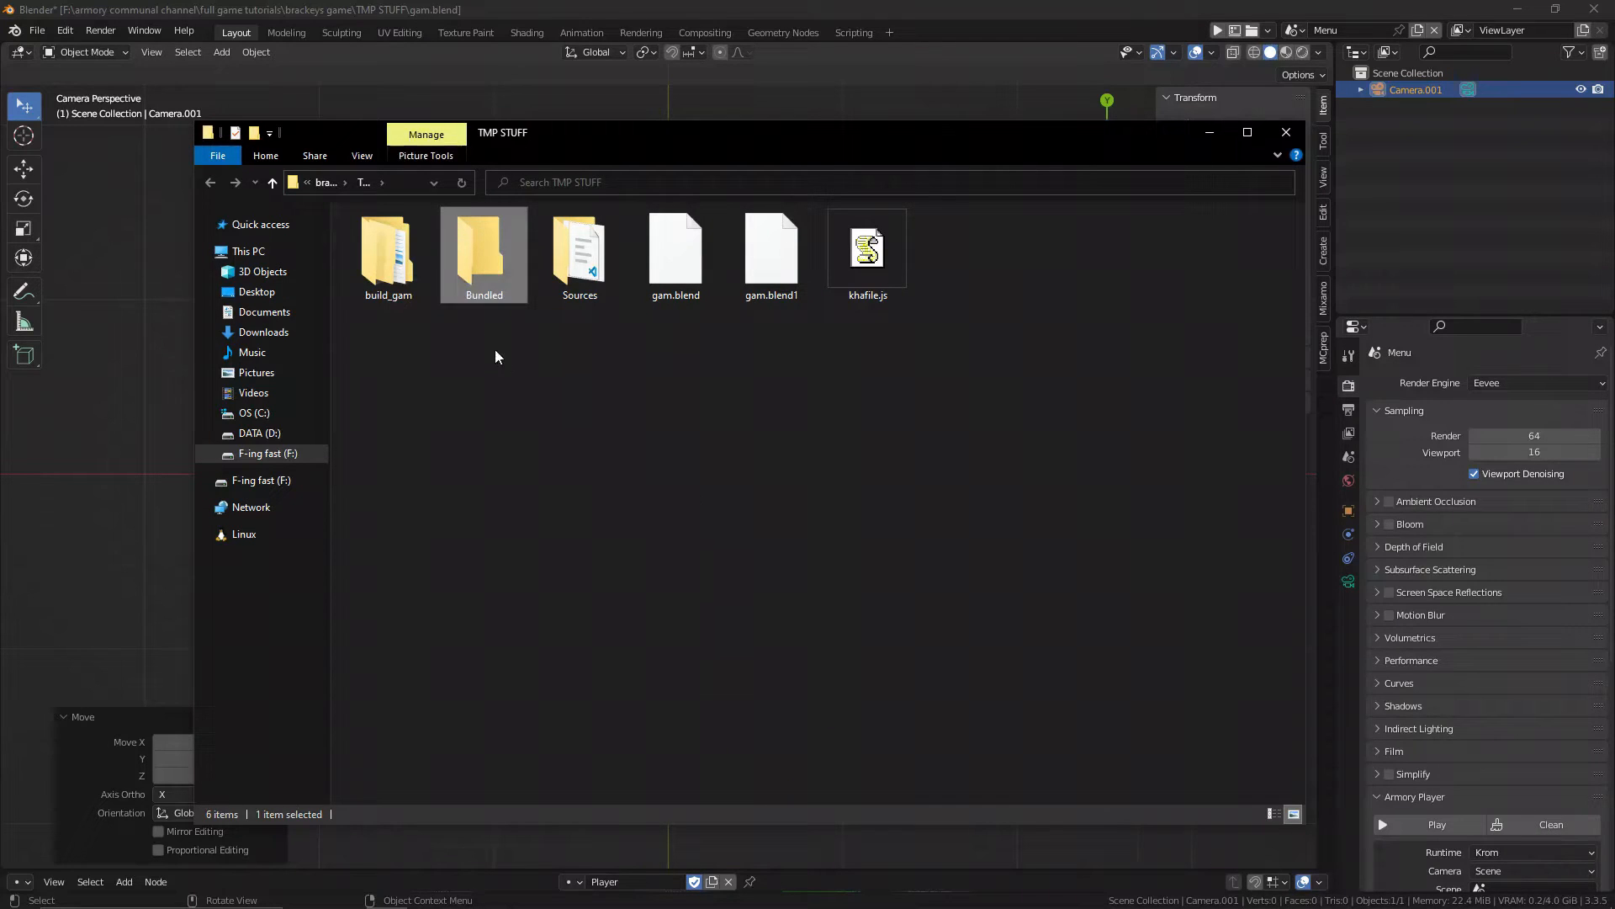
double_click(483, 251)
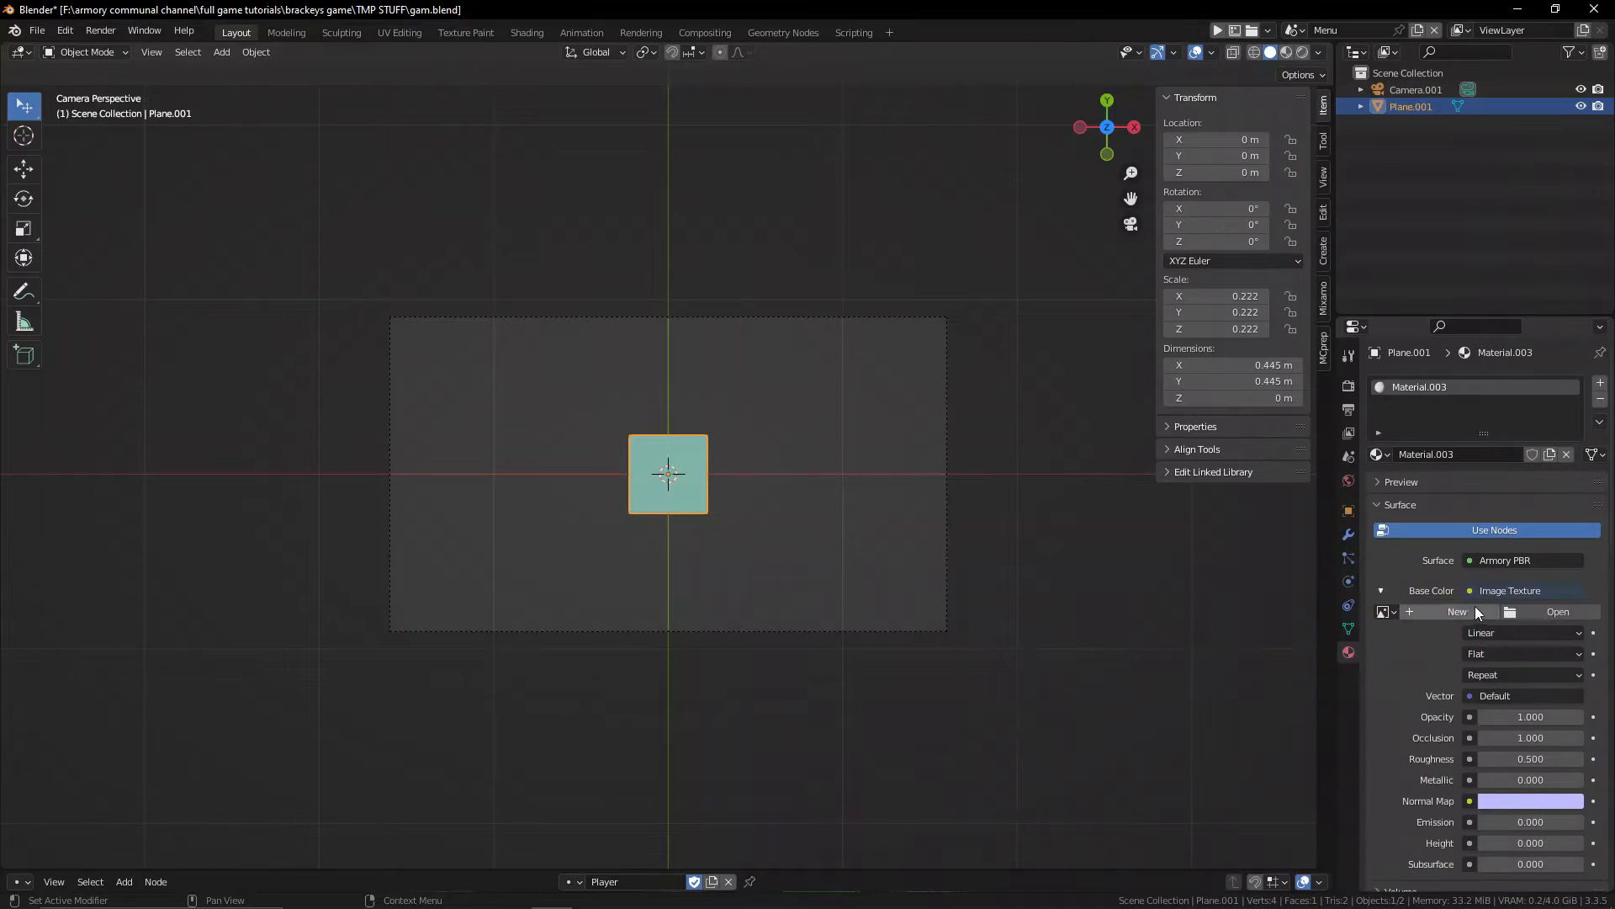
Load Bundled/normal.png into the small plane's Image Texture as its base colour.
click(1520, 633)
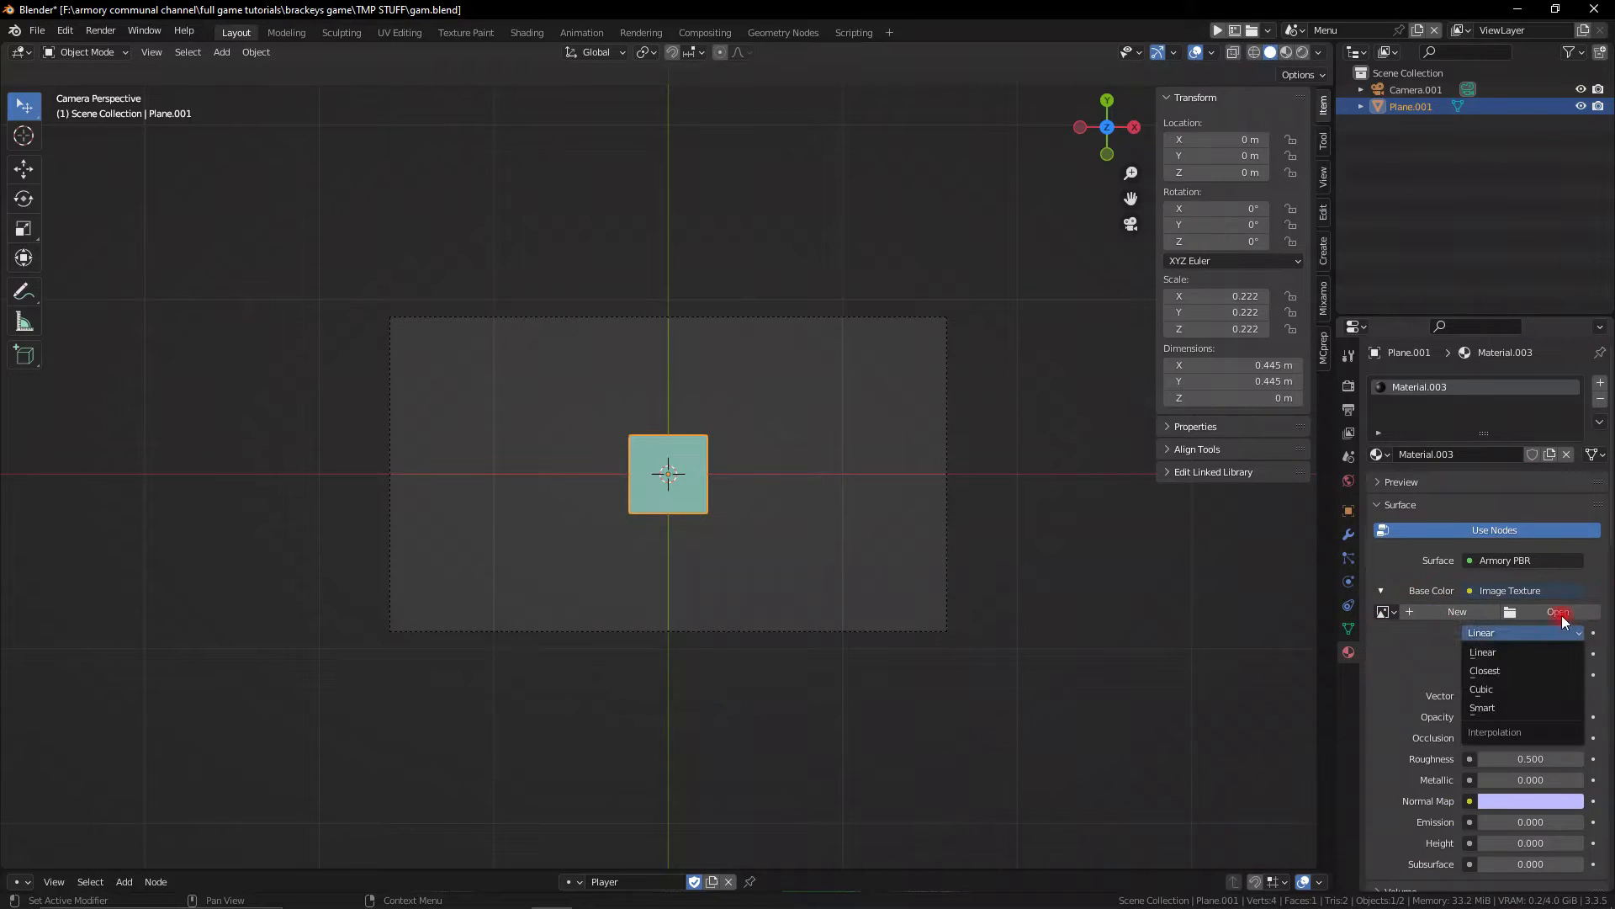
click(1559, 610)
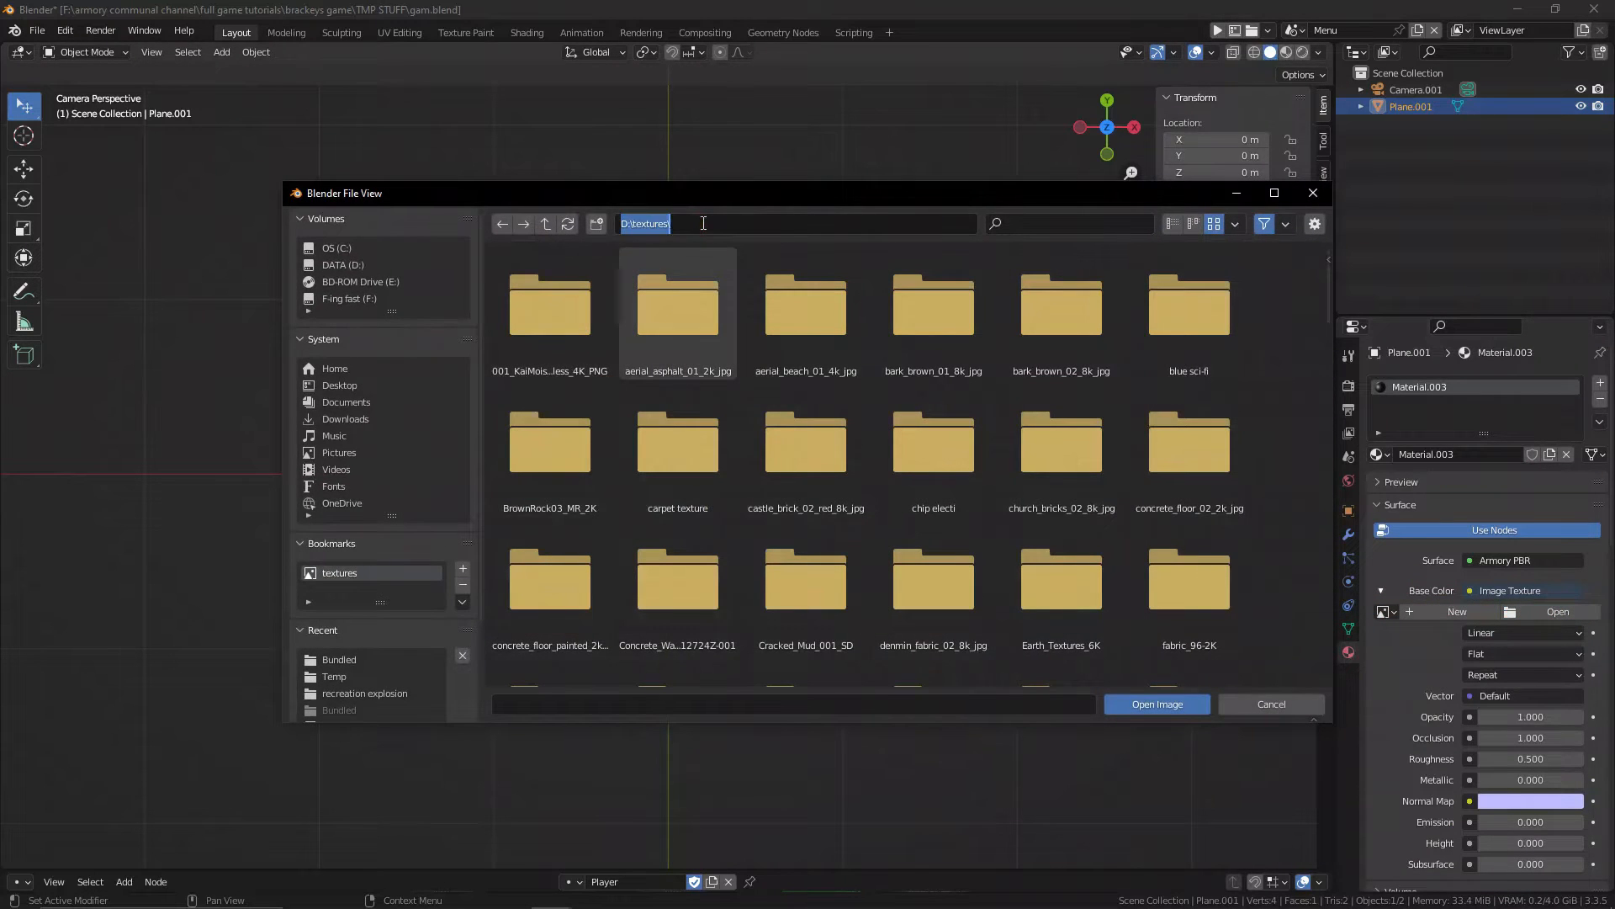
click(339, 660)
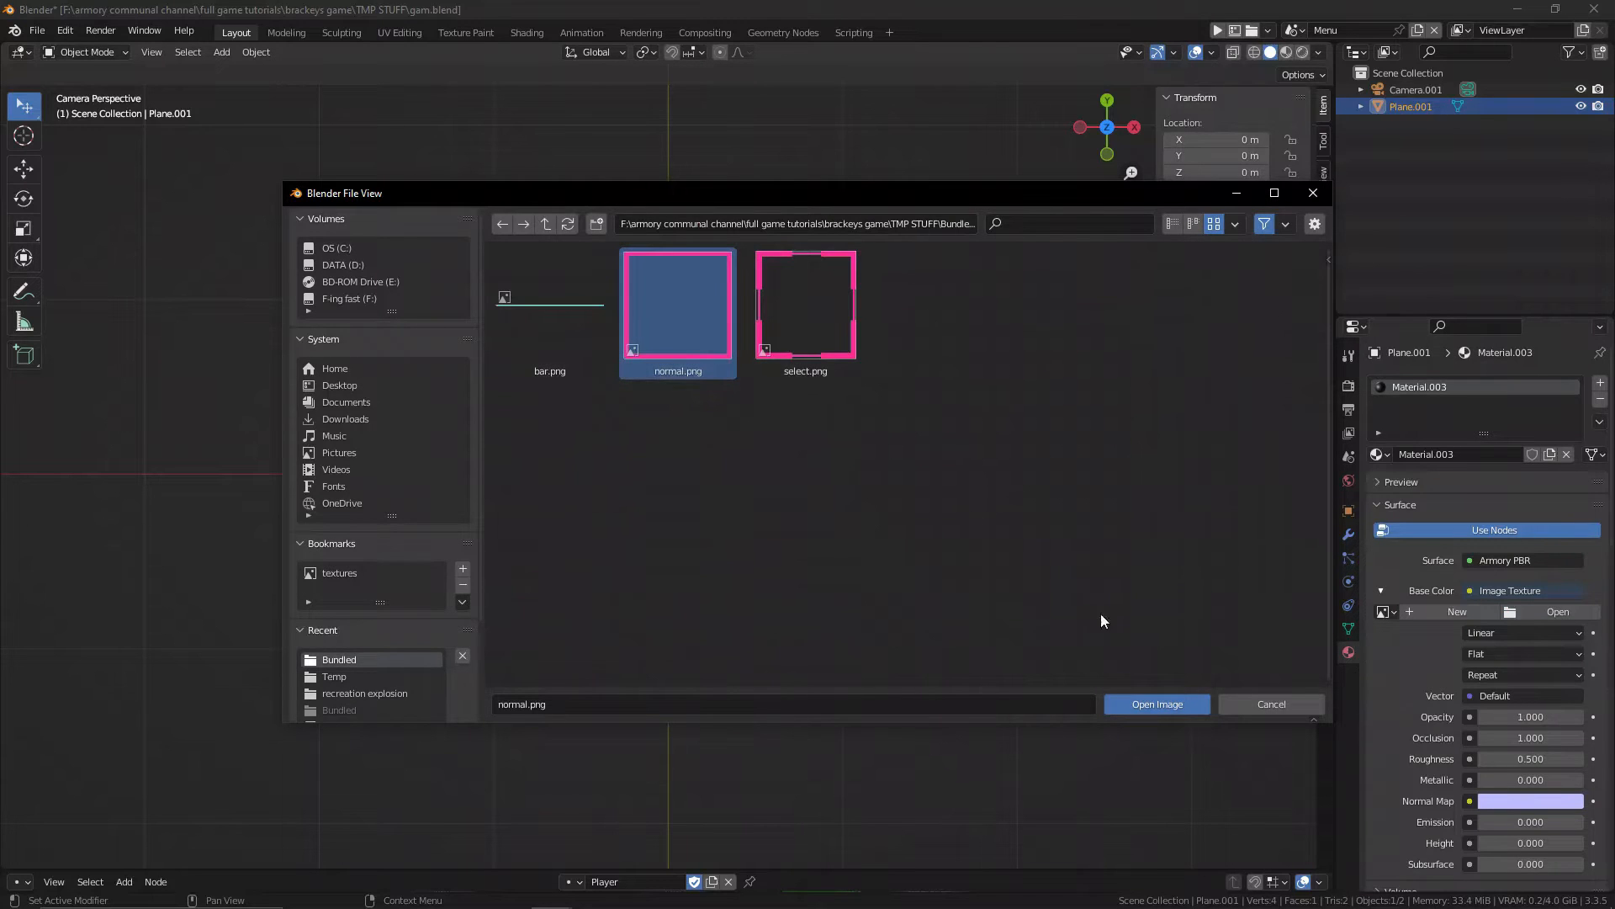
click(1156, 704)
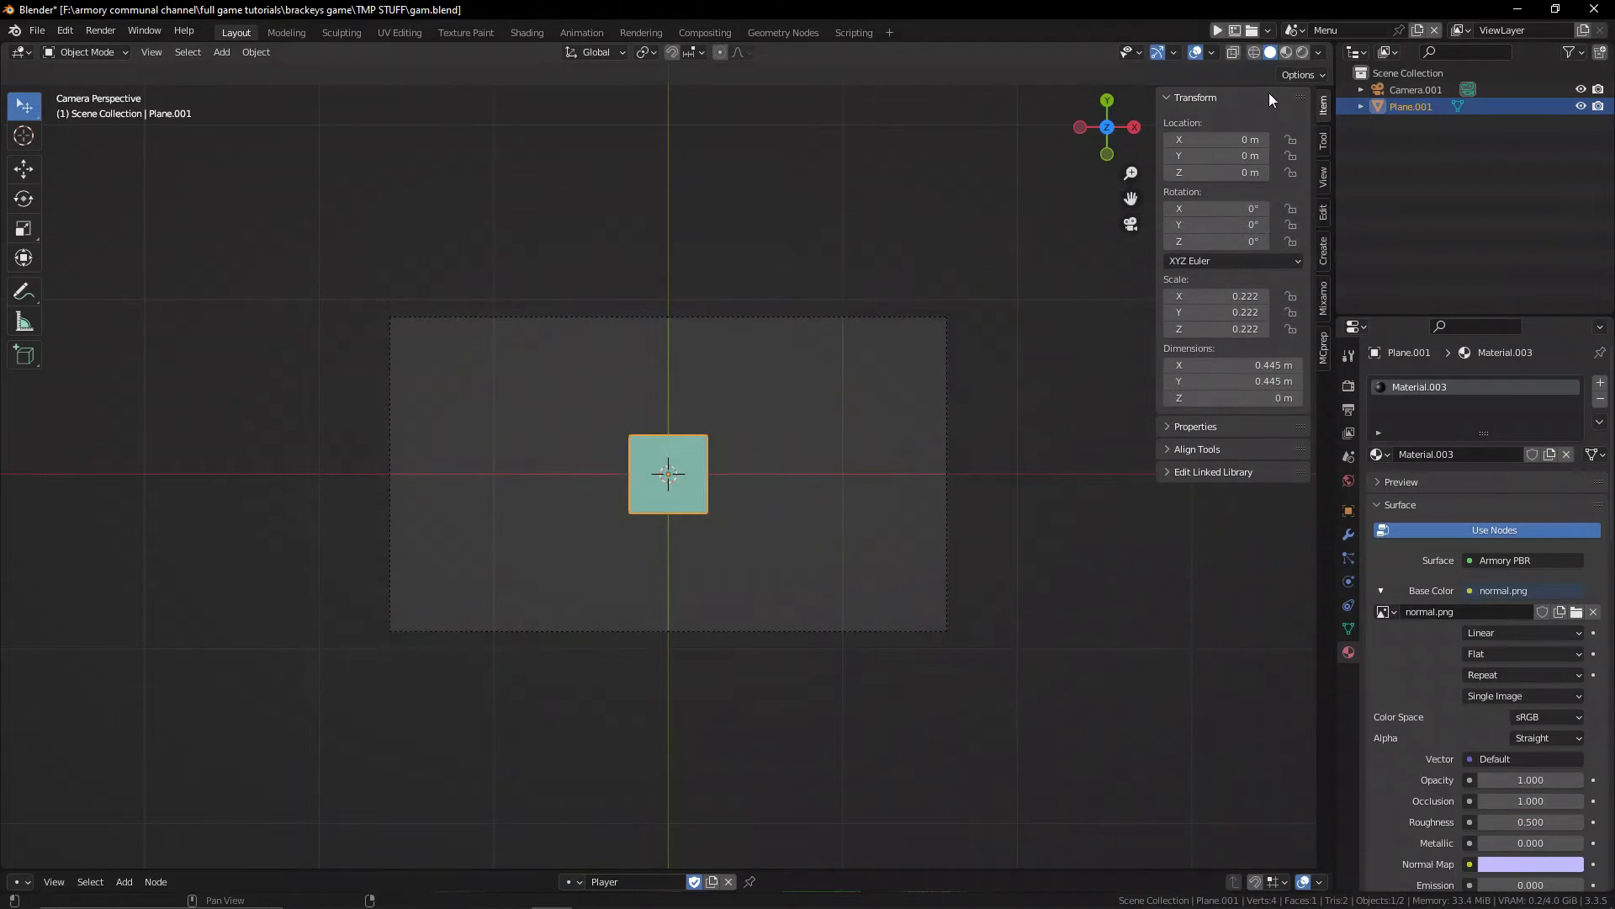
click(527, 32)
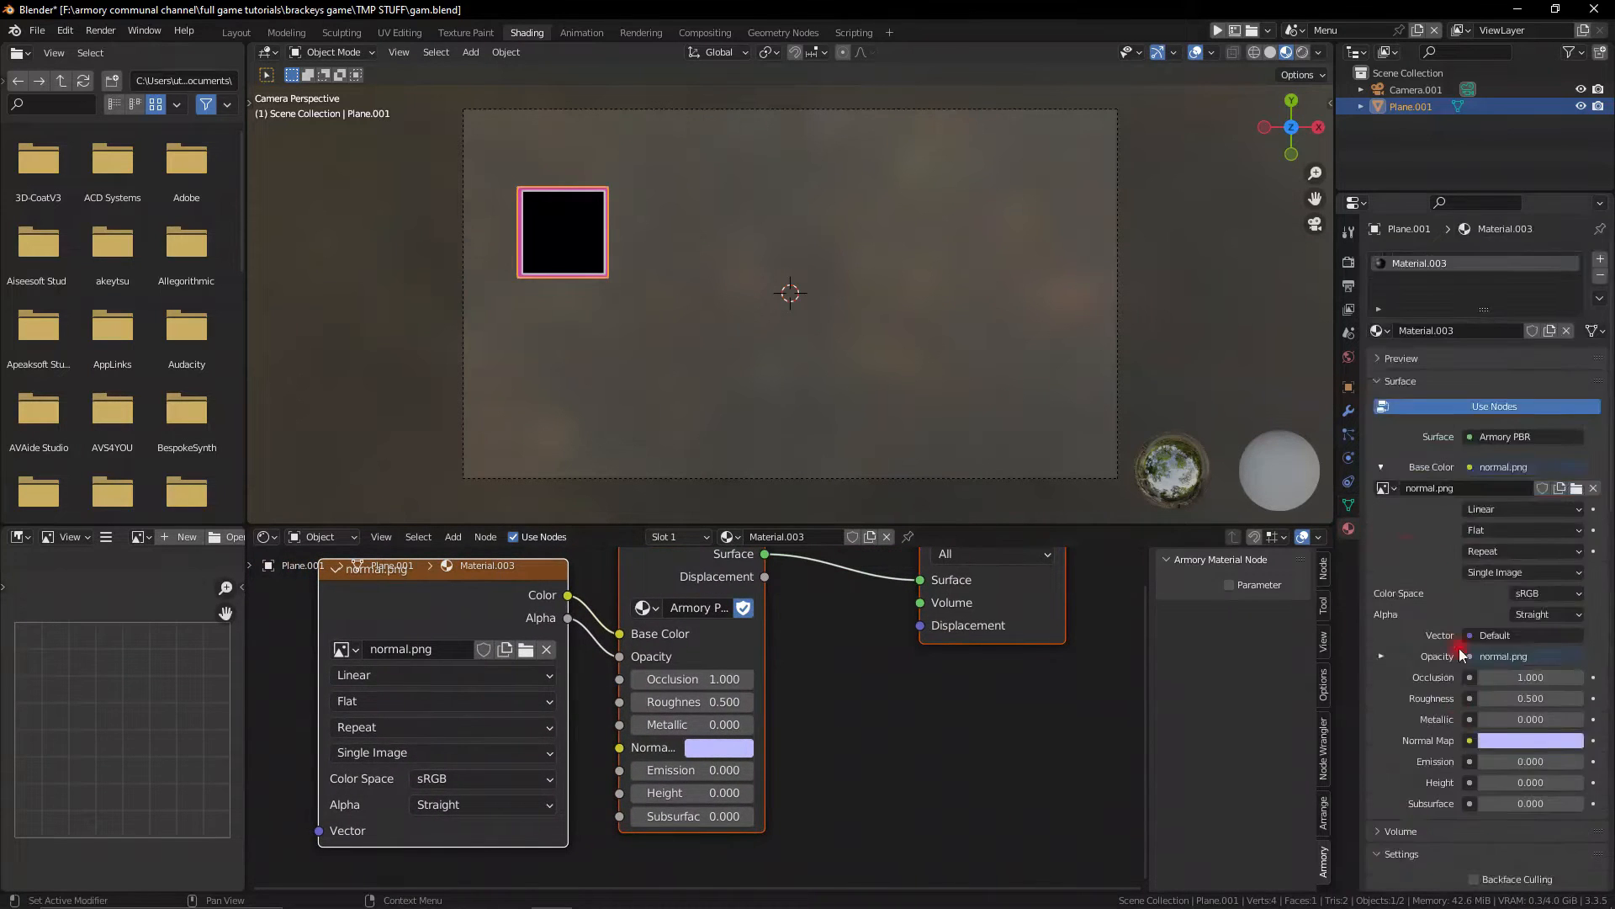
Set the square's material to Alpha Hashed and add a Nodes trait with new tree Select.
click(1530, 496)
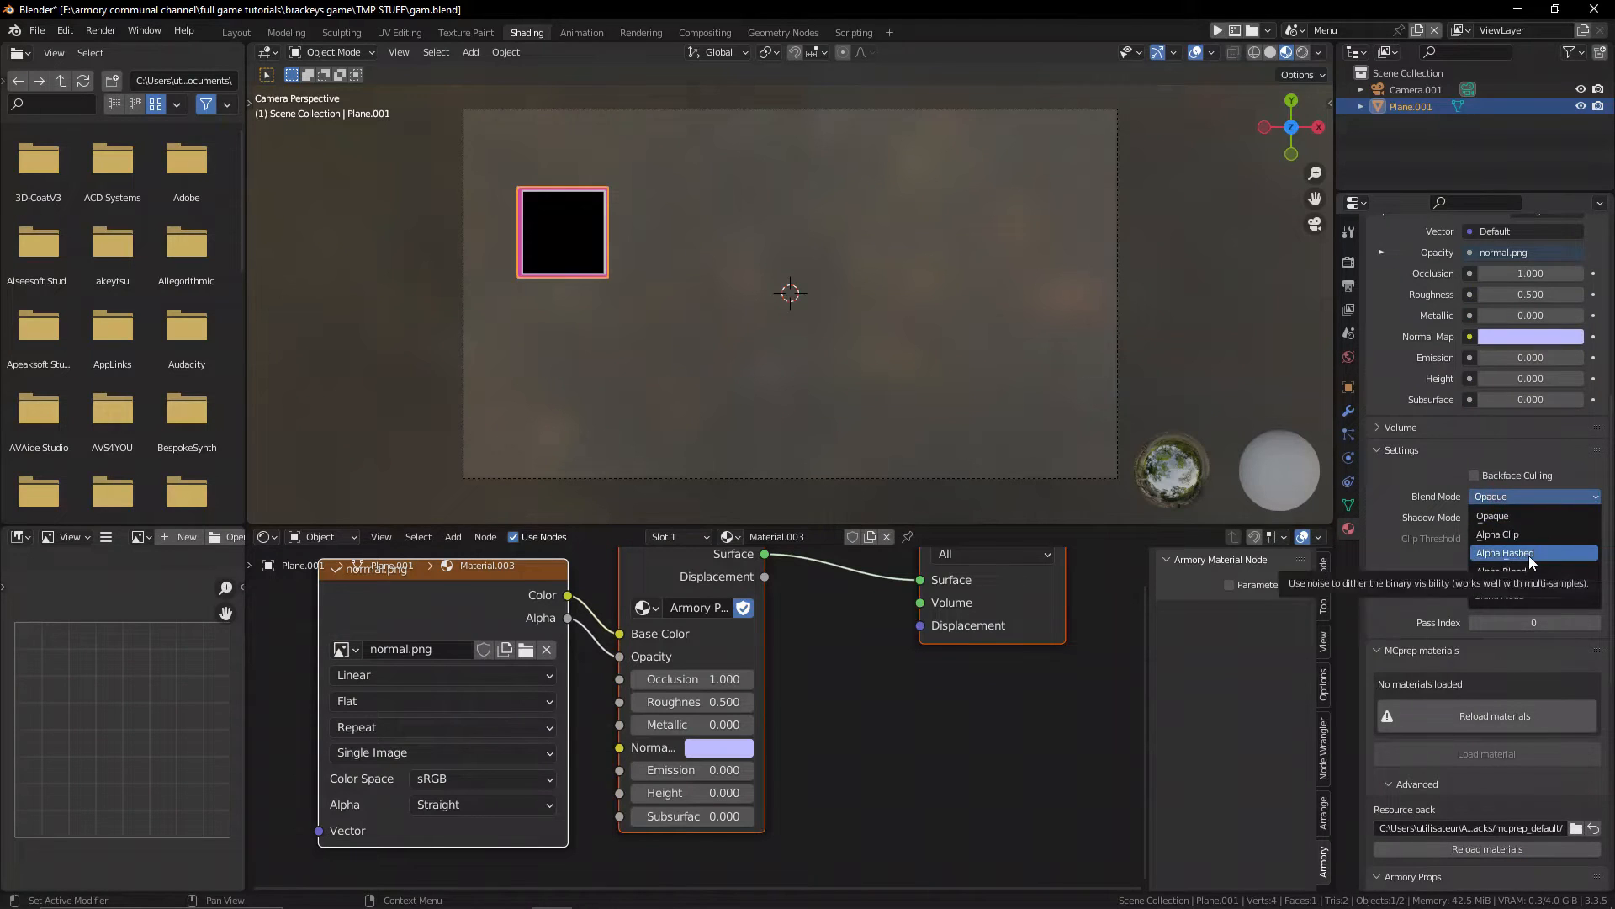
click(1506, 553)
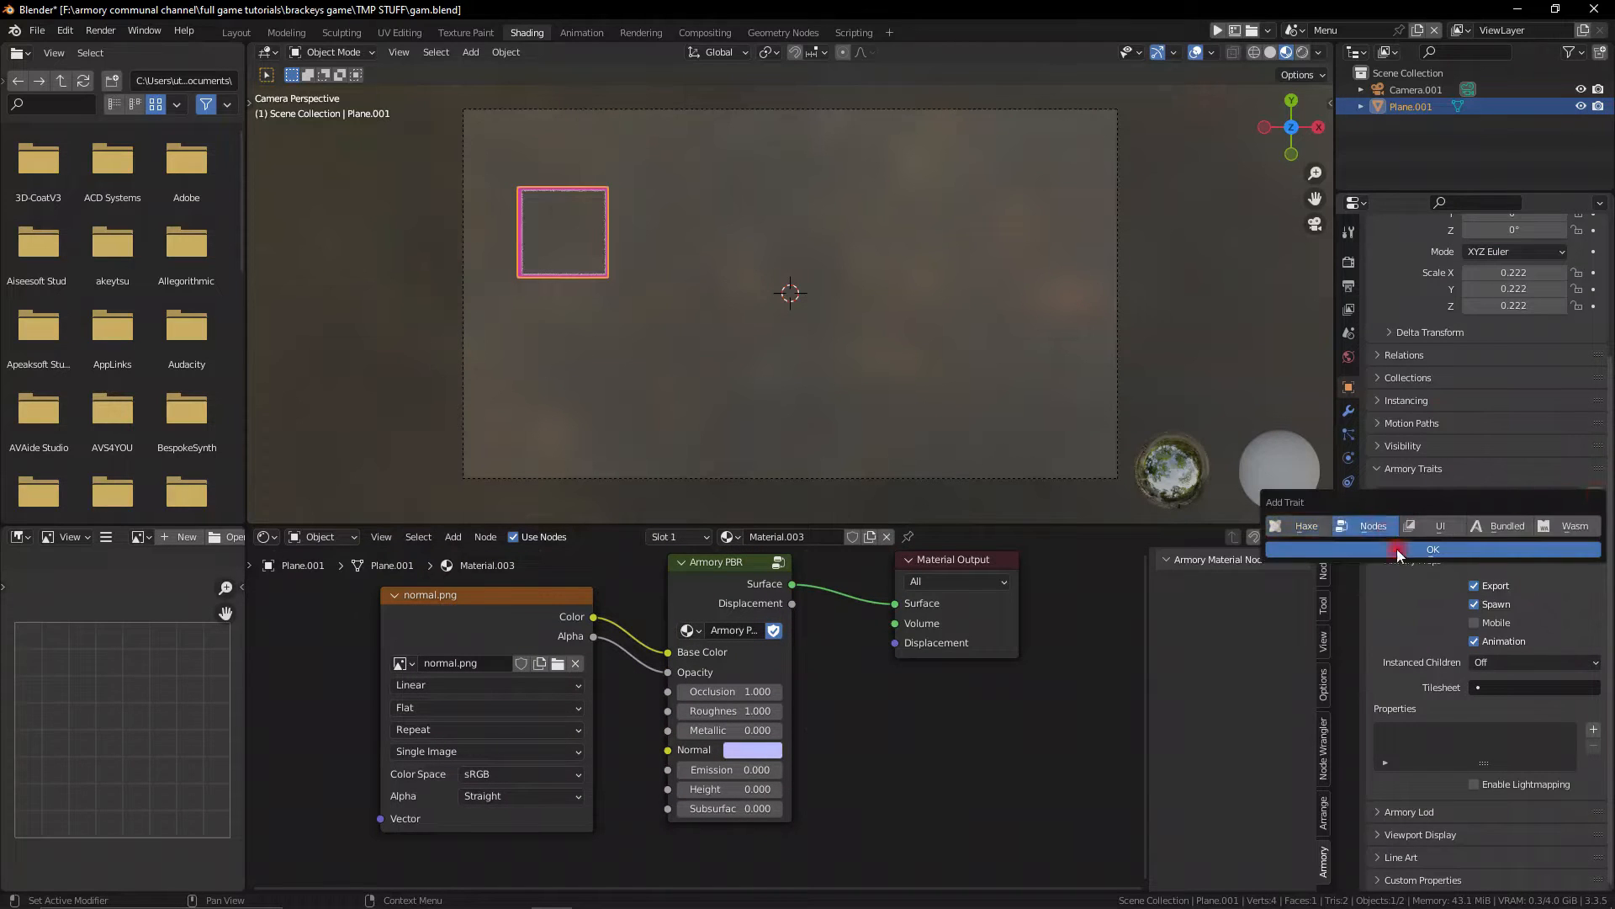
click(1432, 548)
text(Select)
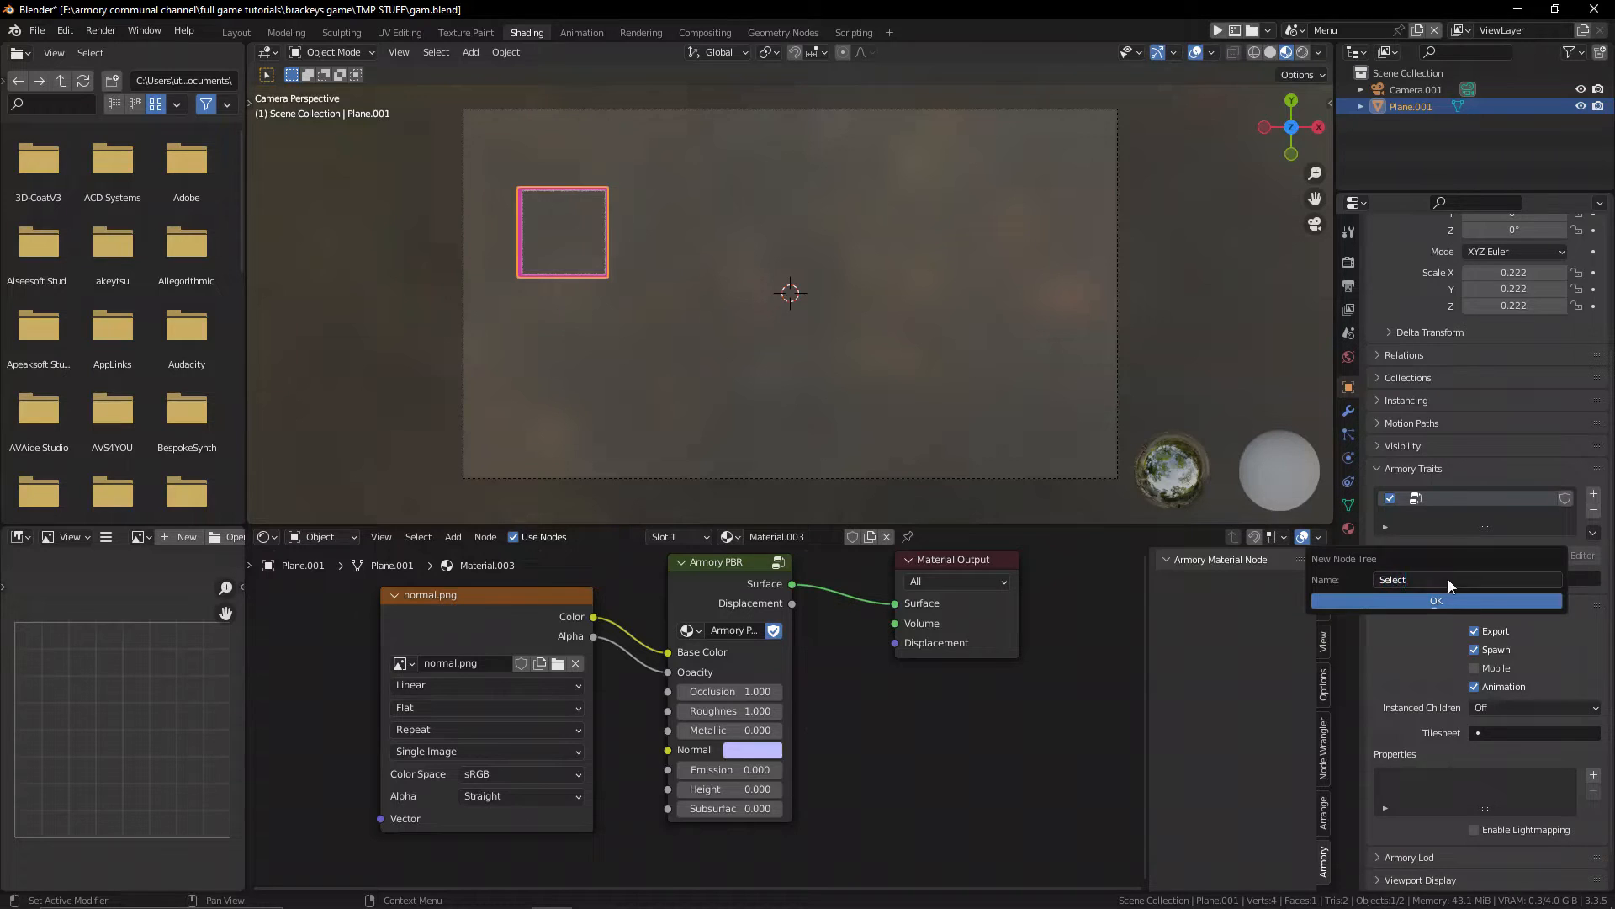
click(235, 32)
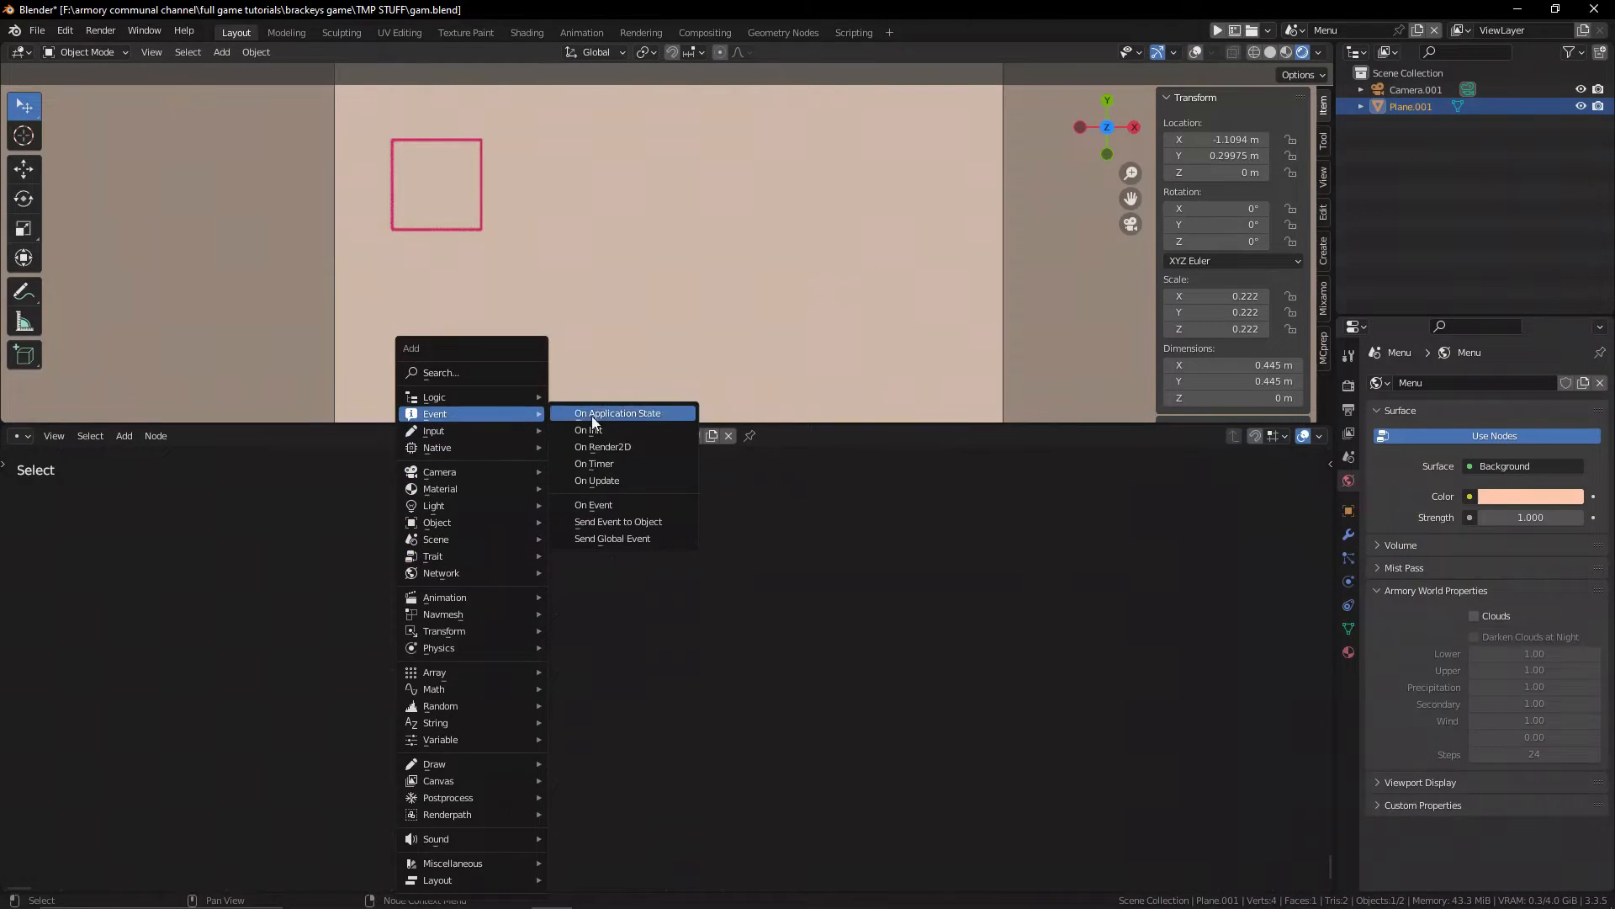
Add an On Update node to the Select tree and connect it to a Raycast Object node.
click(597, 481)
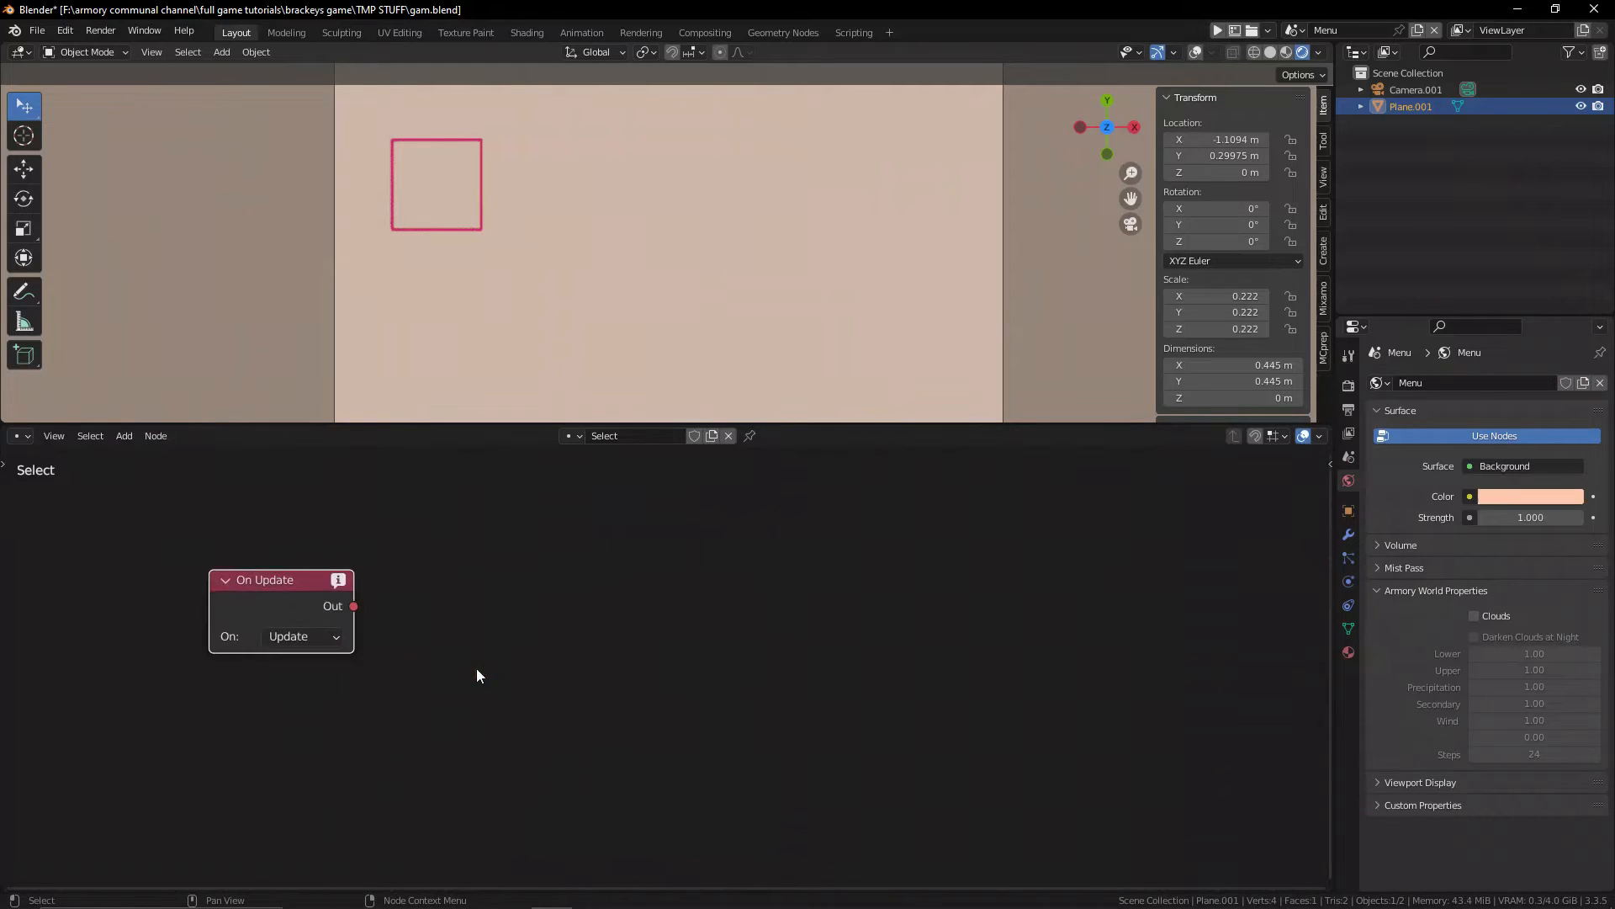
text(raycast)
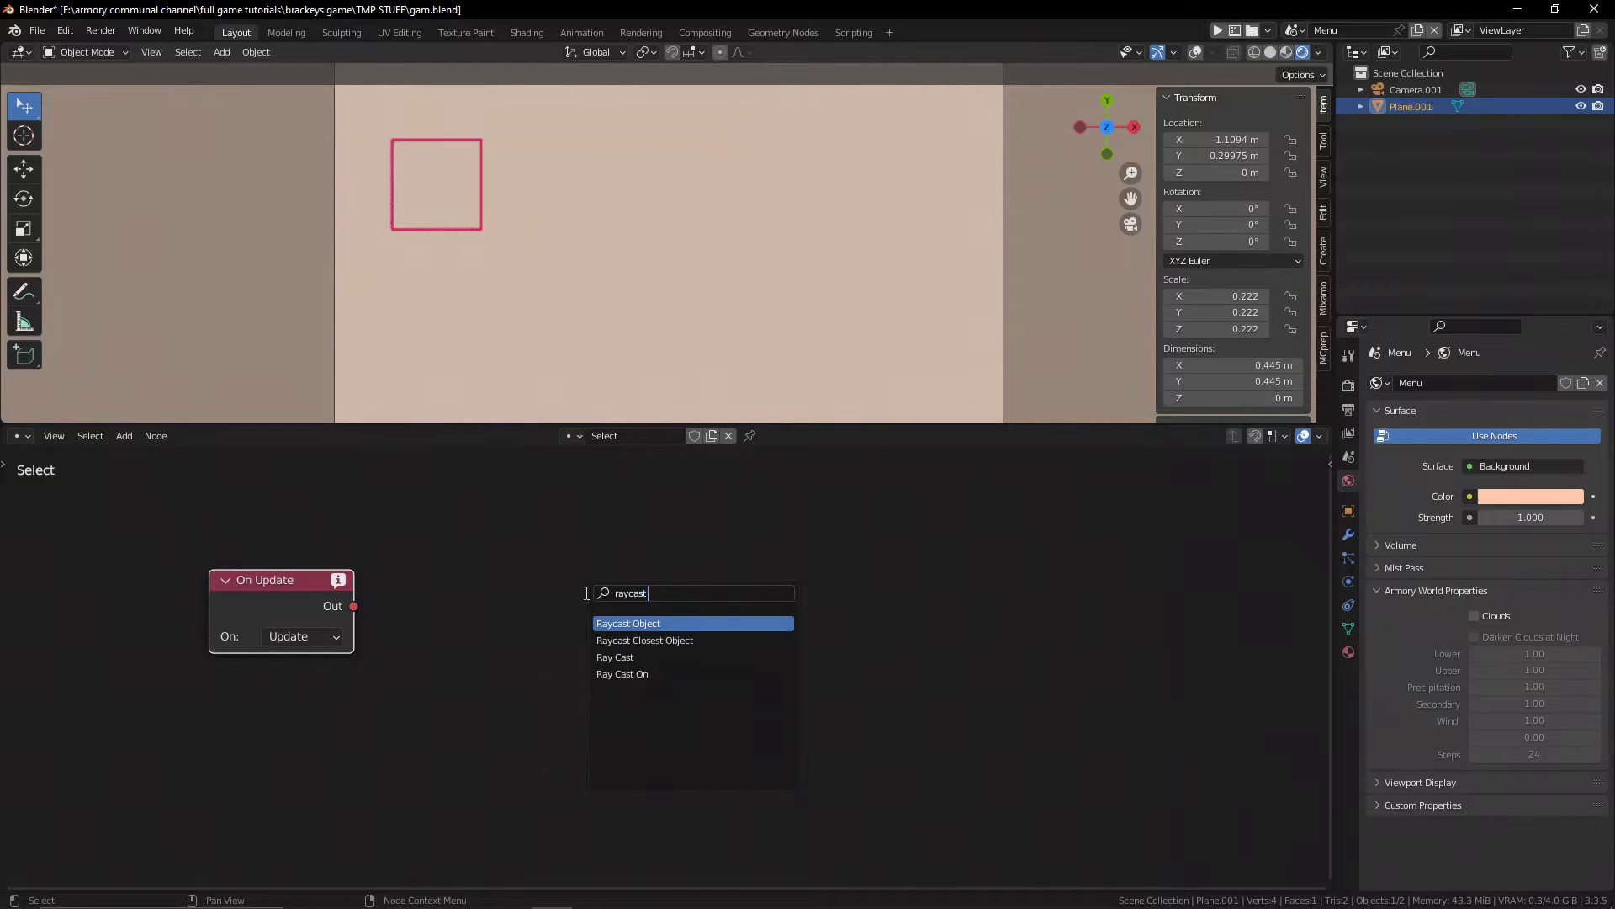
click(628, 623)
text(ge)
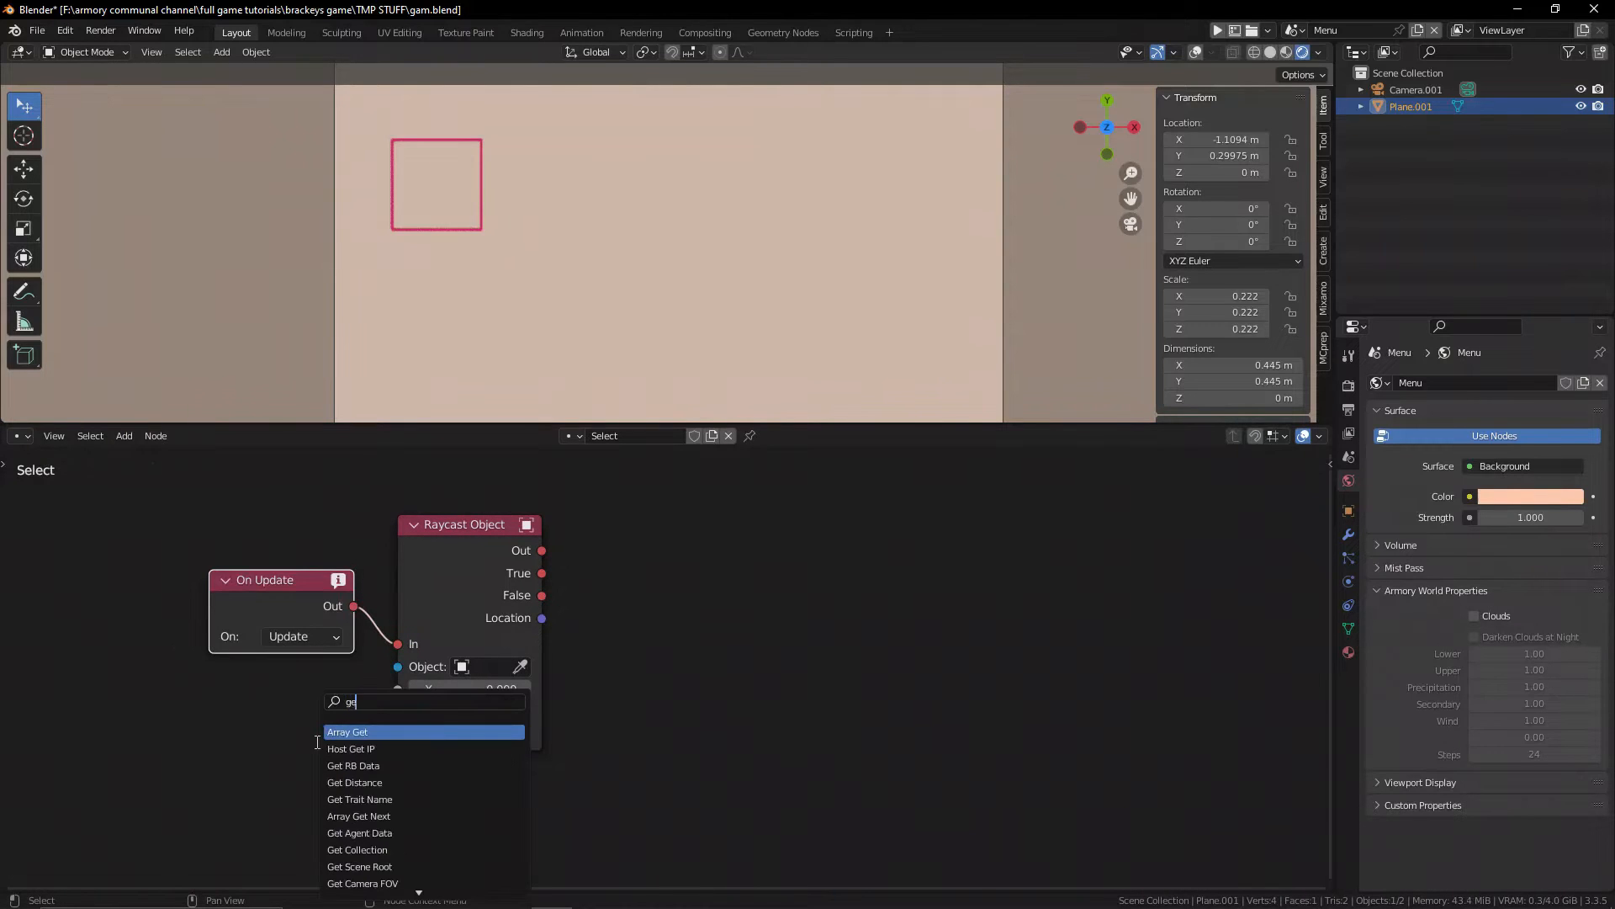
click(381, 730)
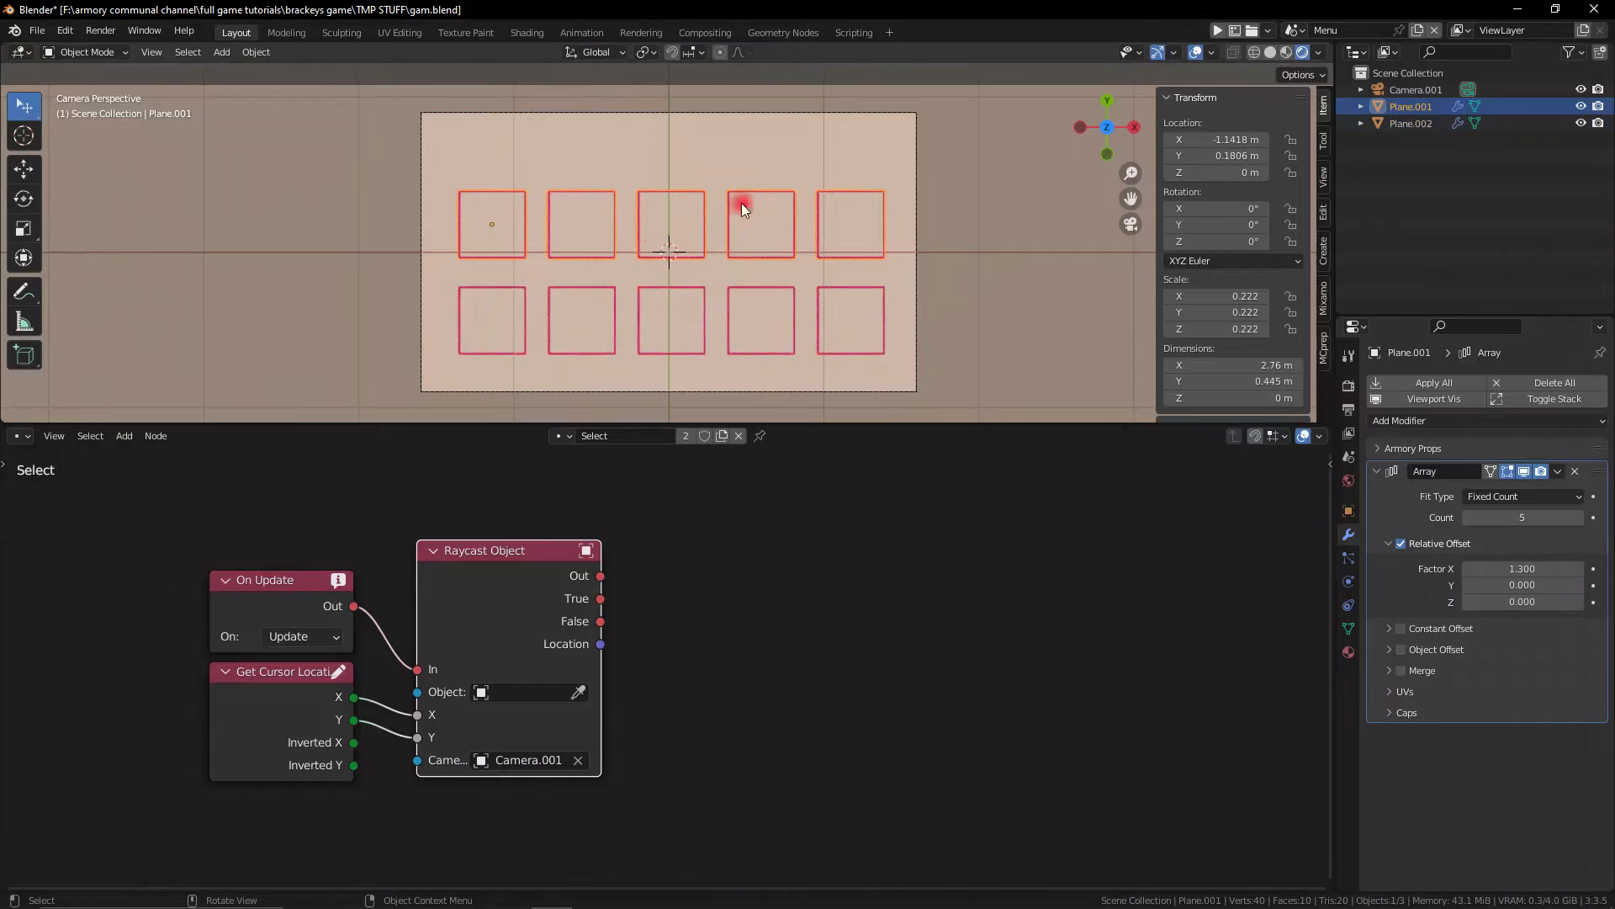
Separate the arrayed squares into individual objects and set each origin to its geometry.
click(889, 342)
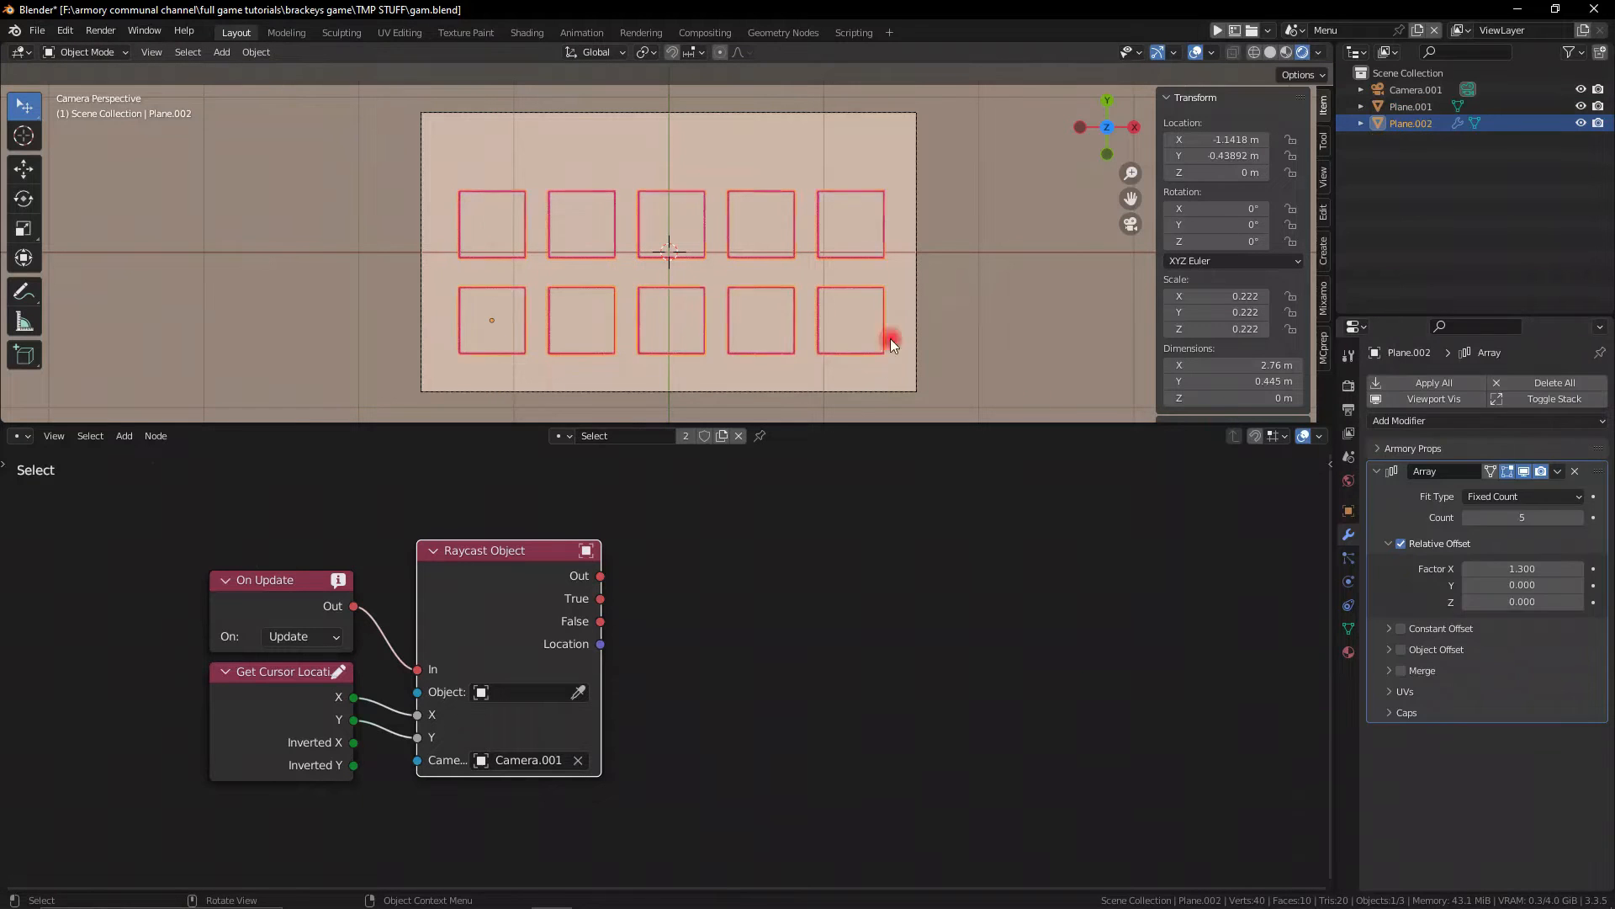
click(1574, 471)
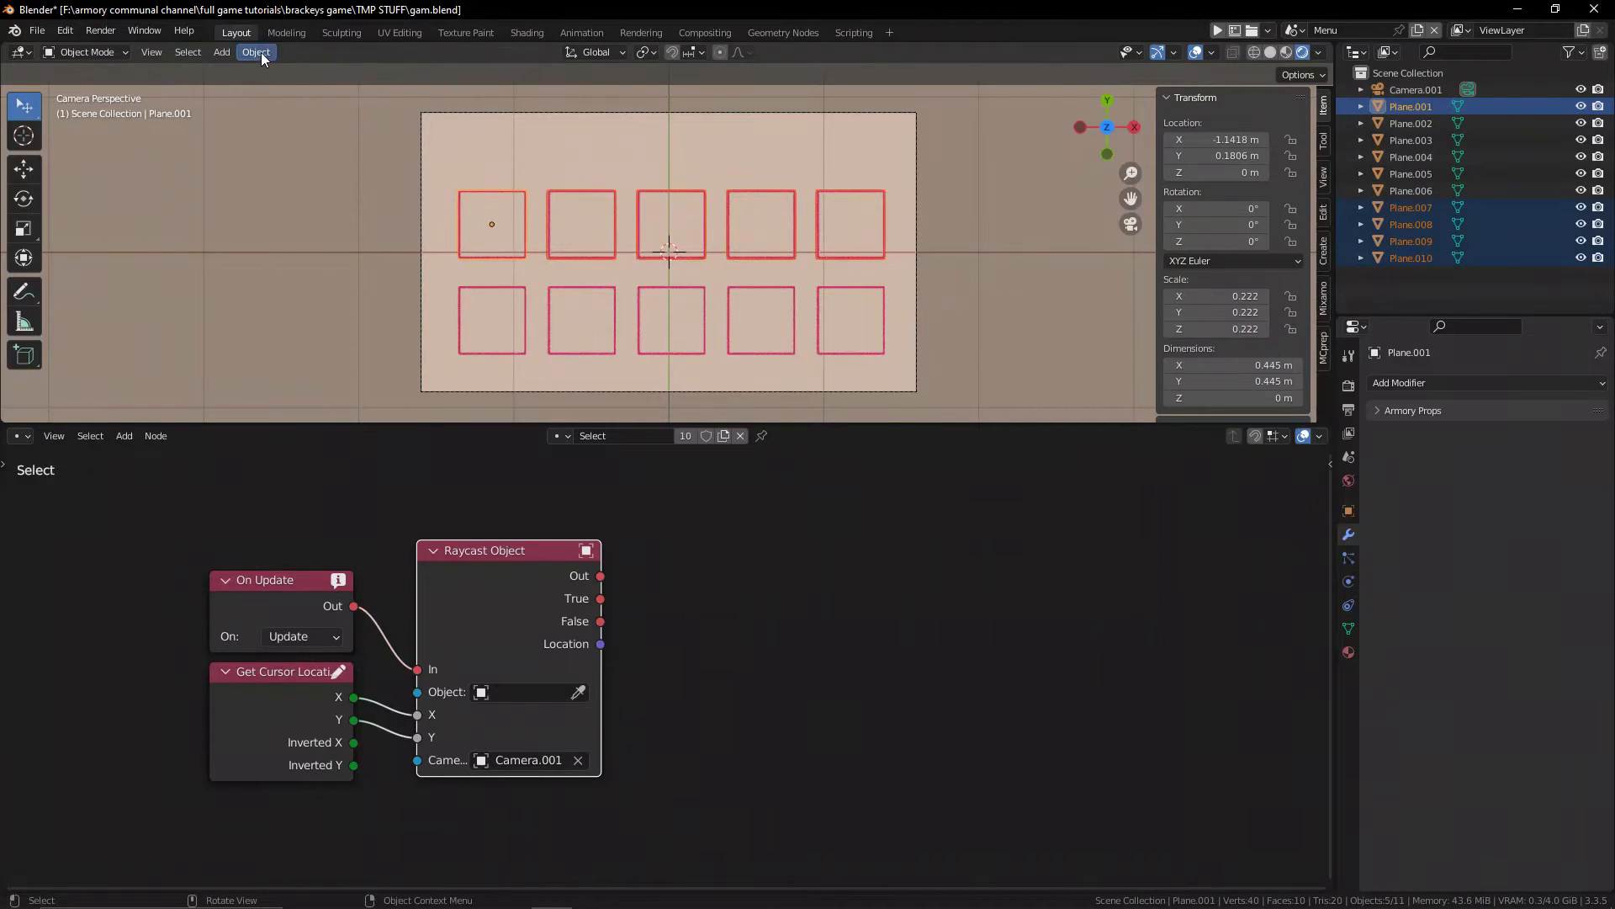
click(256, 51)
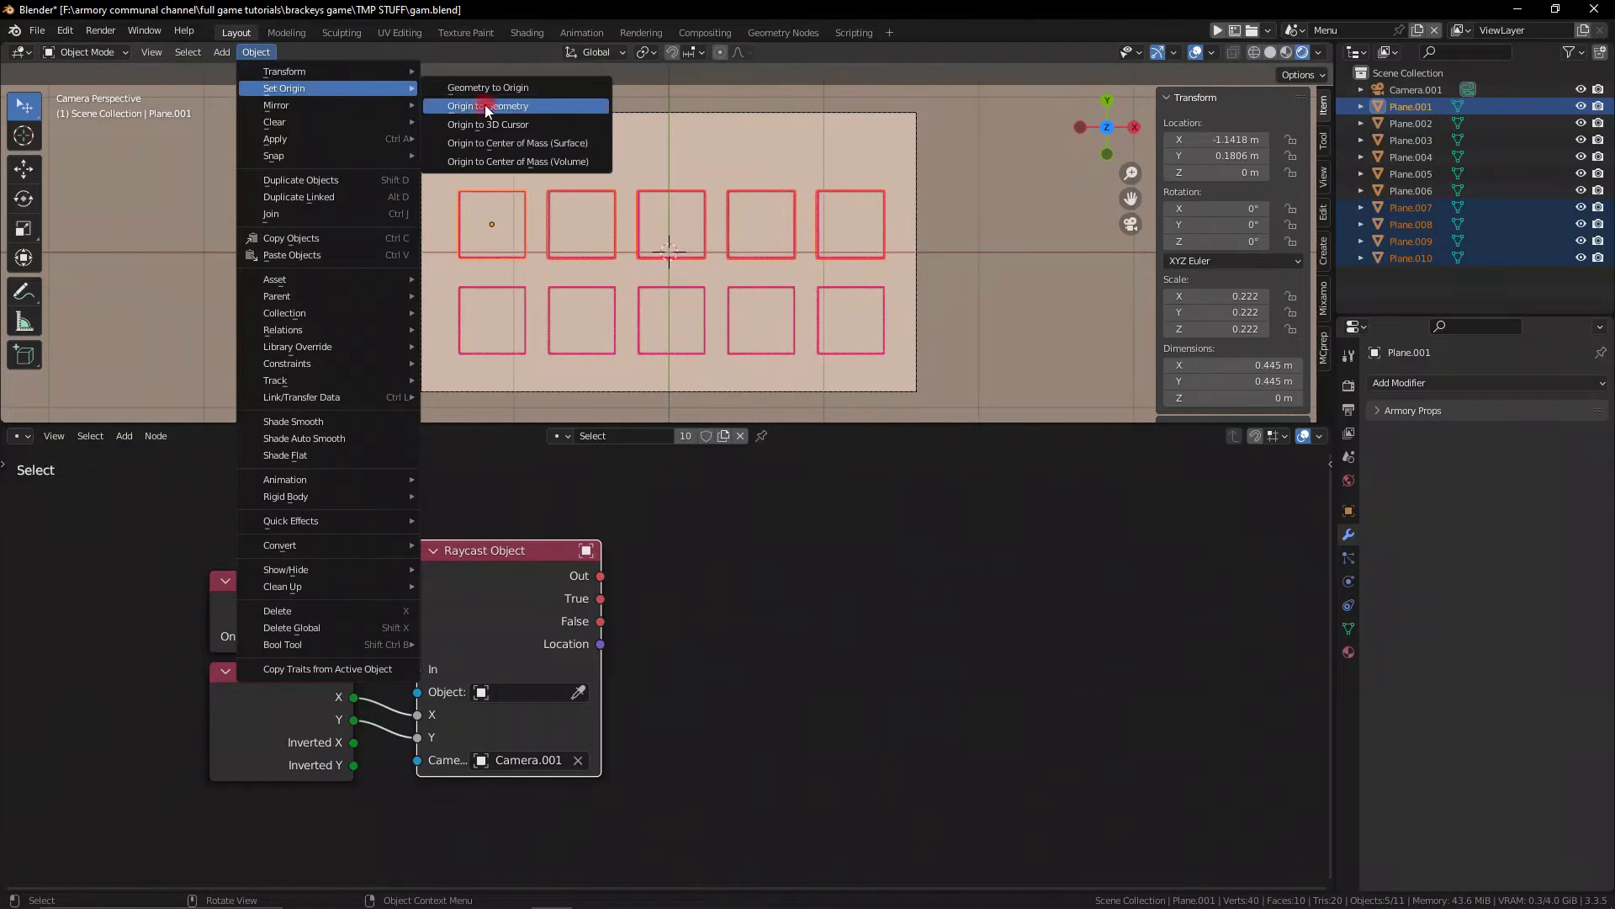
click(486, 105)
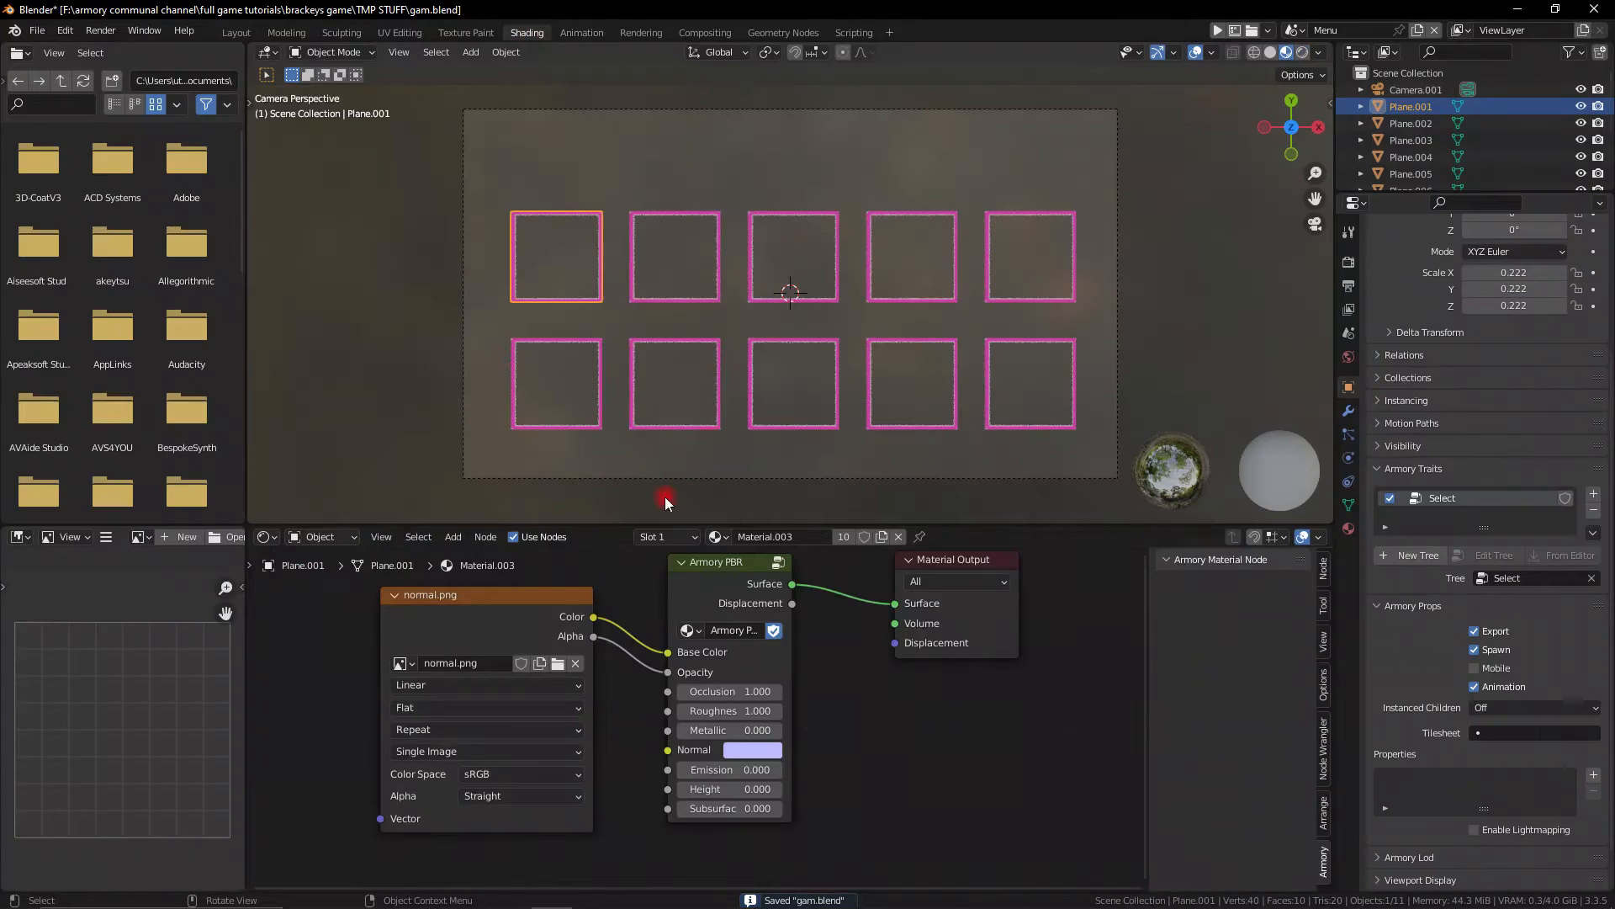
Set the Menu material's Image Texture node name and label to 'select'.
click(674, 256)
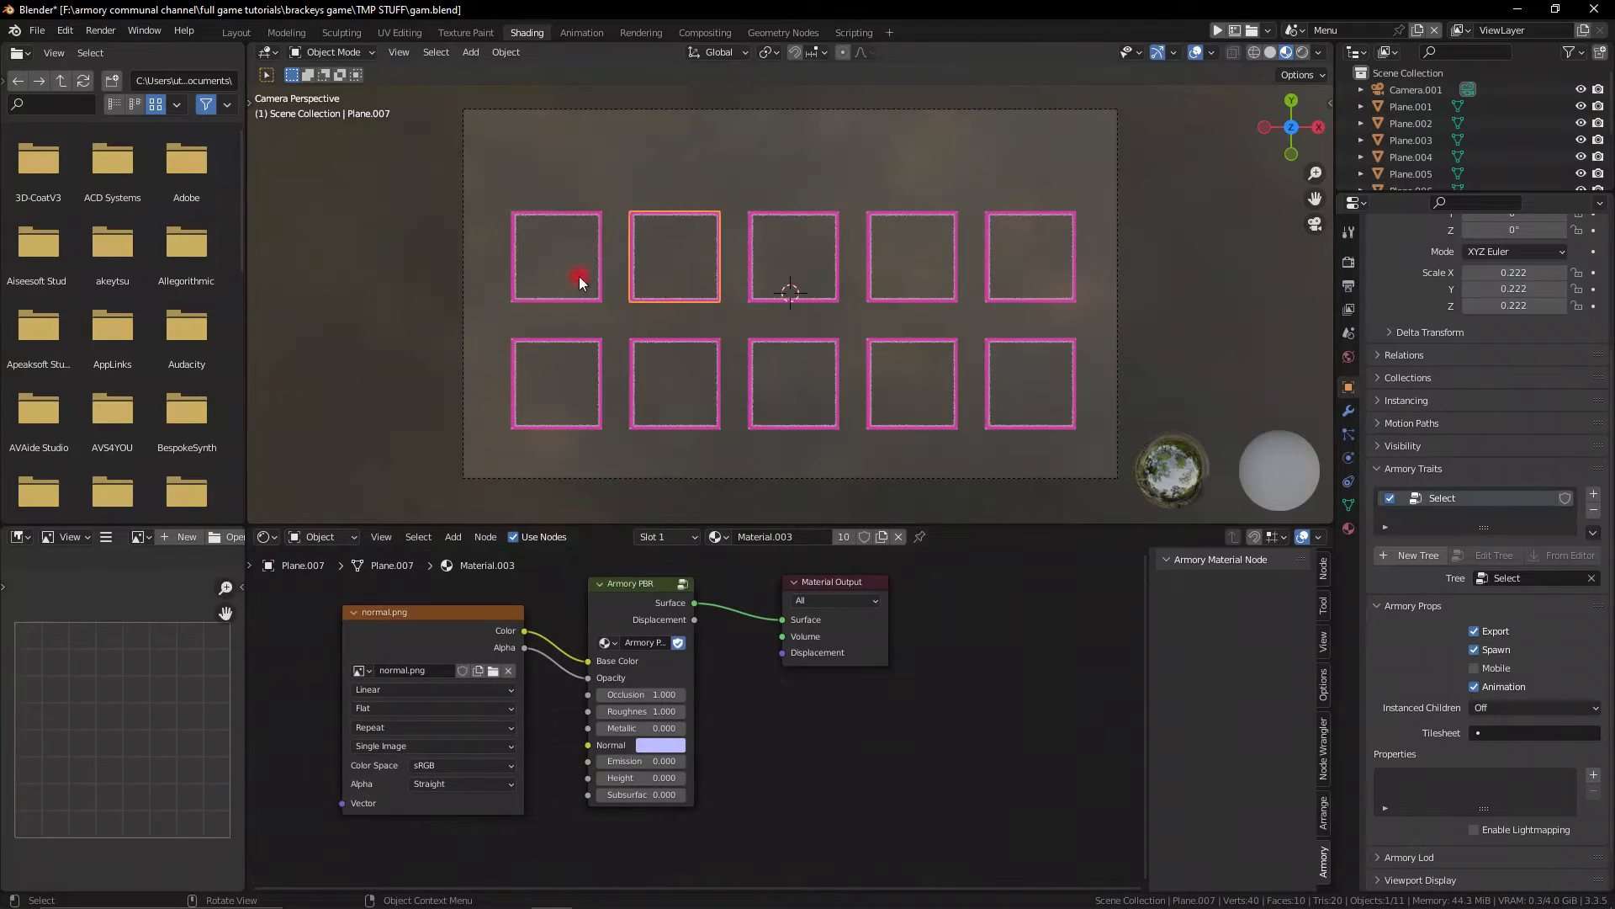
click(556, 254)
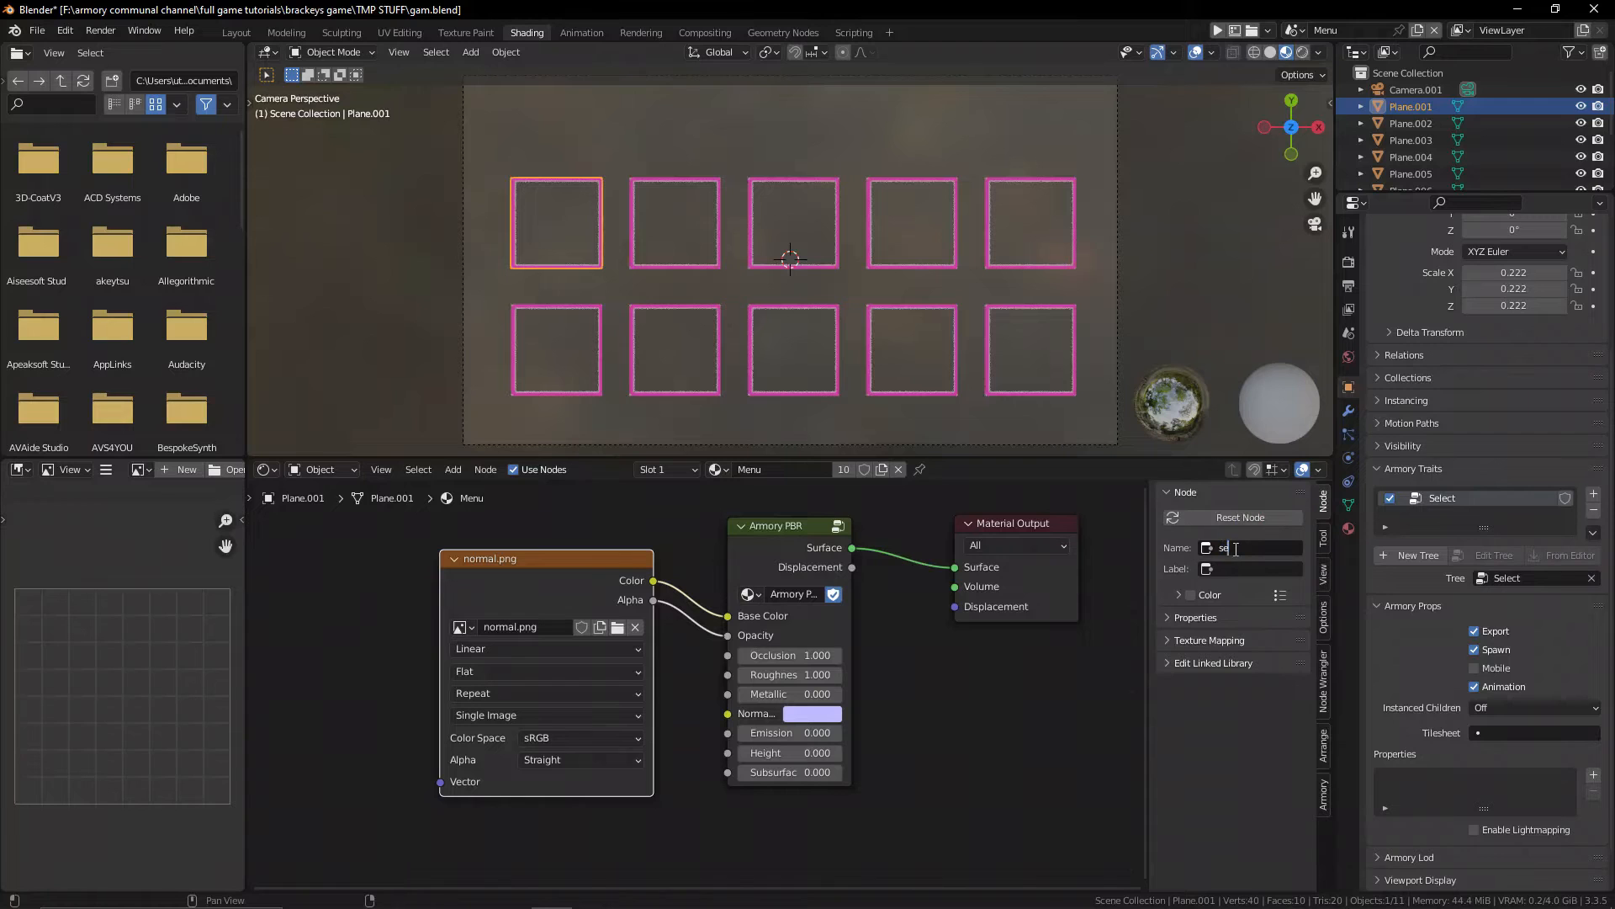
click(1246, 569)
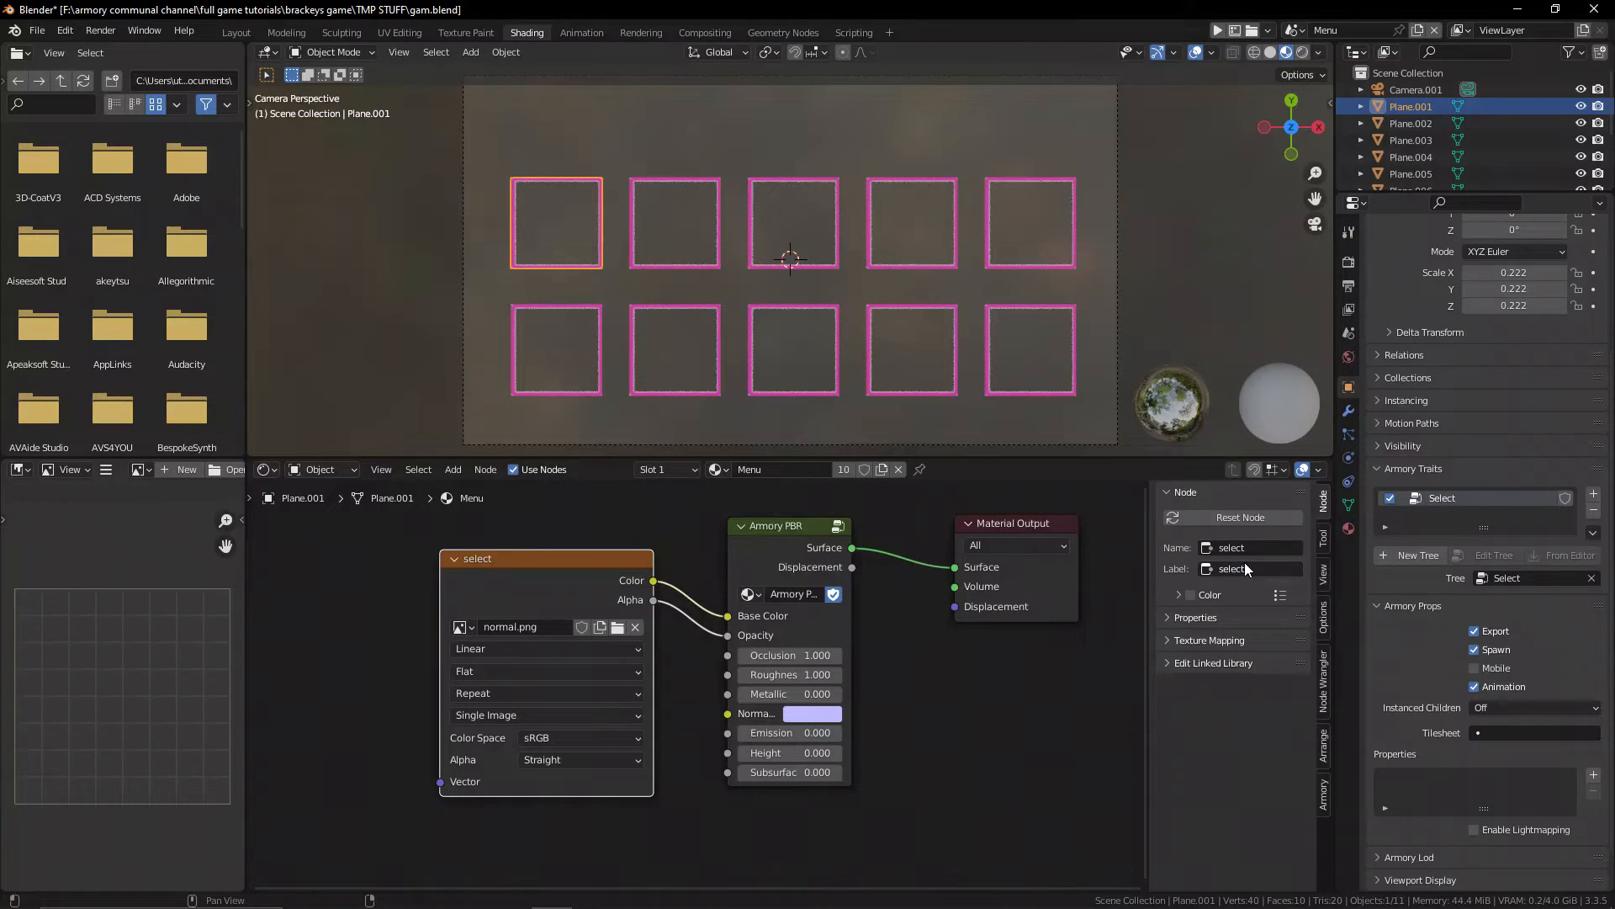
click(234, 32)
text(param)
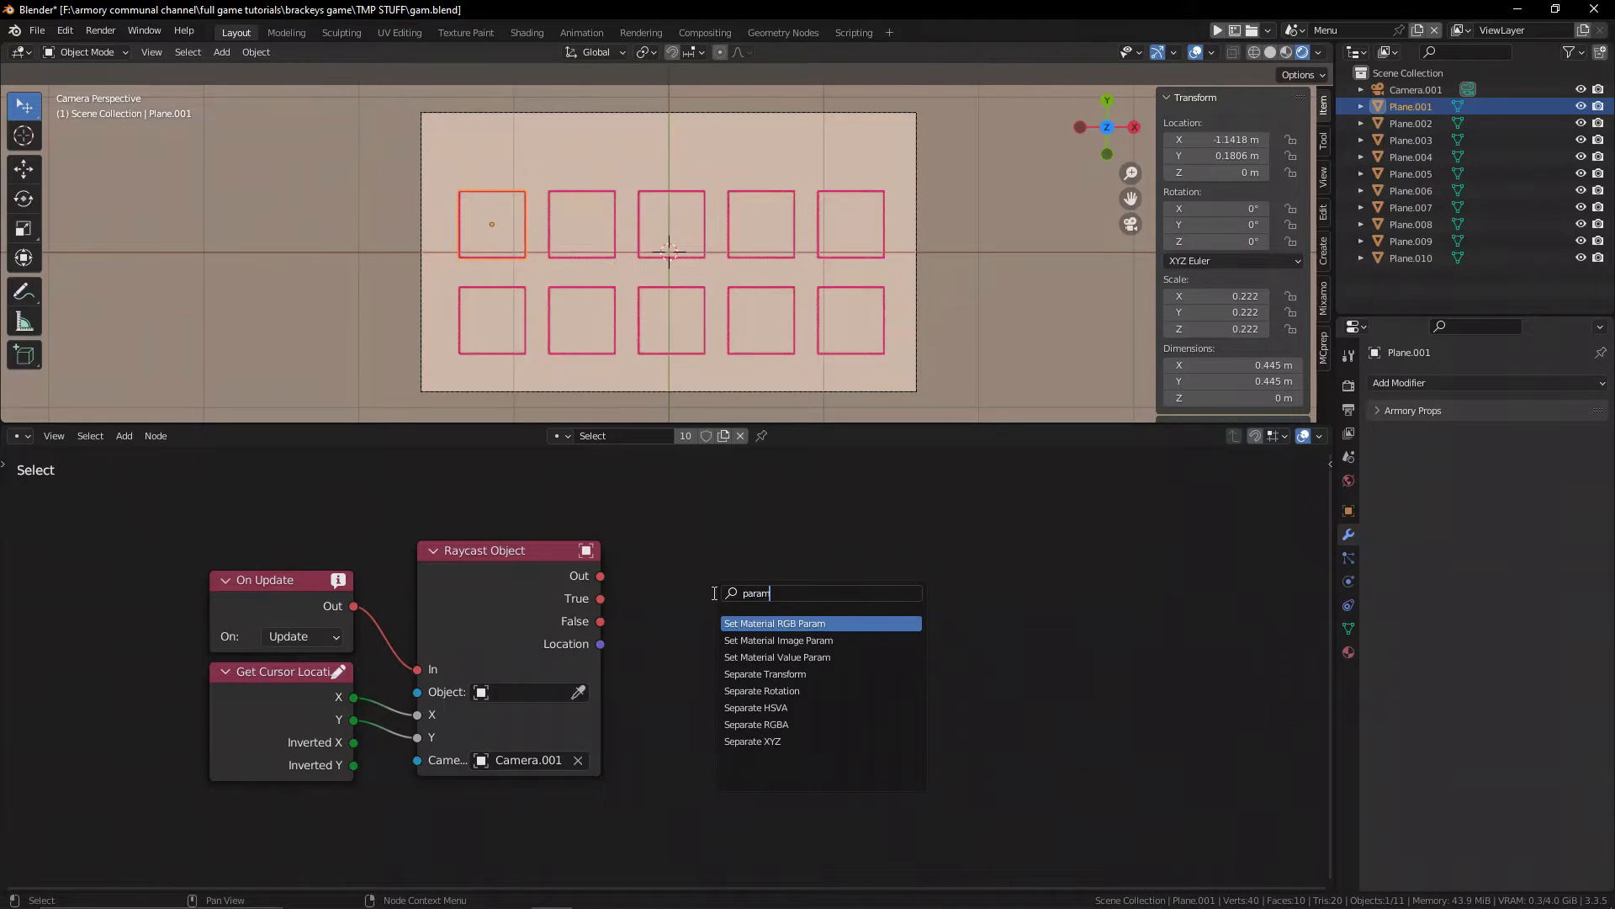
Add a Set Material Image Param node on raycast True, targeting Menu's select node.
click(777, 640)
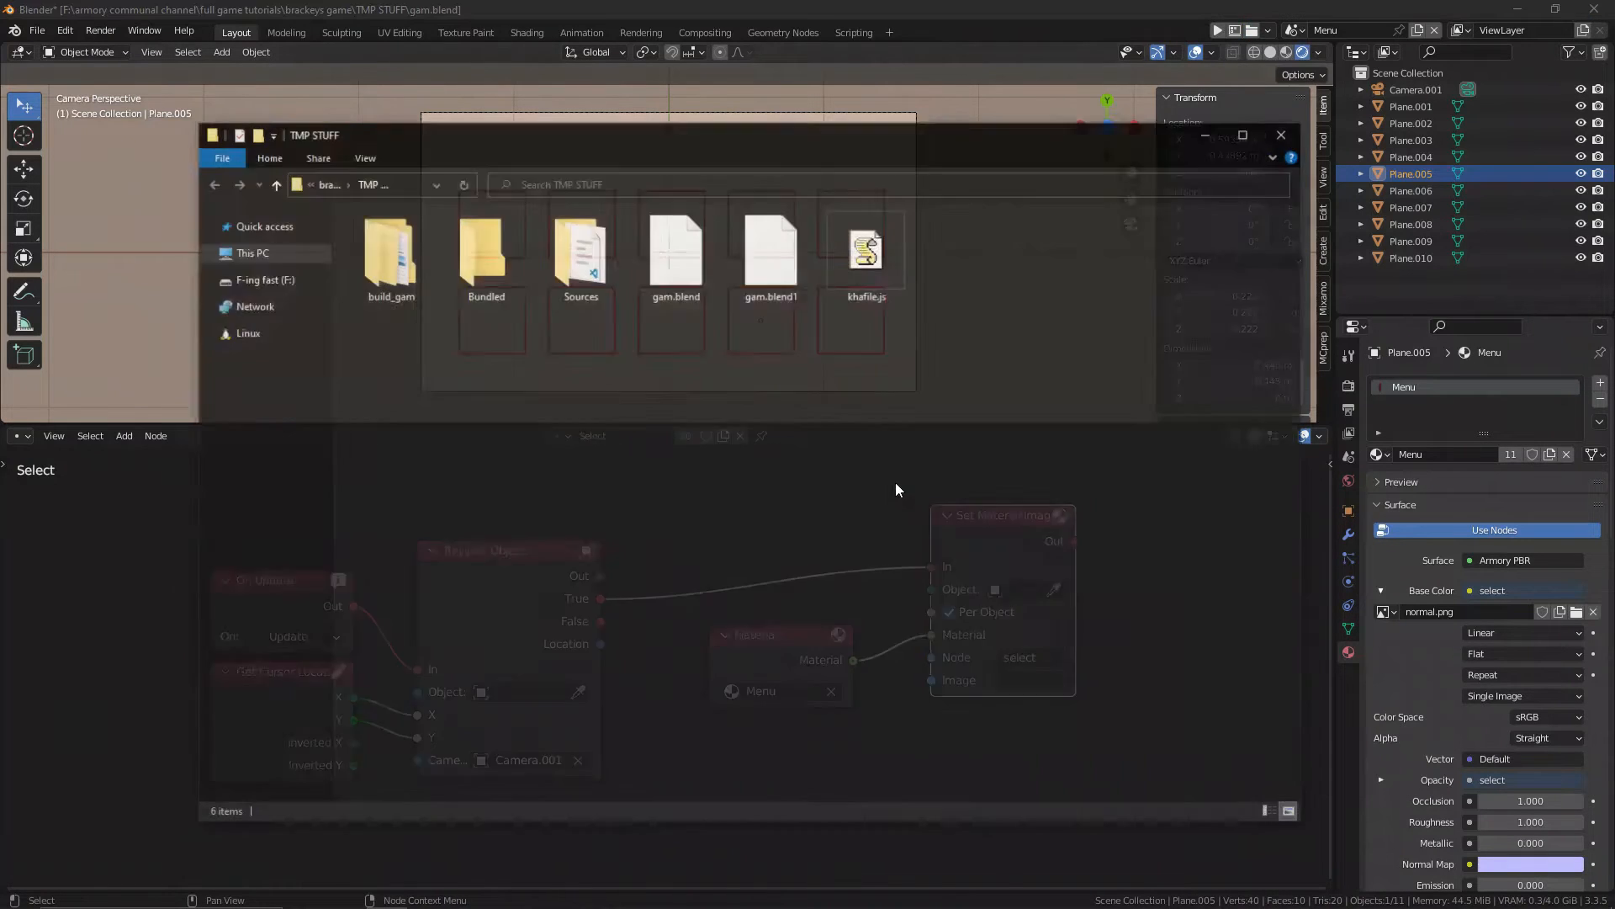
double_click(486, 253)
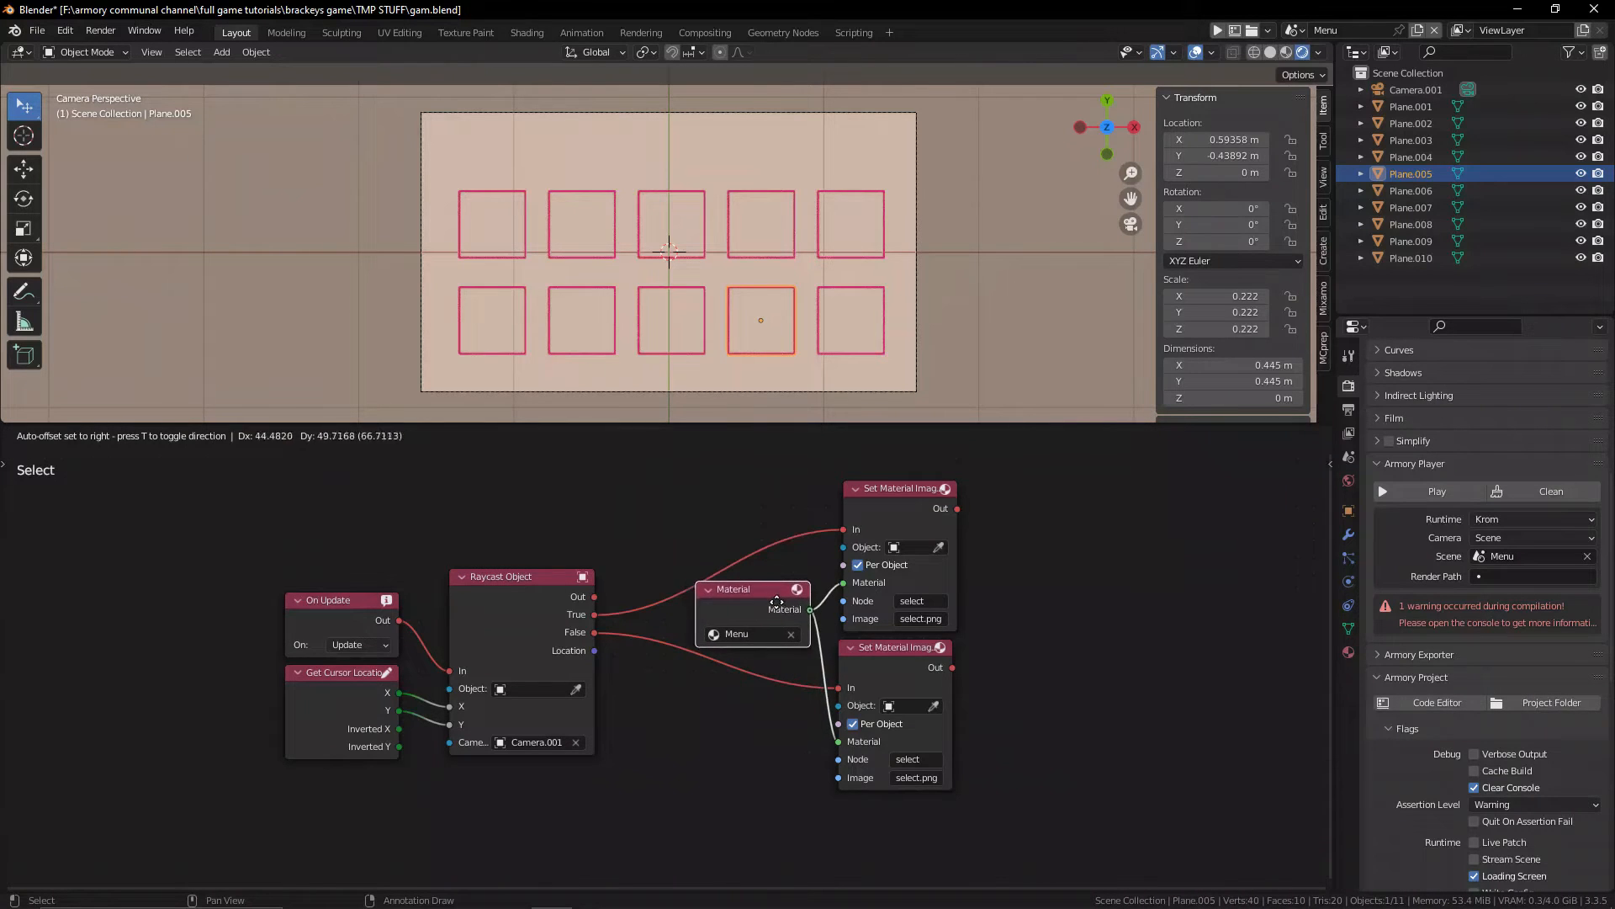
Place the shared Material node between both image nodes and check texture names in Bundled.
drag(753, 588, 878, 657)
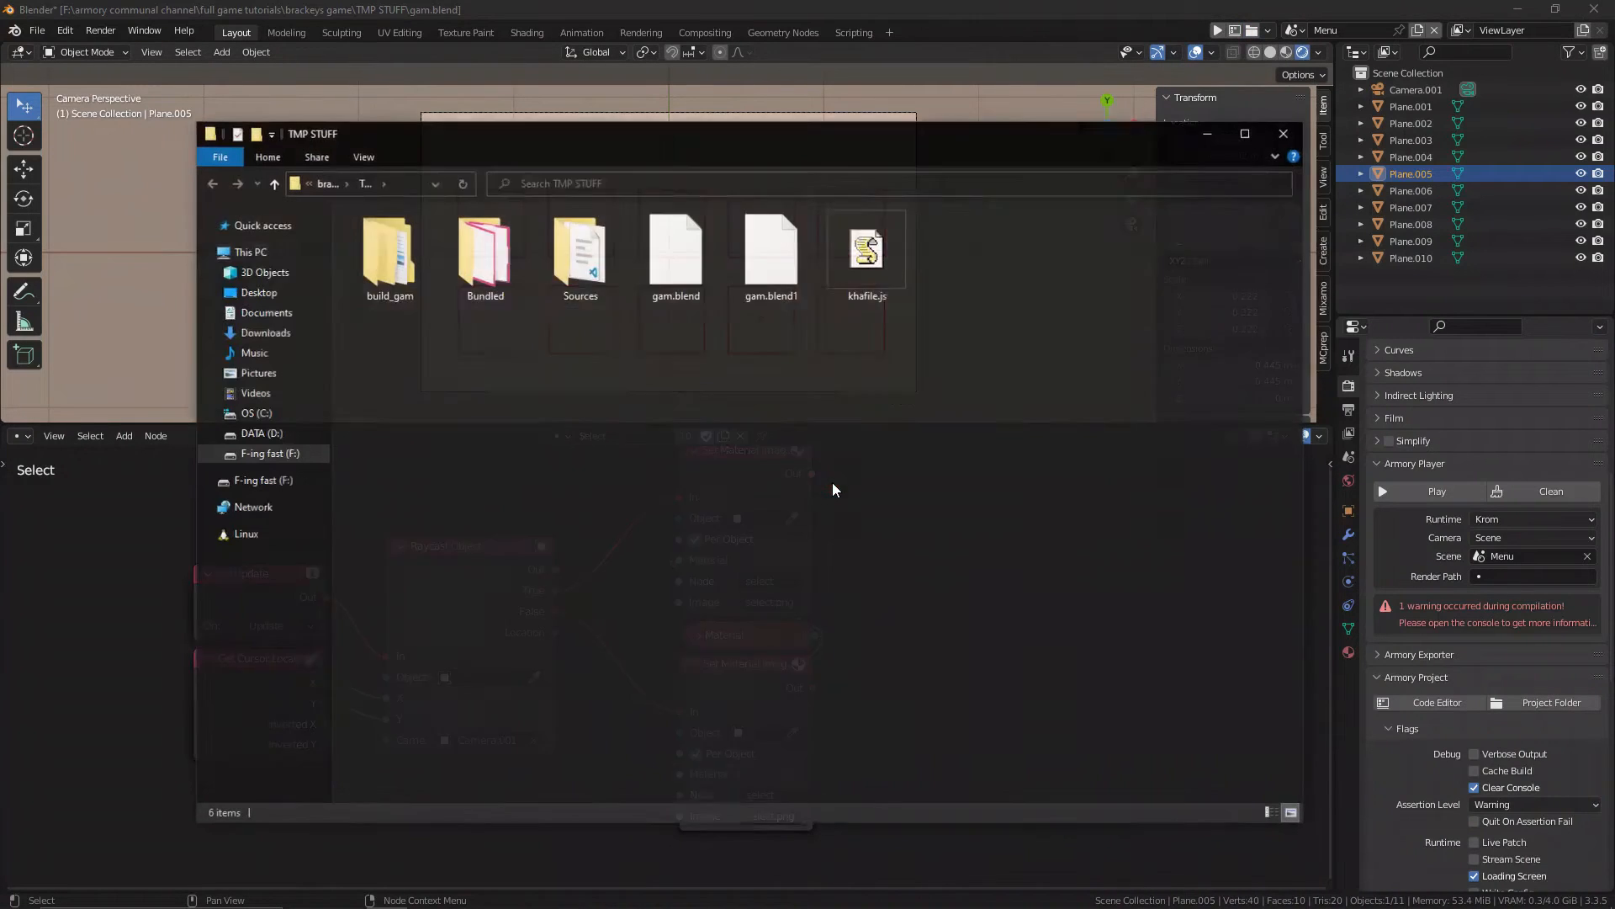
double_click(484, 250)
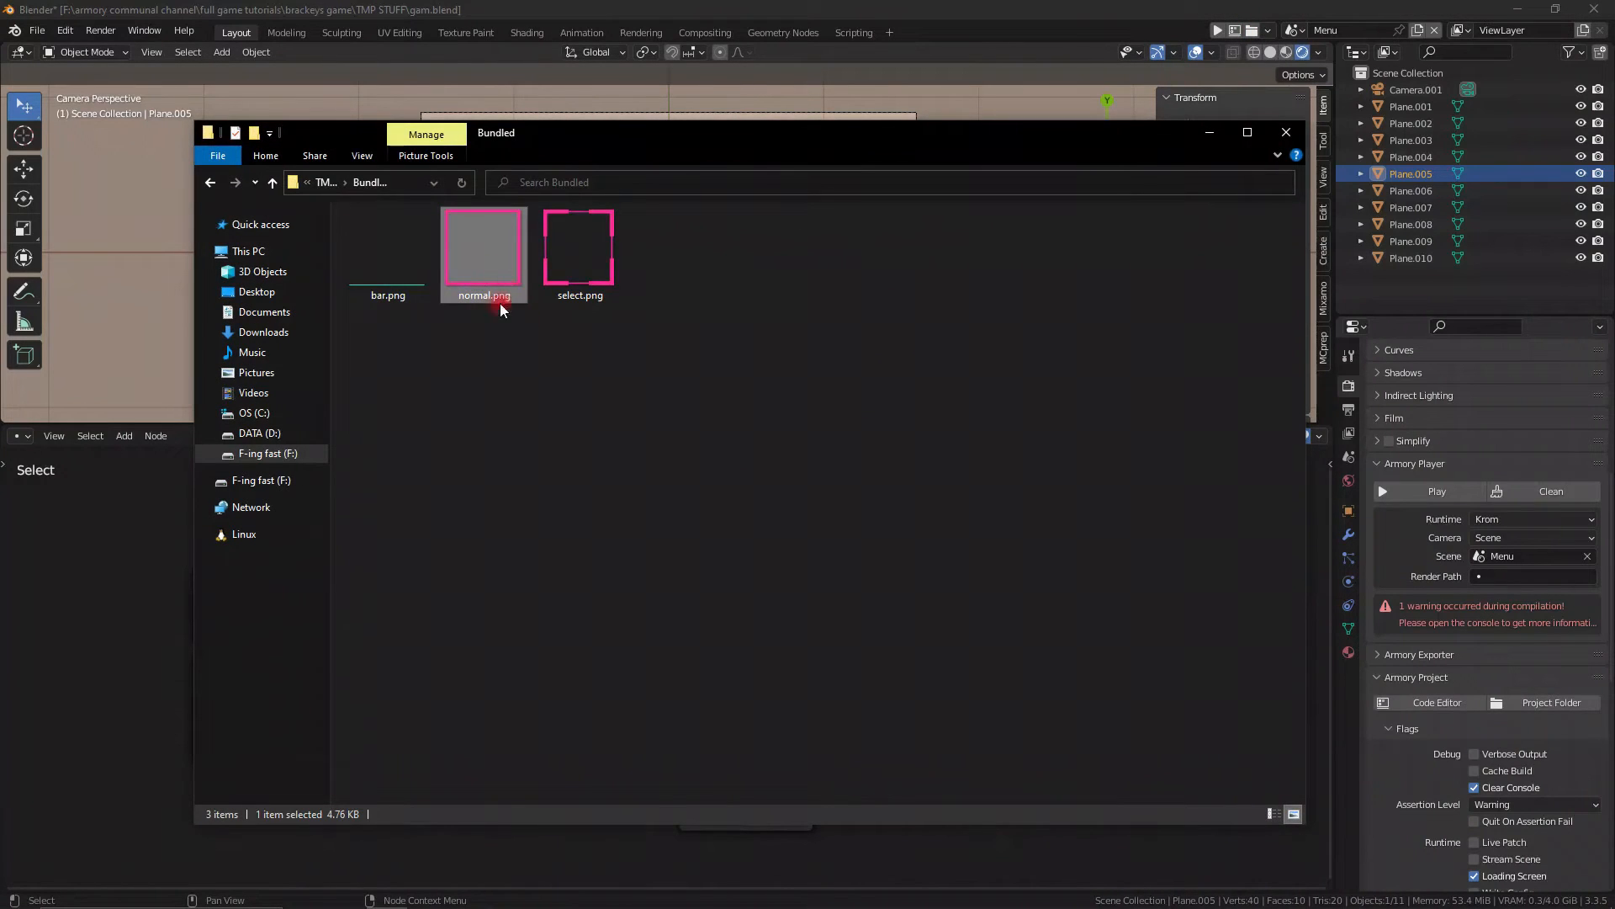
click(485, 295)
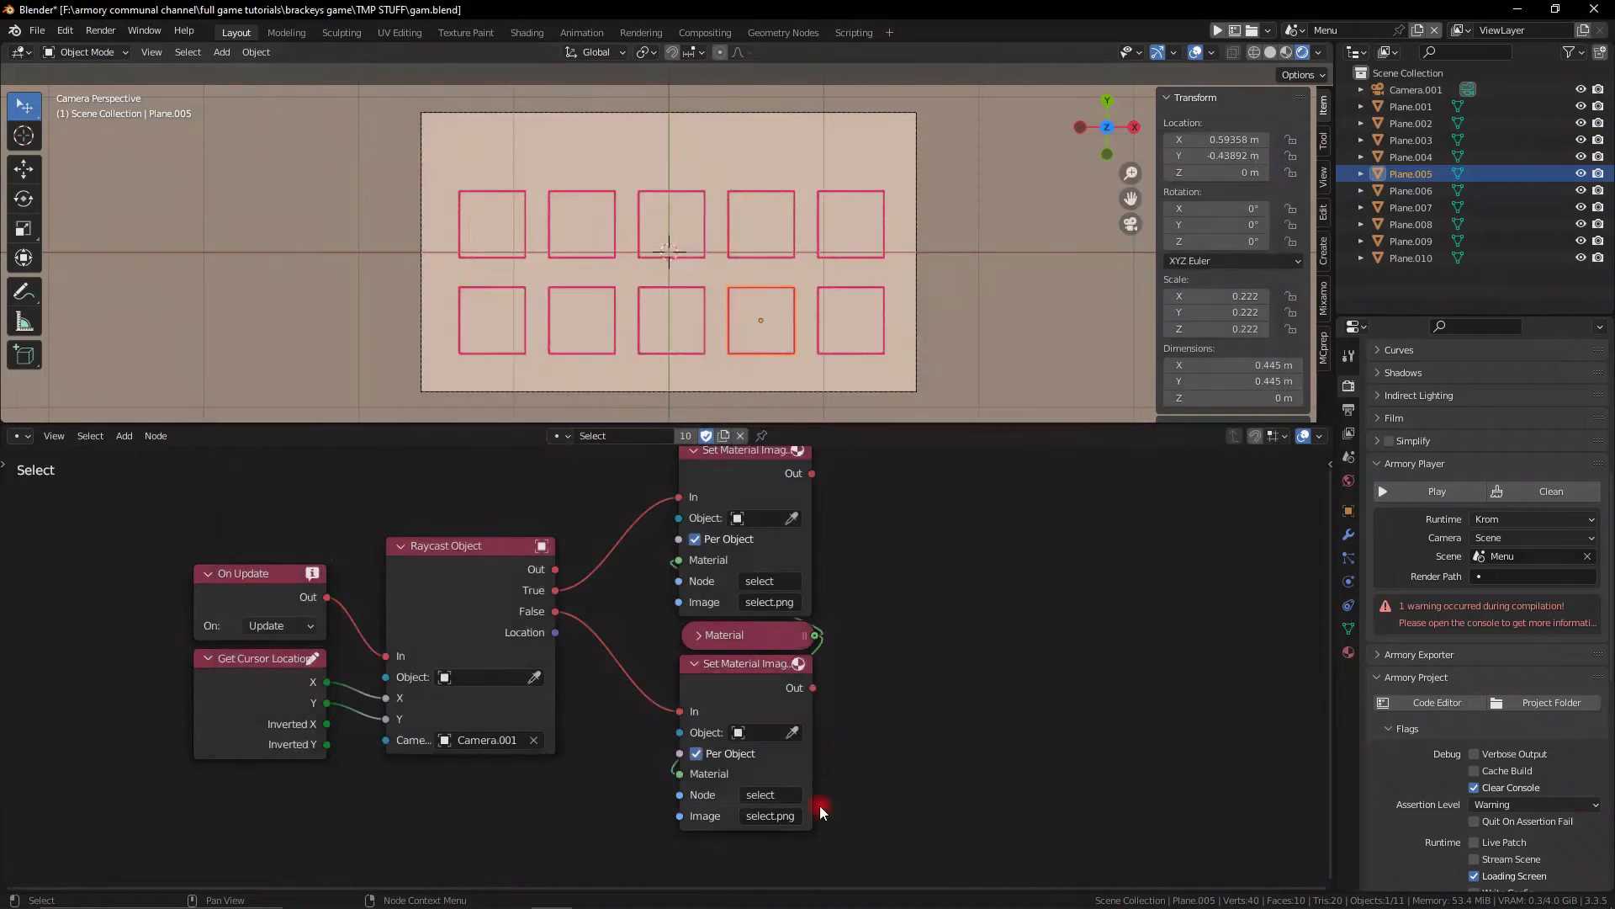
click(770, 815)
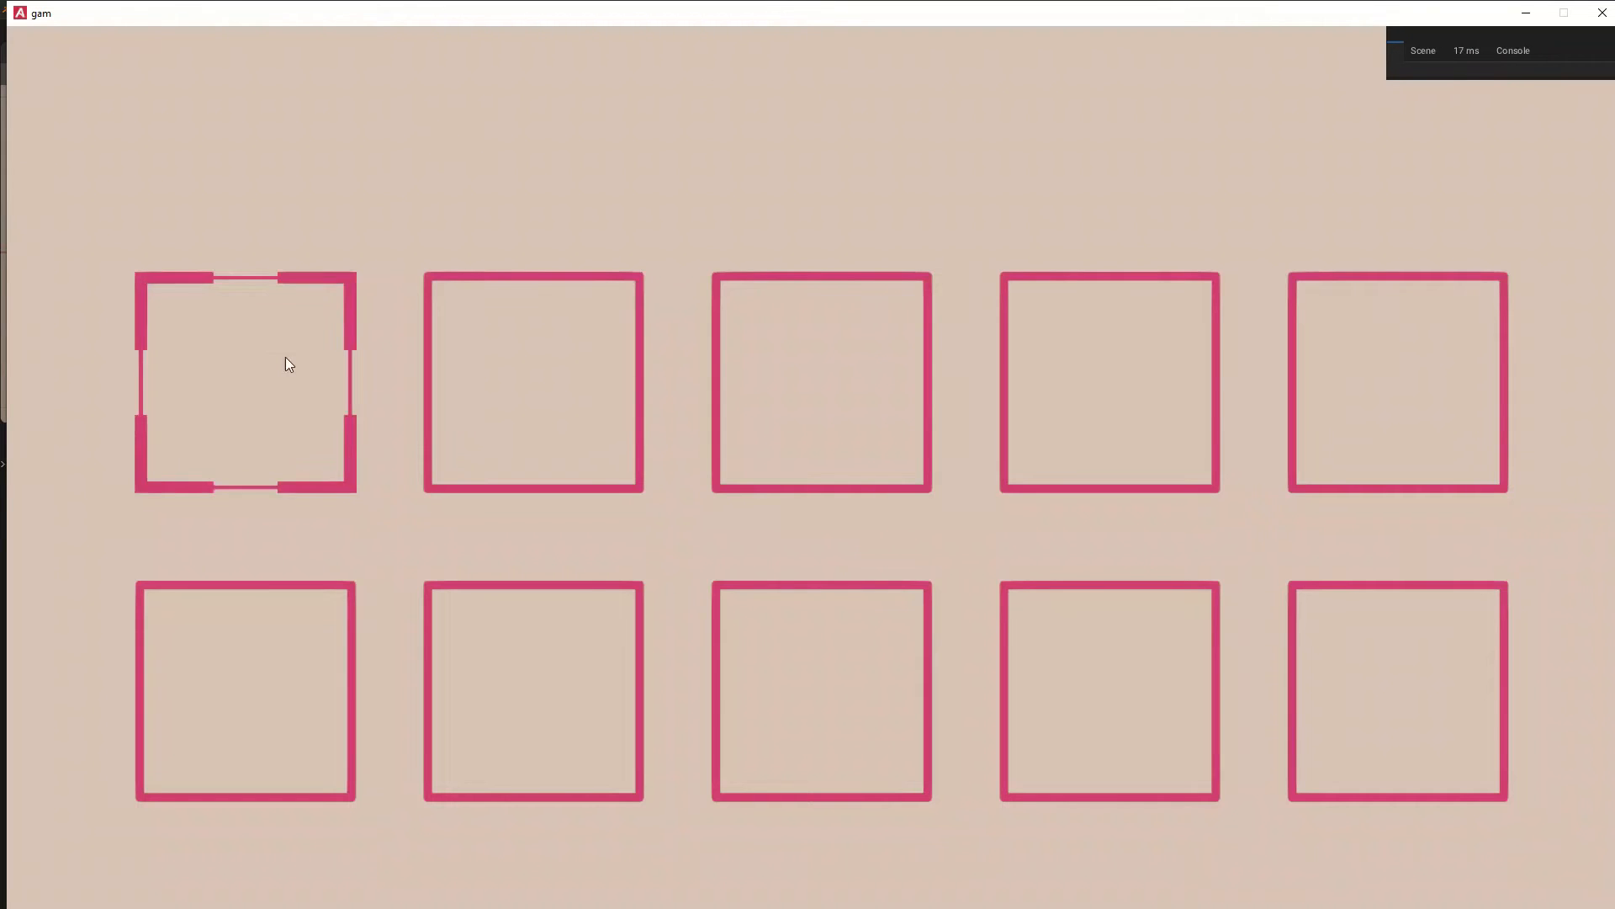
mouse_move(295, 335)
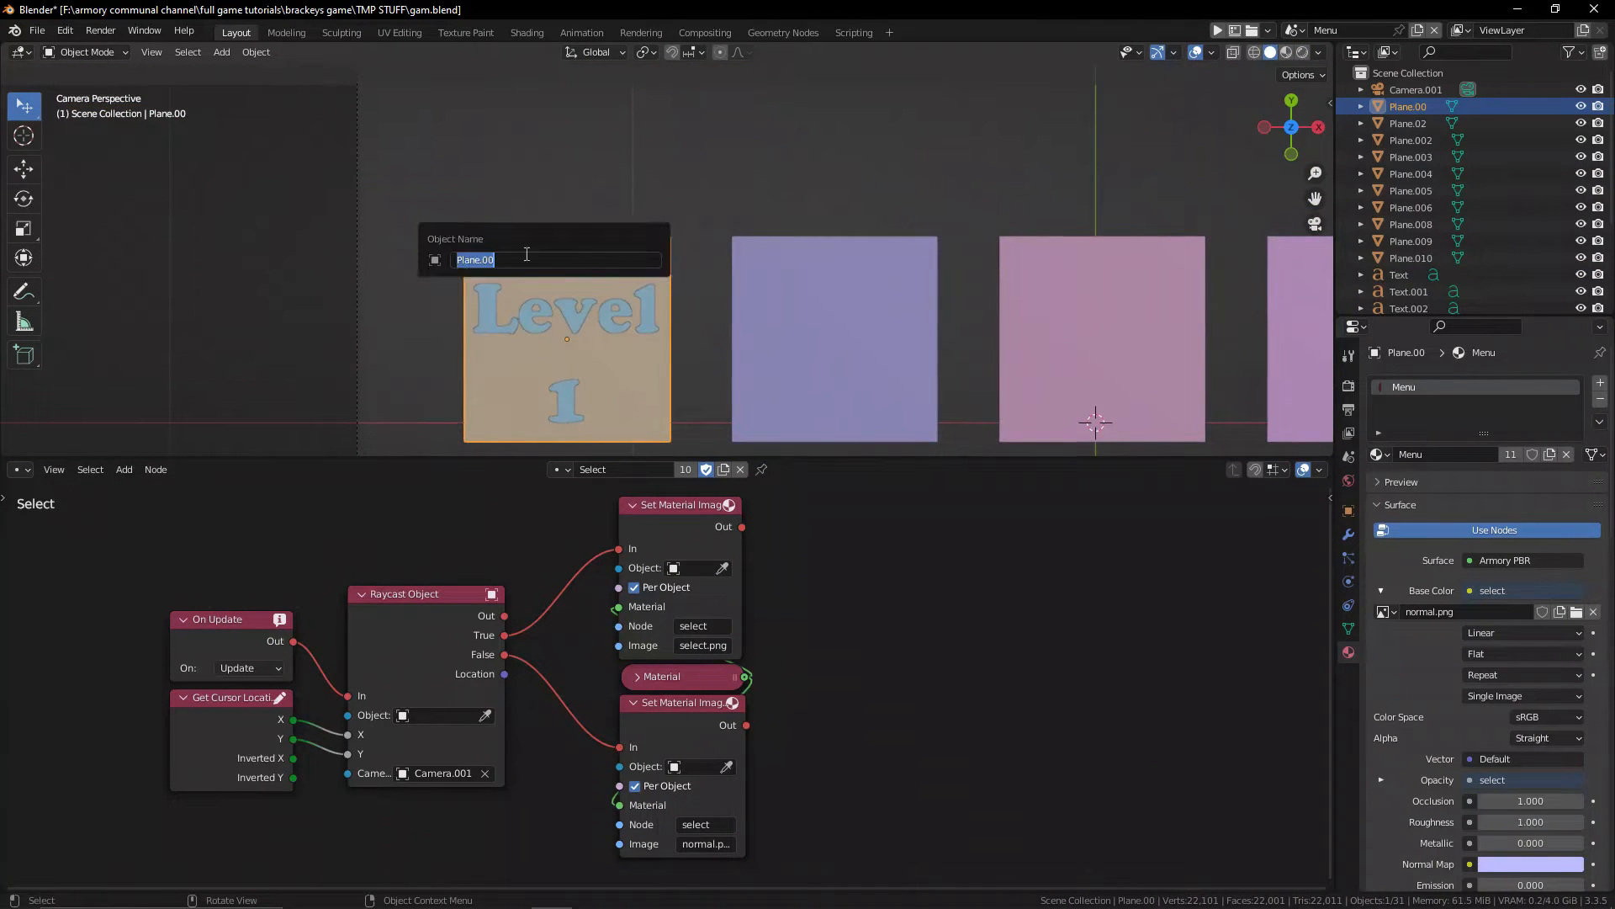
Rename the first menu square from Plane.00 to Level_1.
text(Level)
text(mo)
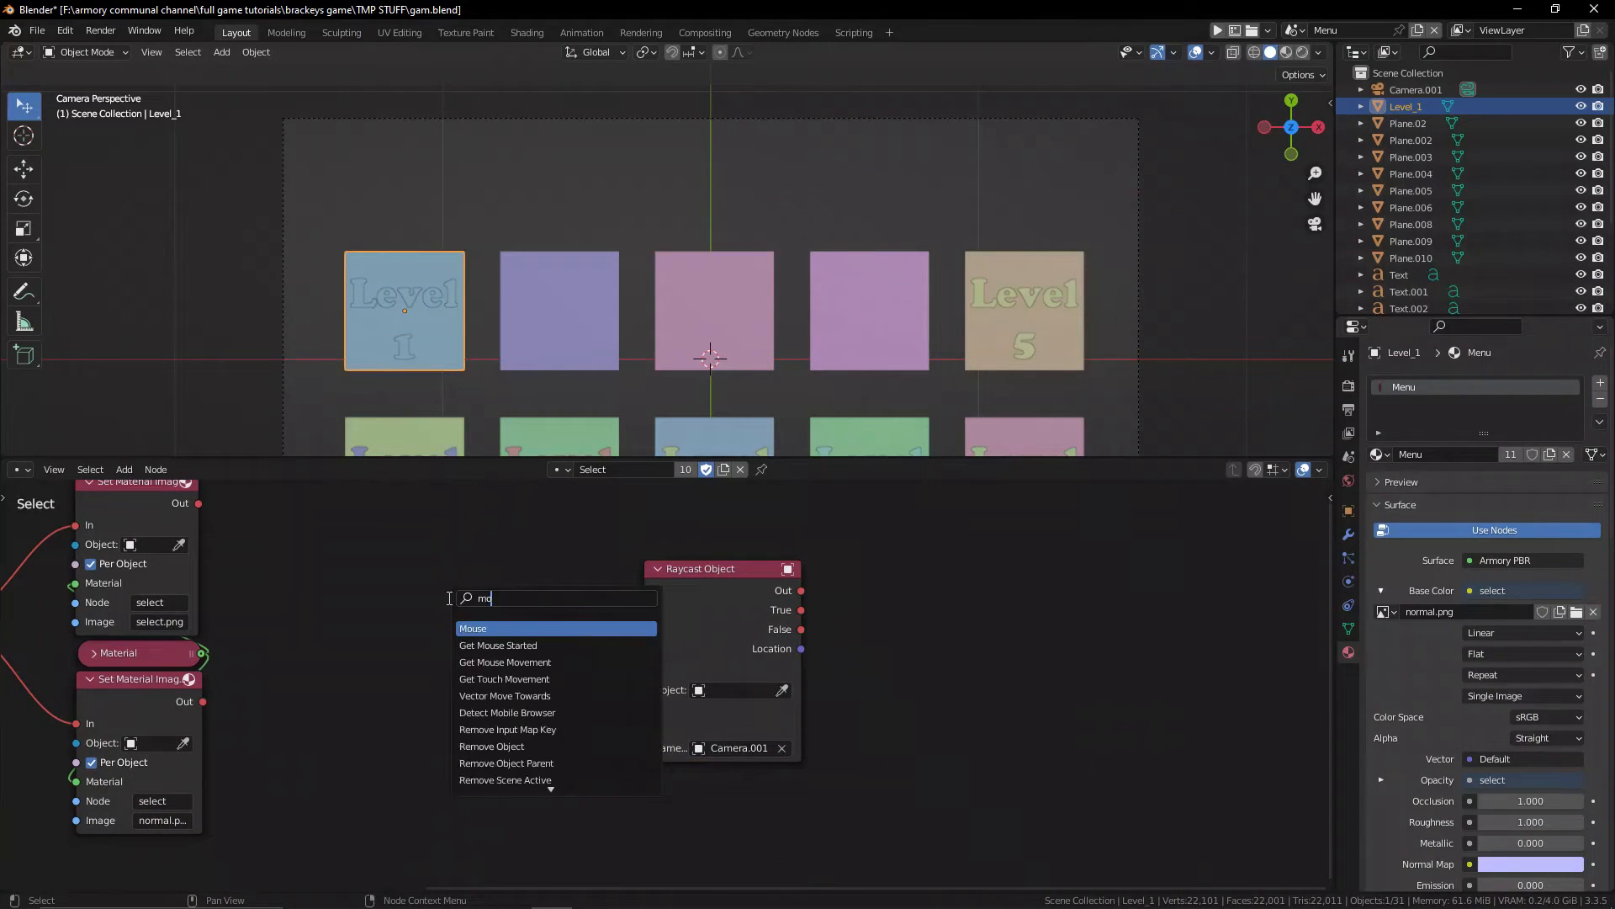
Add a left-button Mouse event node and a Get Object node for the raycast logic.
click(473, 628)
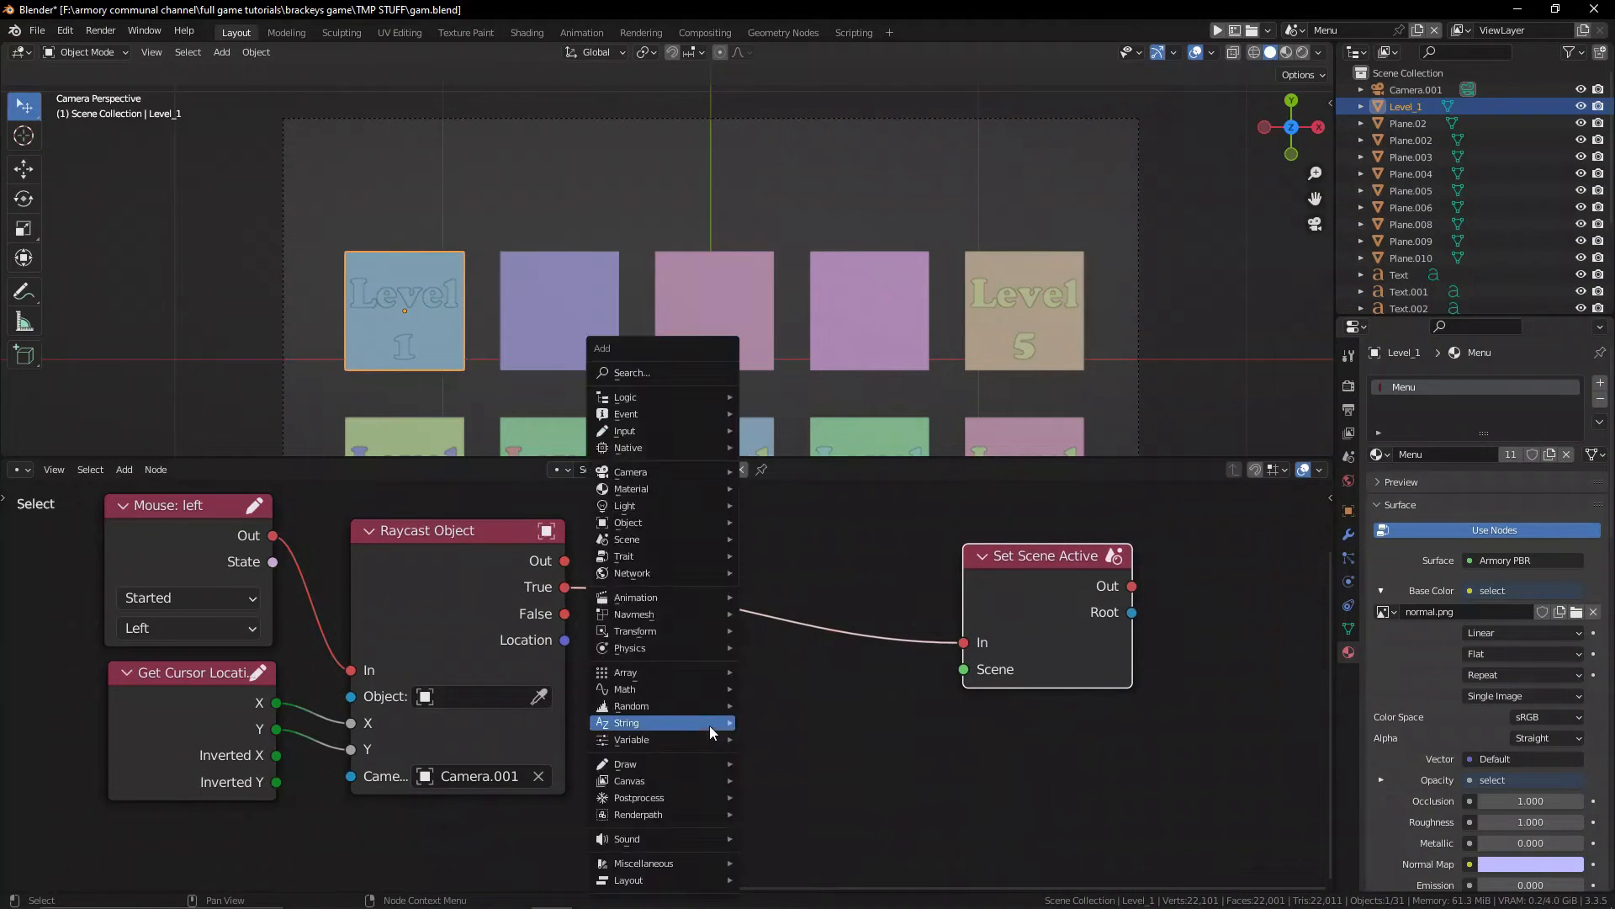
text(get object)
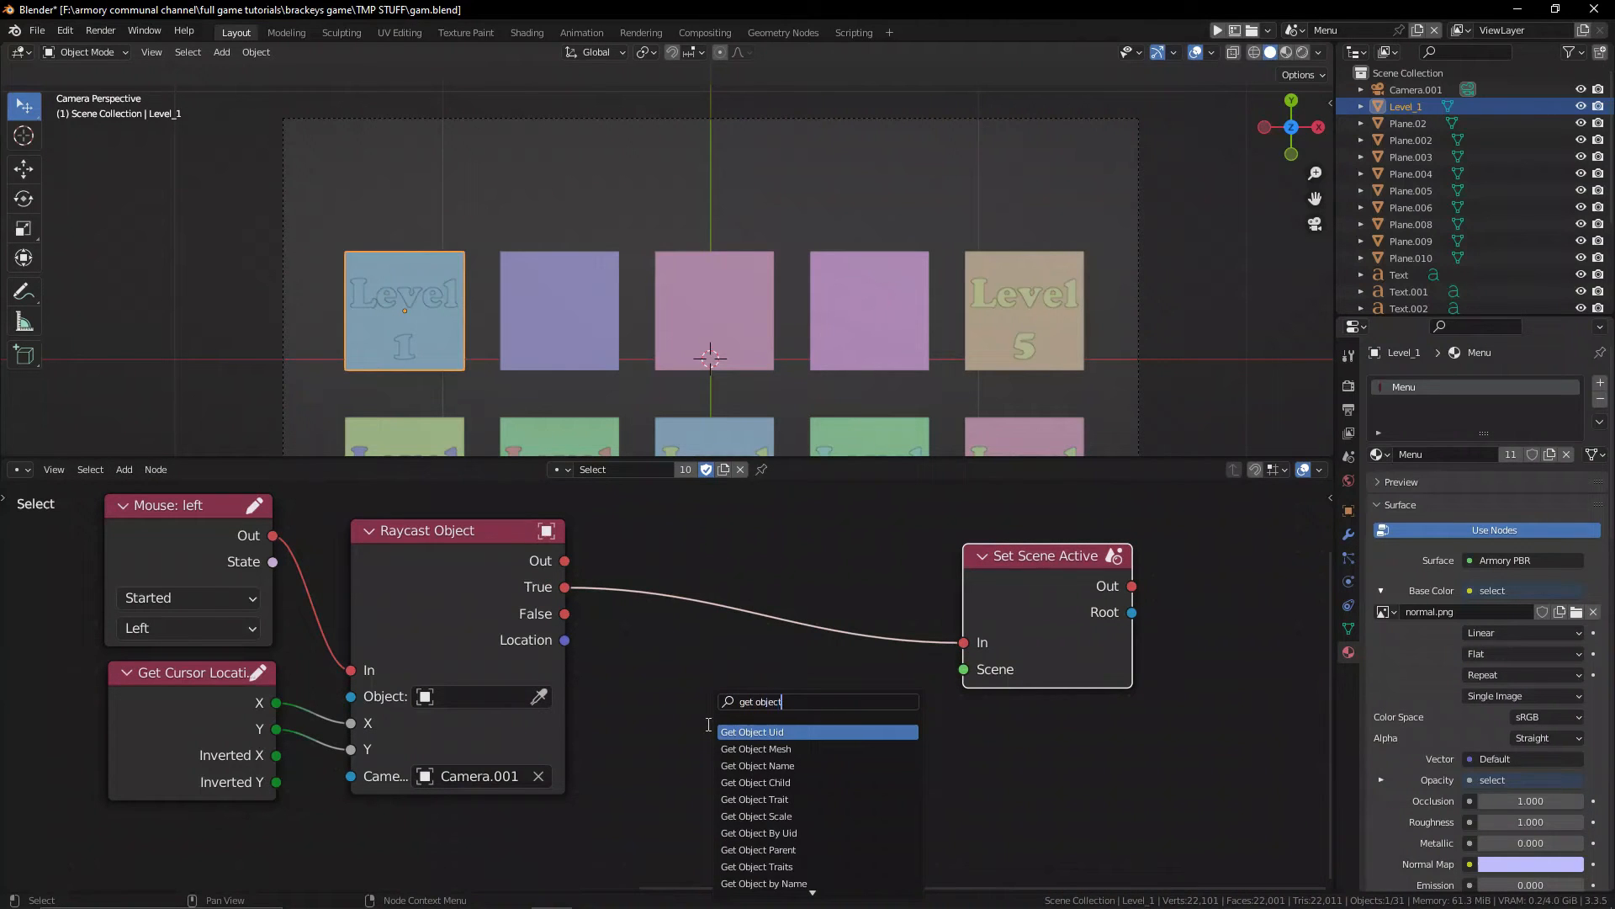
click(757, 765)
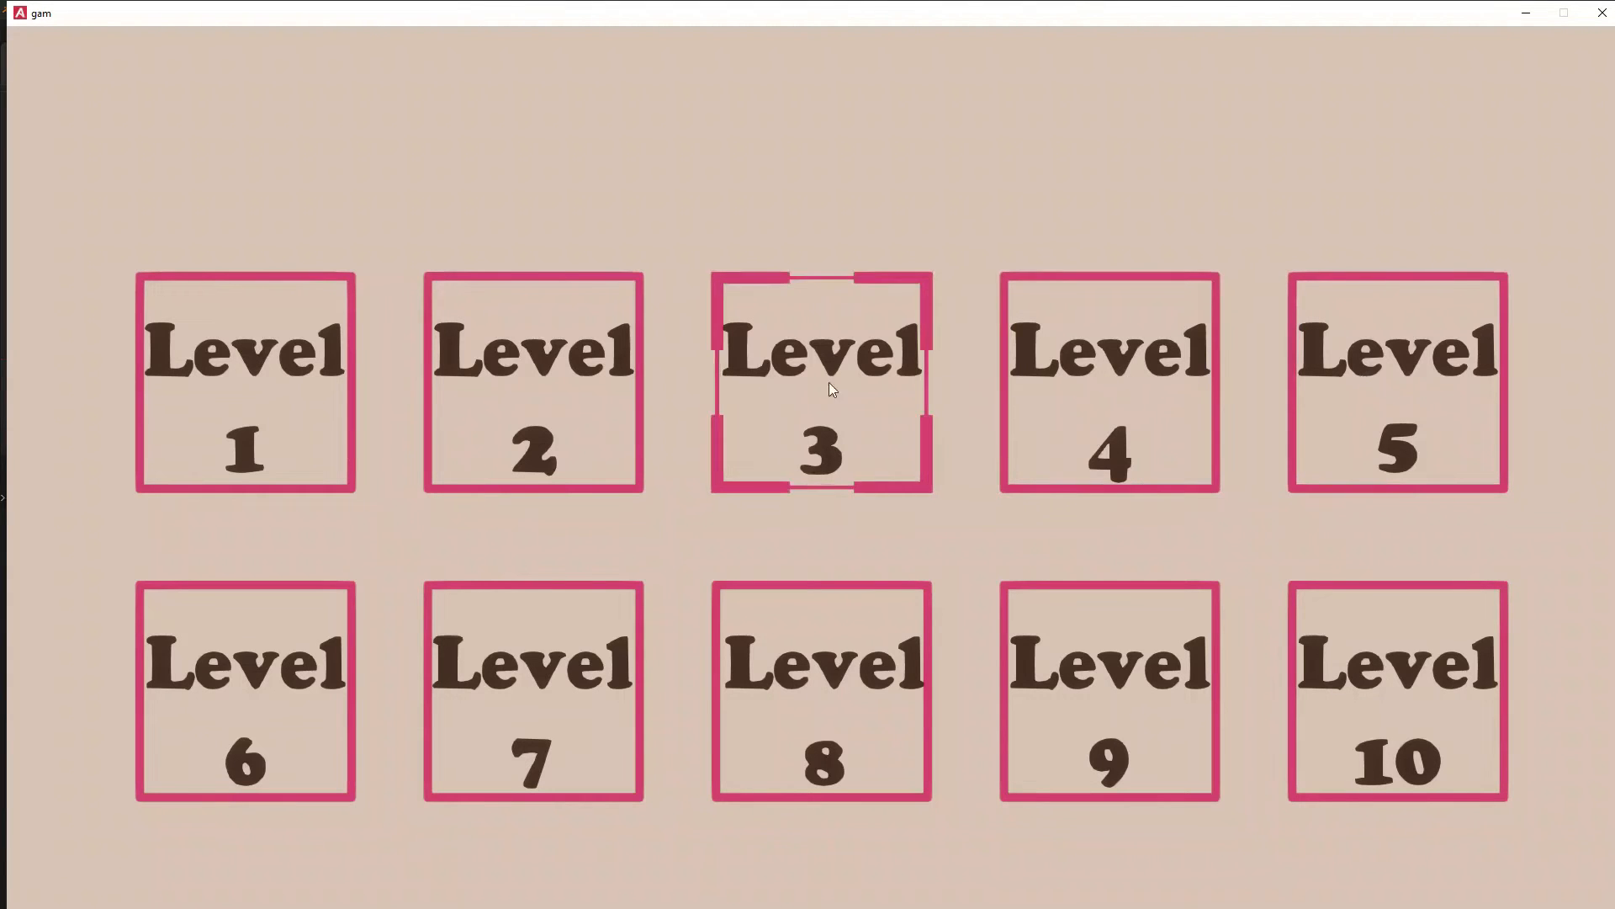
Click a level button in the running game to test opening a level.
click(821, 382)
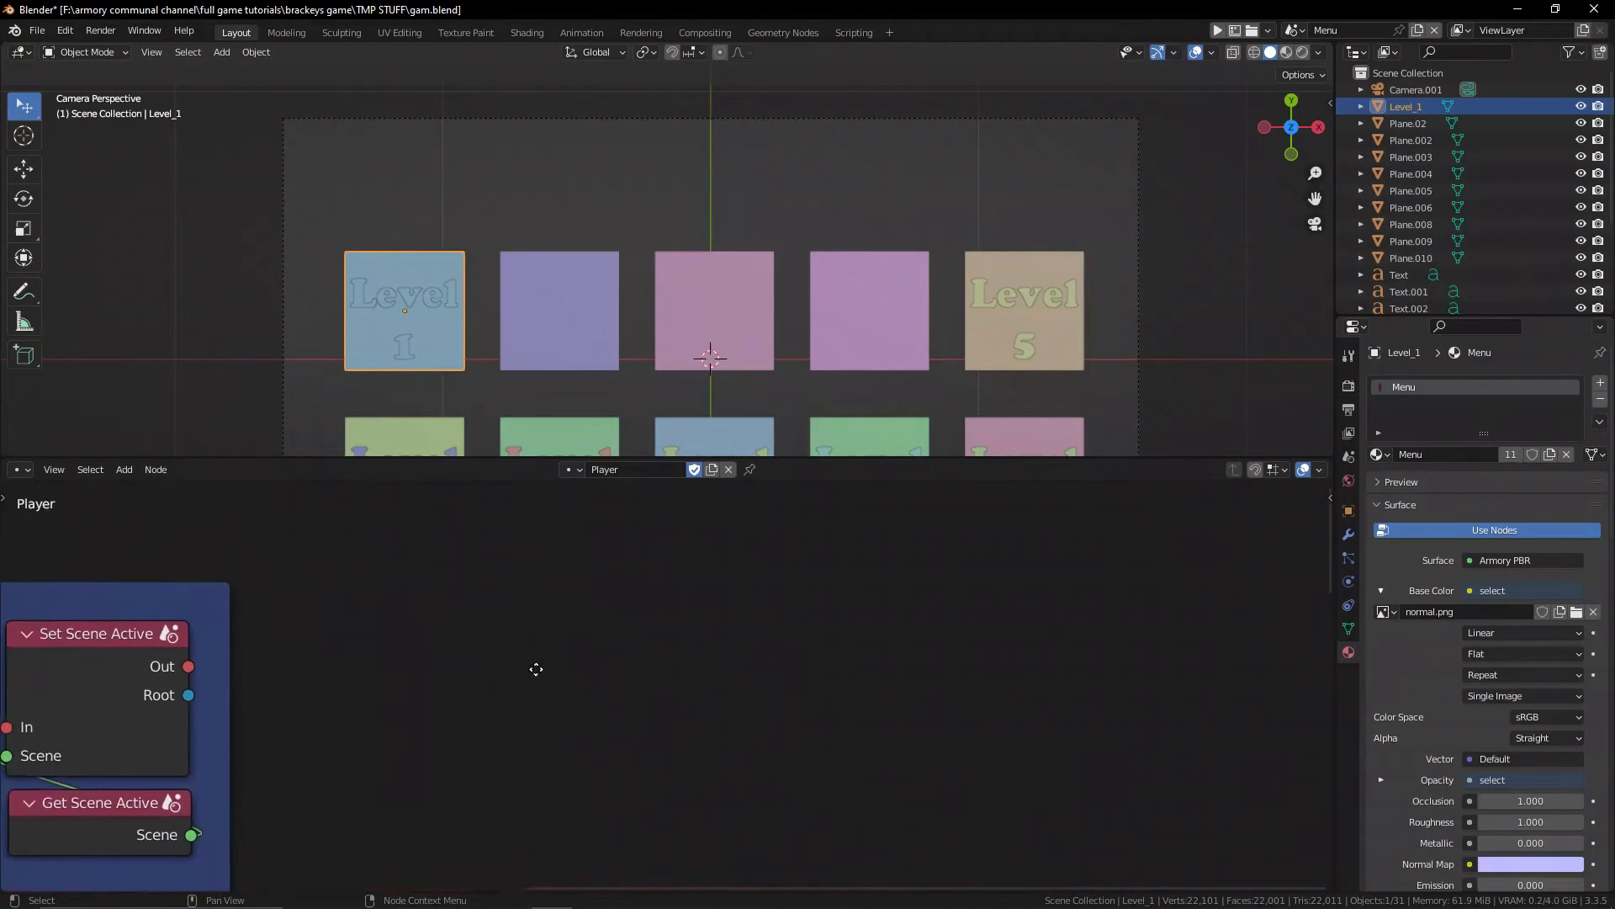
Add an Escape Keyboard event, a Set Scene Active node and a Scene node.
text(key)
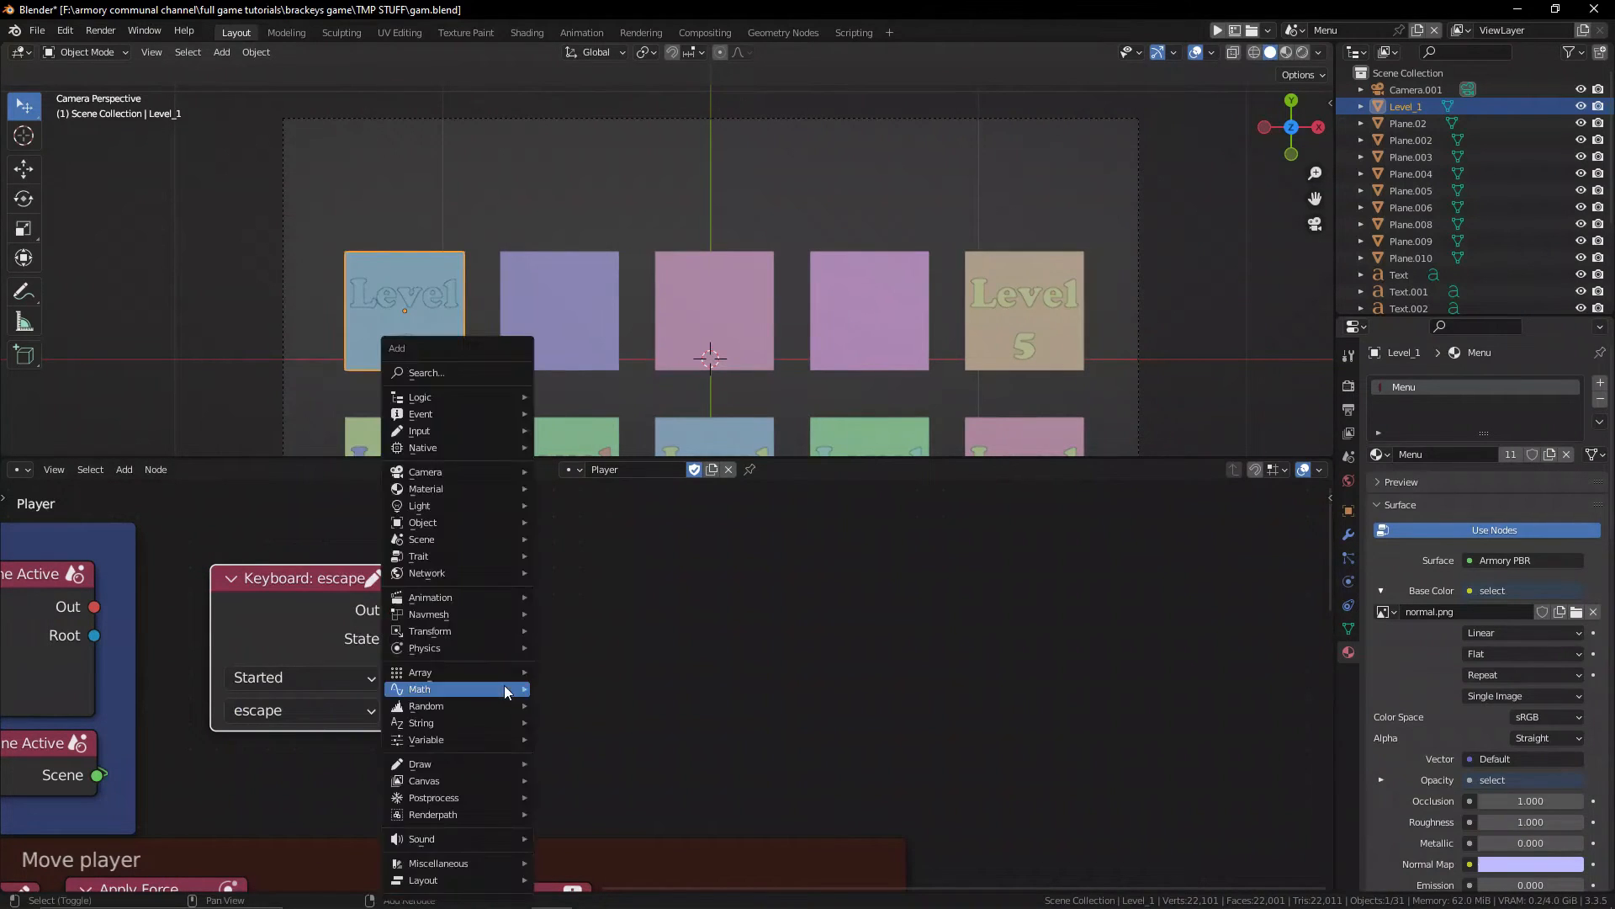
text(set scen)
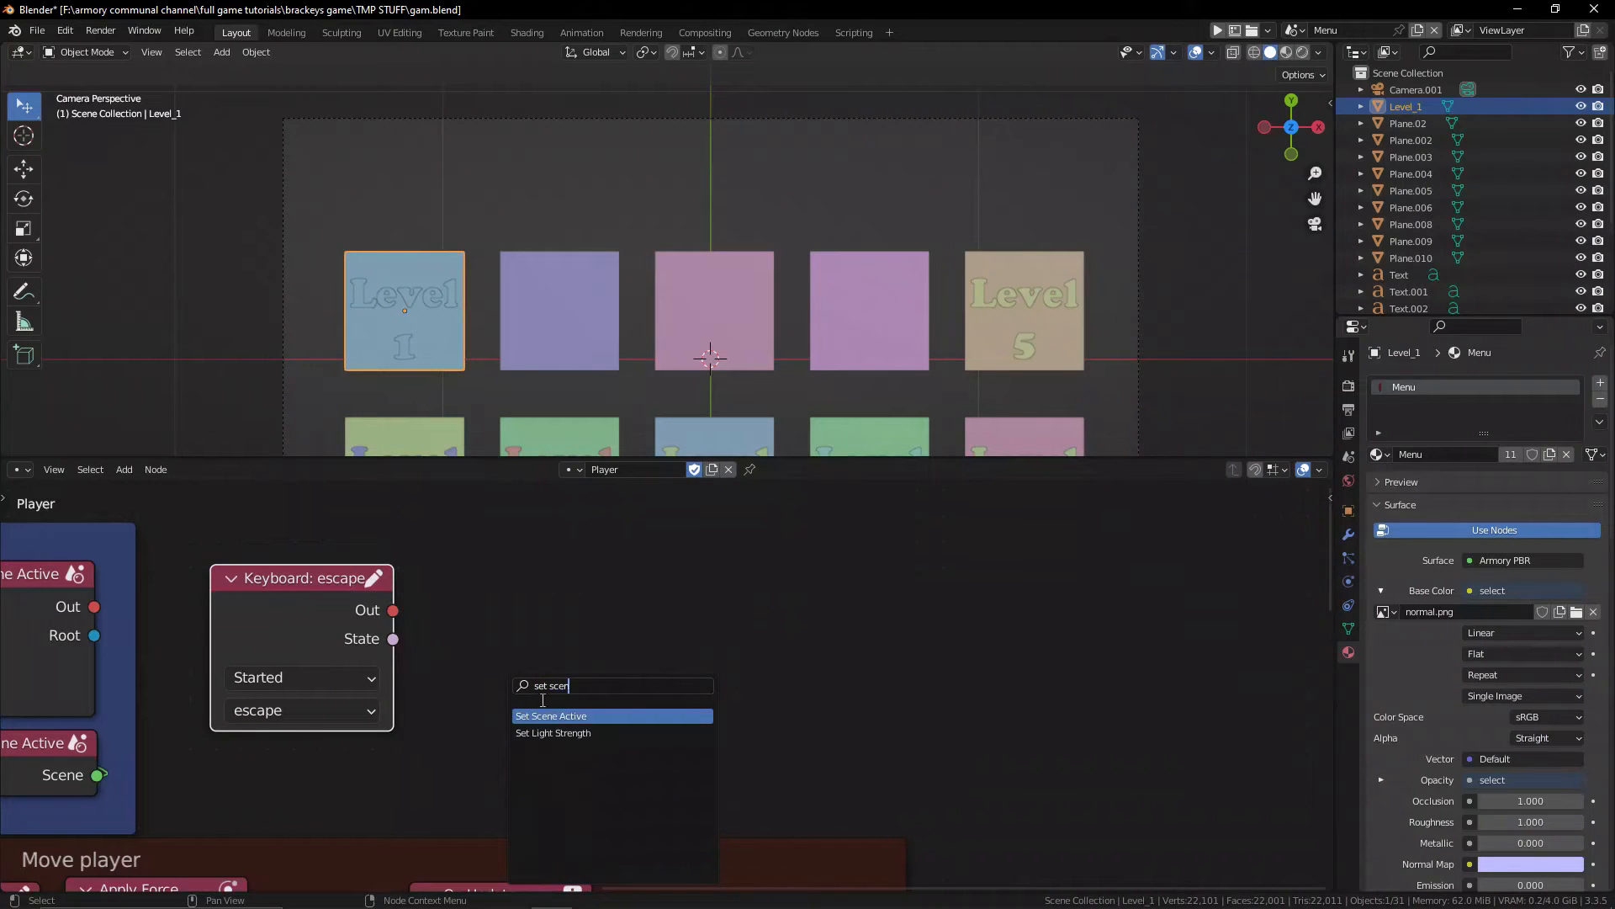
click(551, 715)
text(scene)
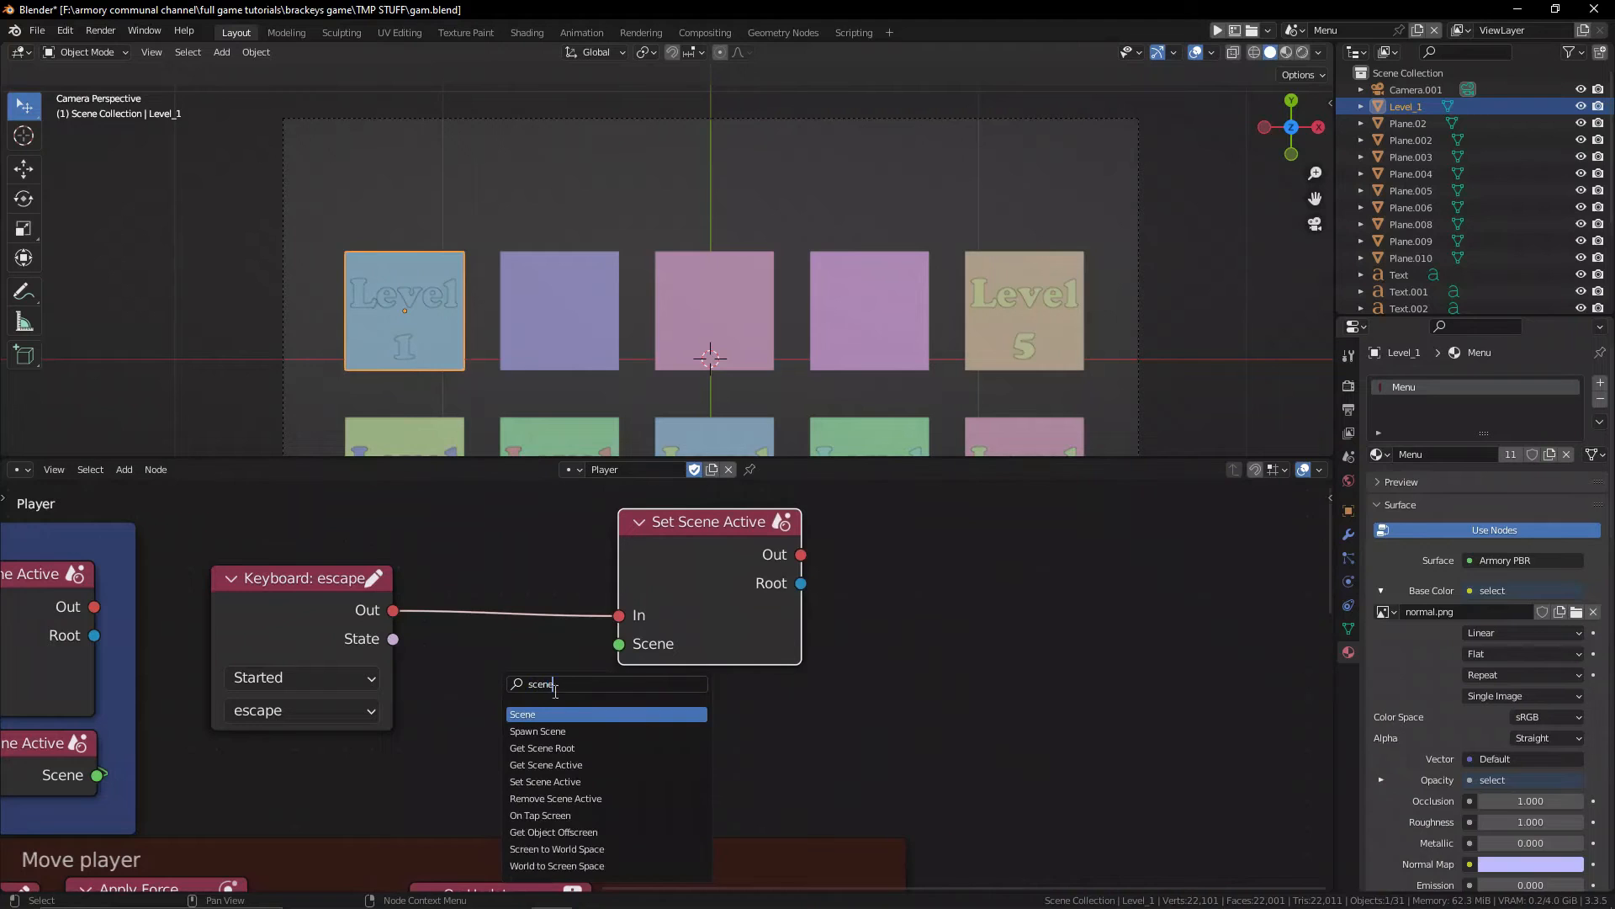
click(523, 715)
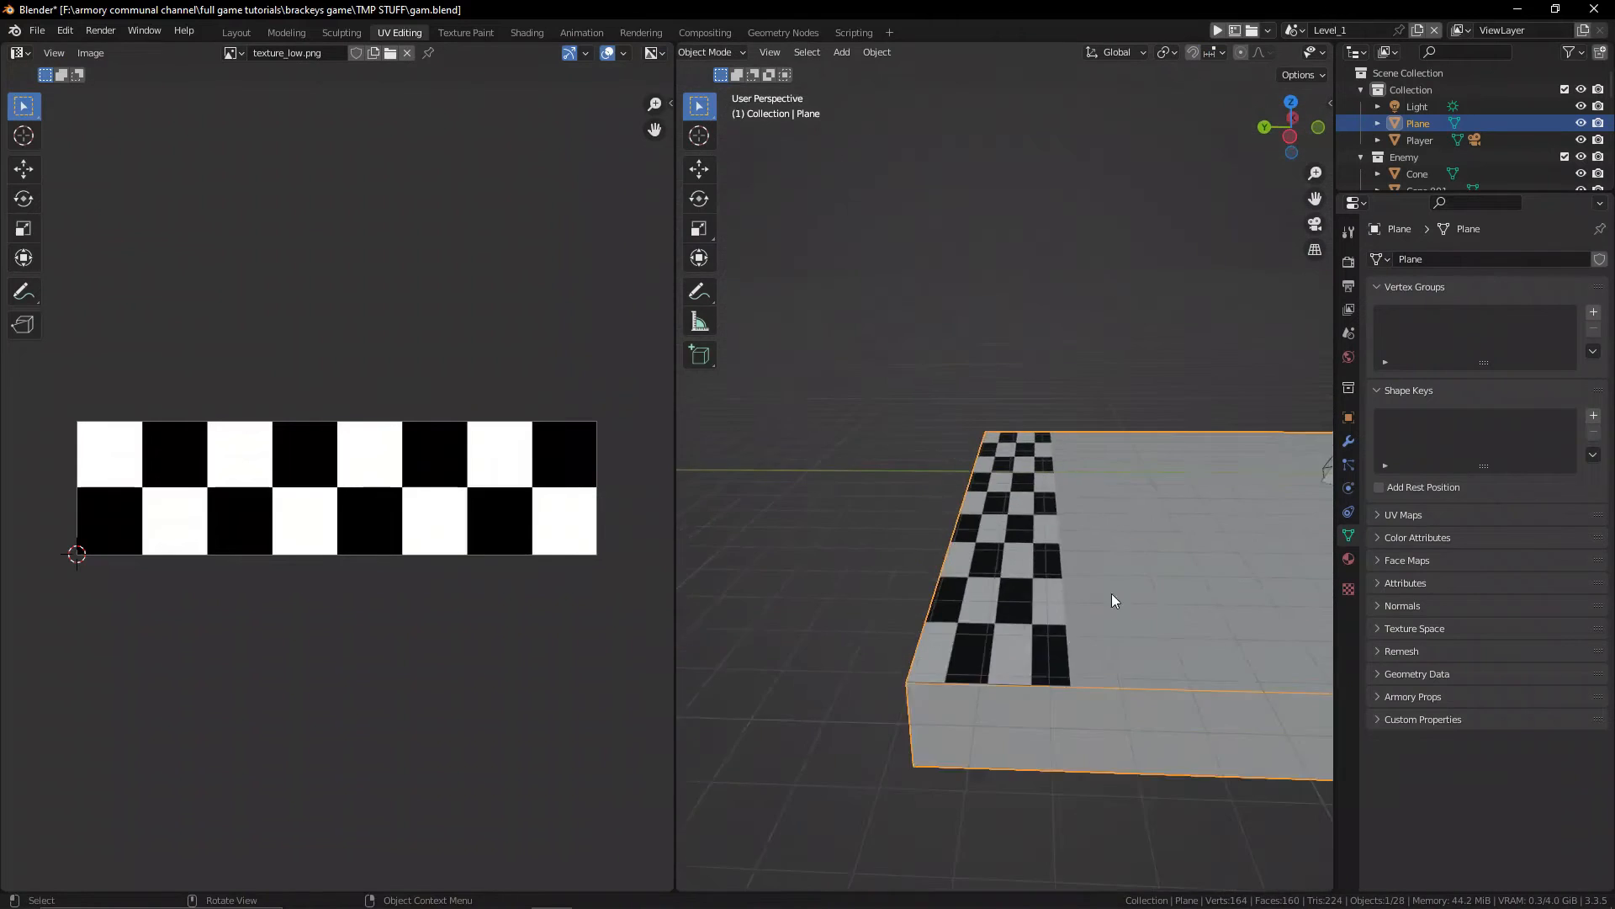
Return from UV Editing to the main modelling workspace.
click(235, 32)
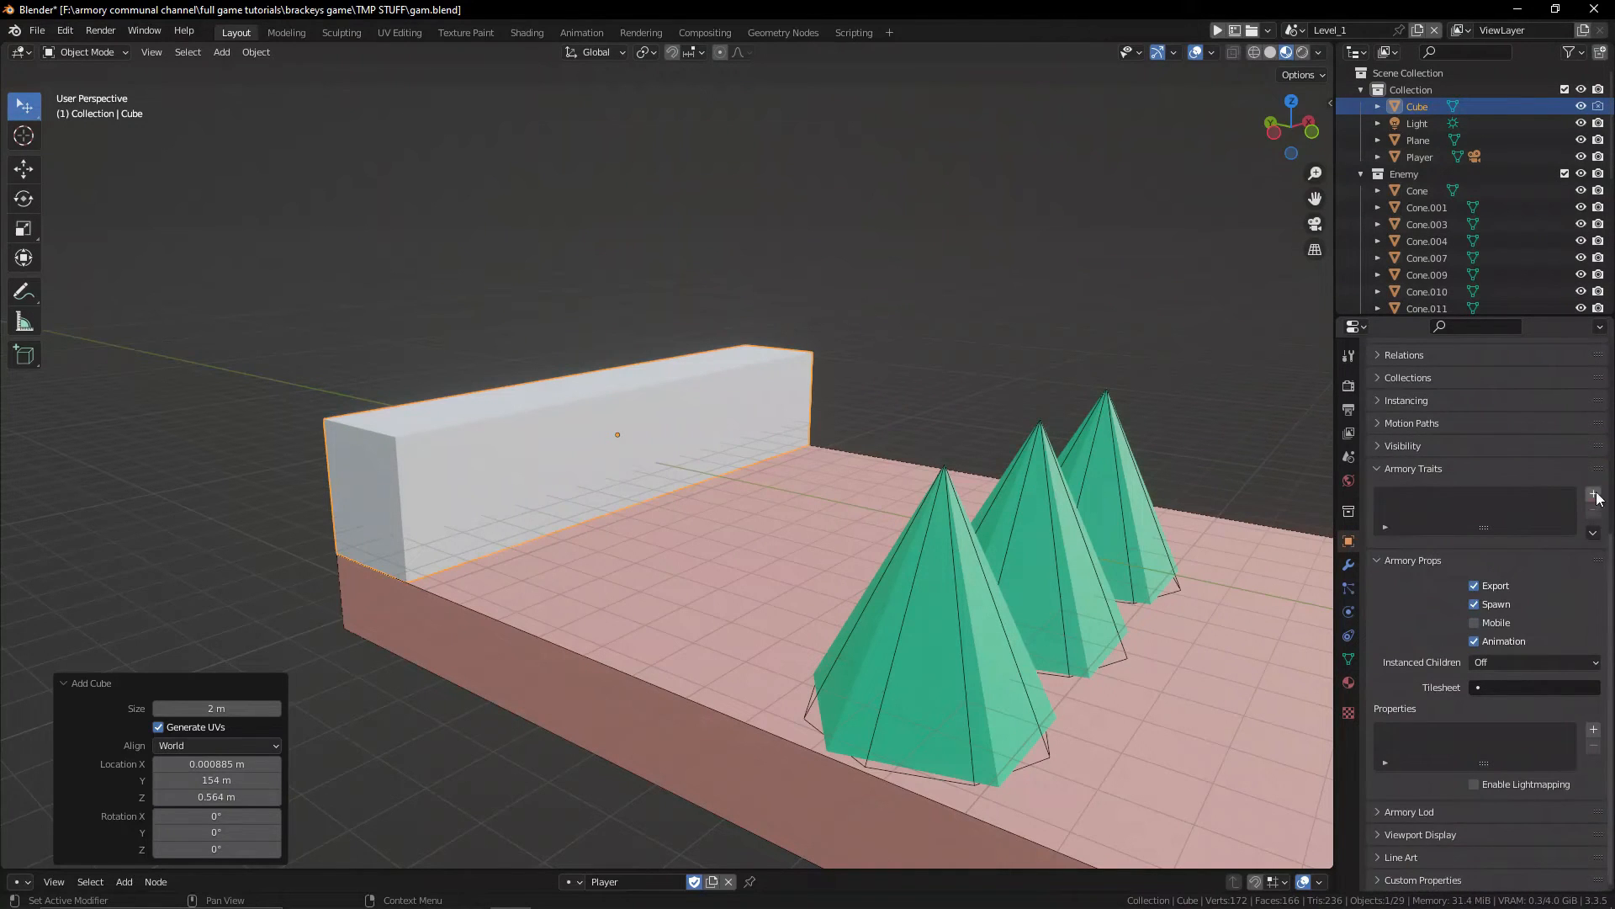
Add a logic trait to the new wall box and name its tree End.
click(1592, 494)
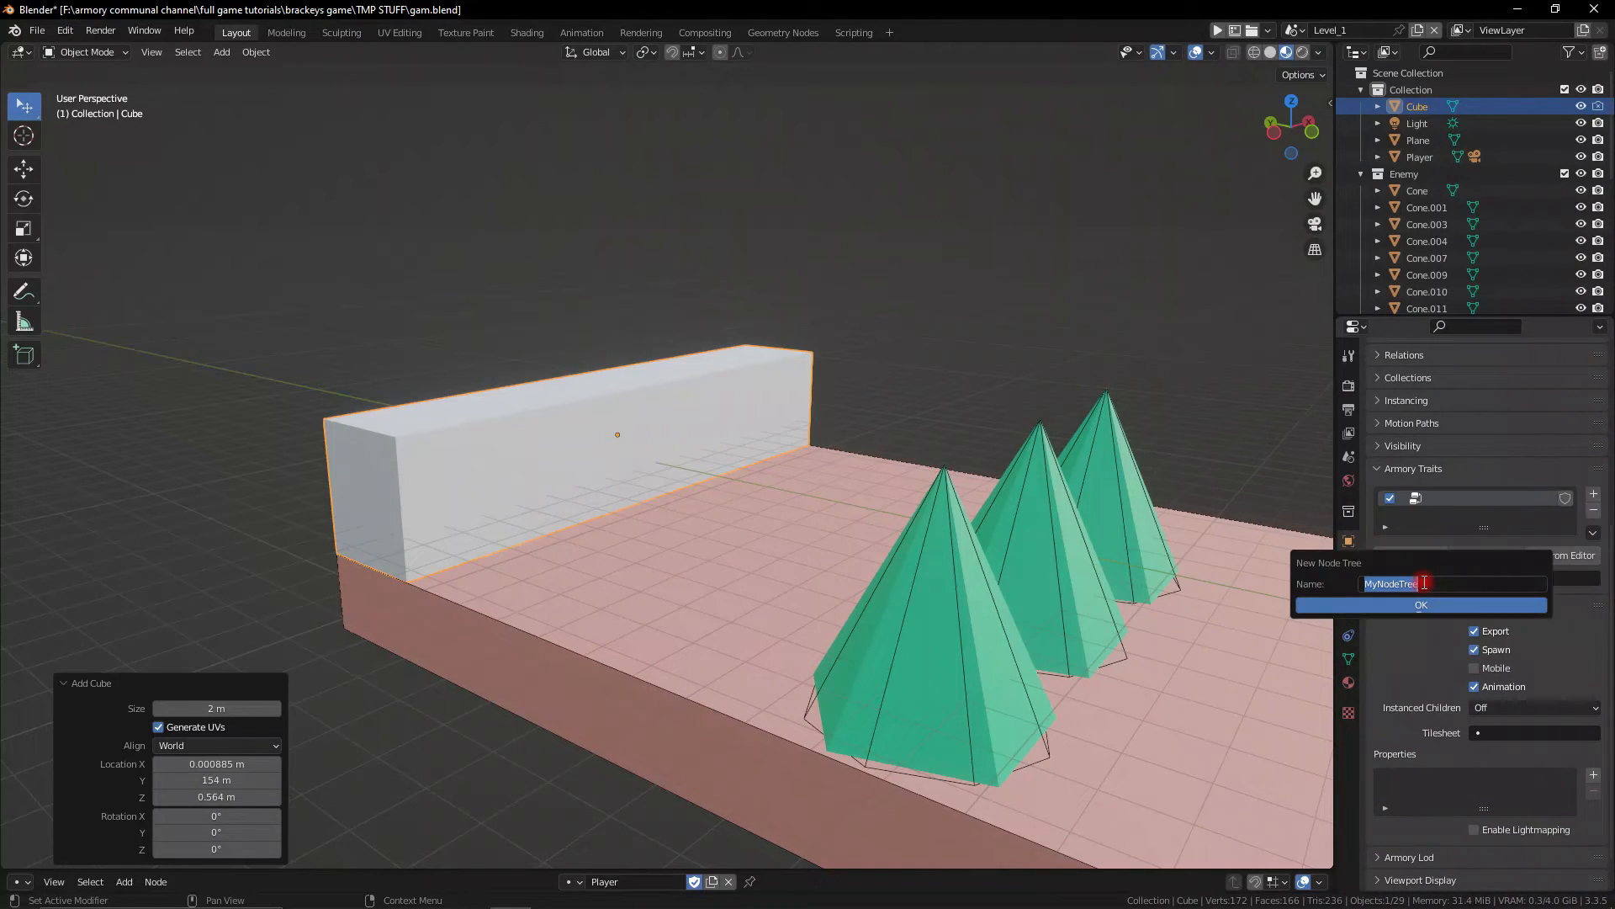
click(1420, 605)
text(on vol)
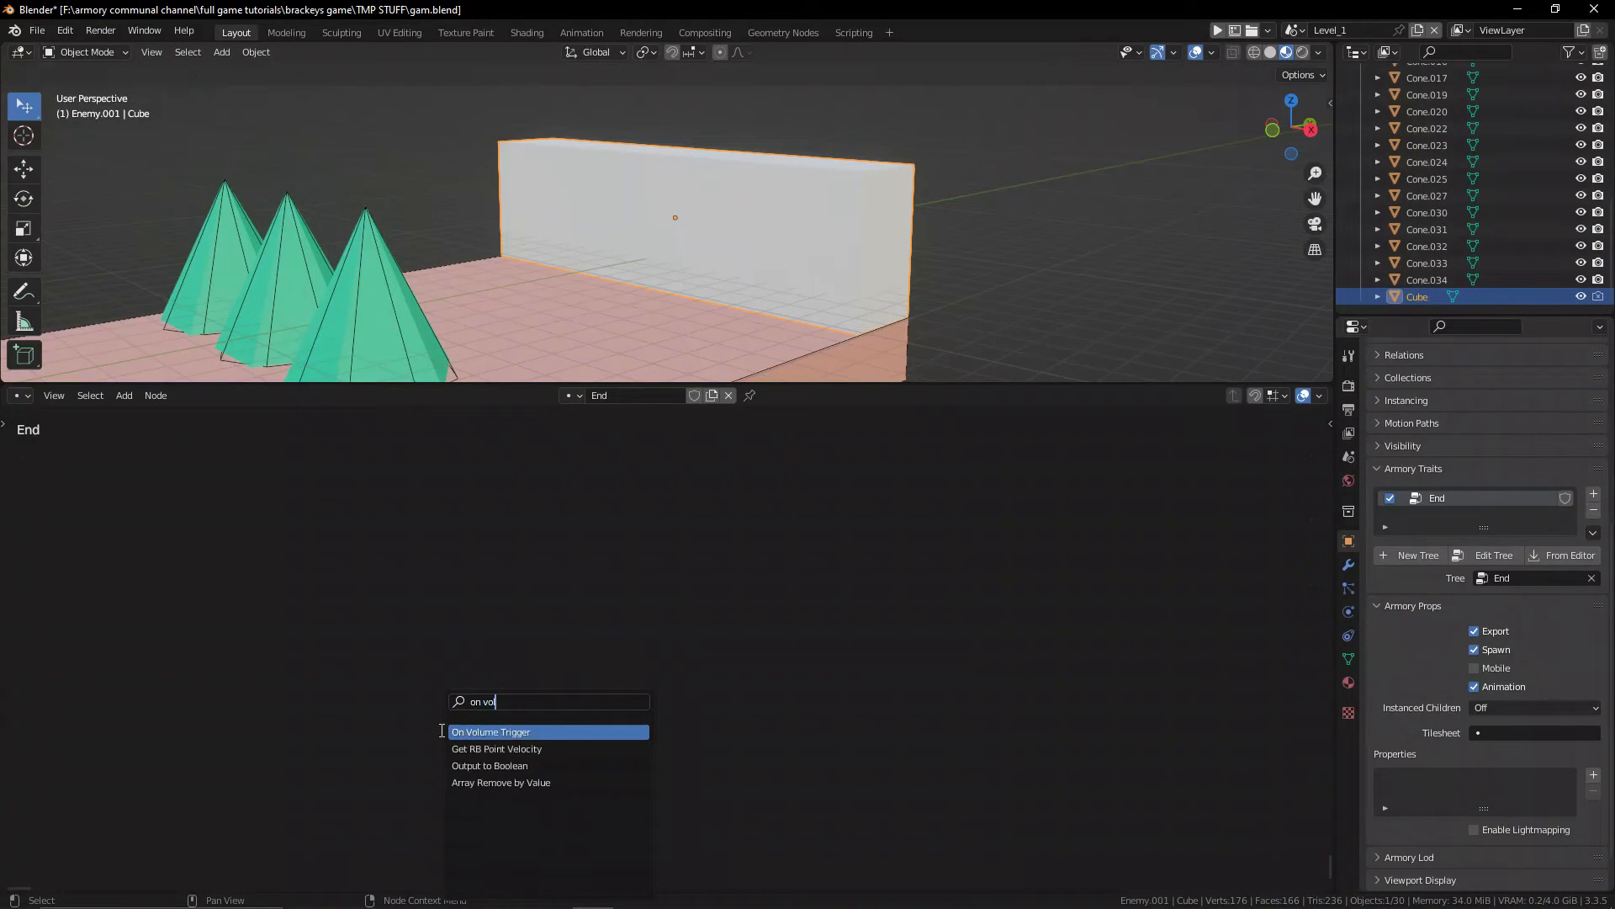
Add On Volume Trigger with Get Object by Name 'player', plus Set Scene Active and Scene nodes.
click(490, 732)
text(get object n)
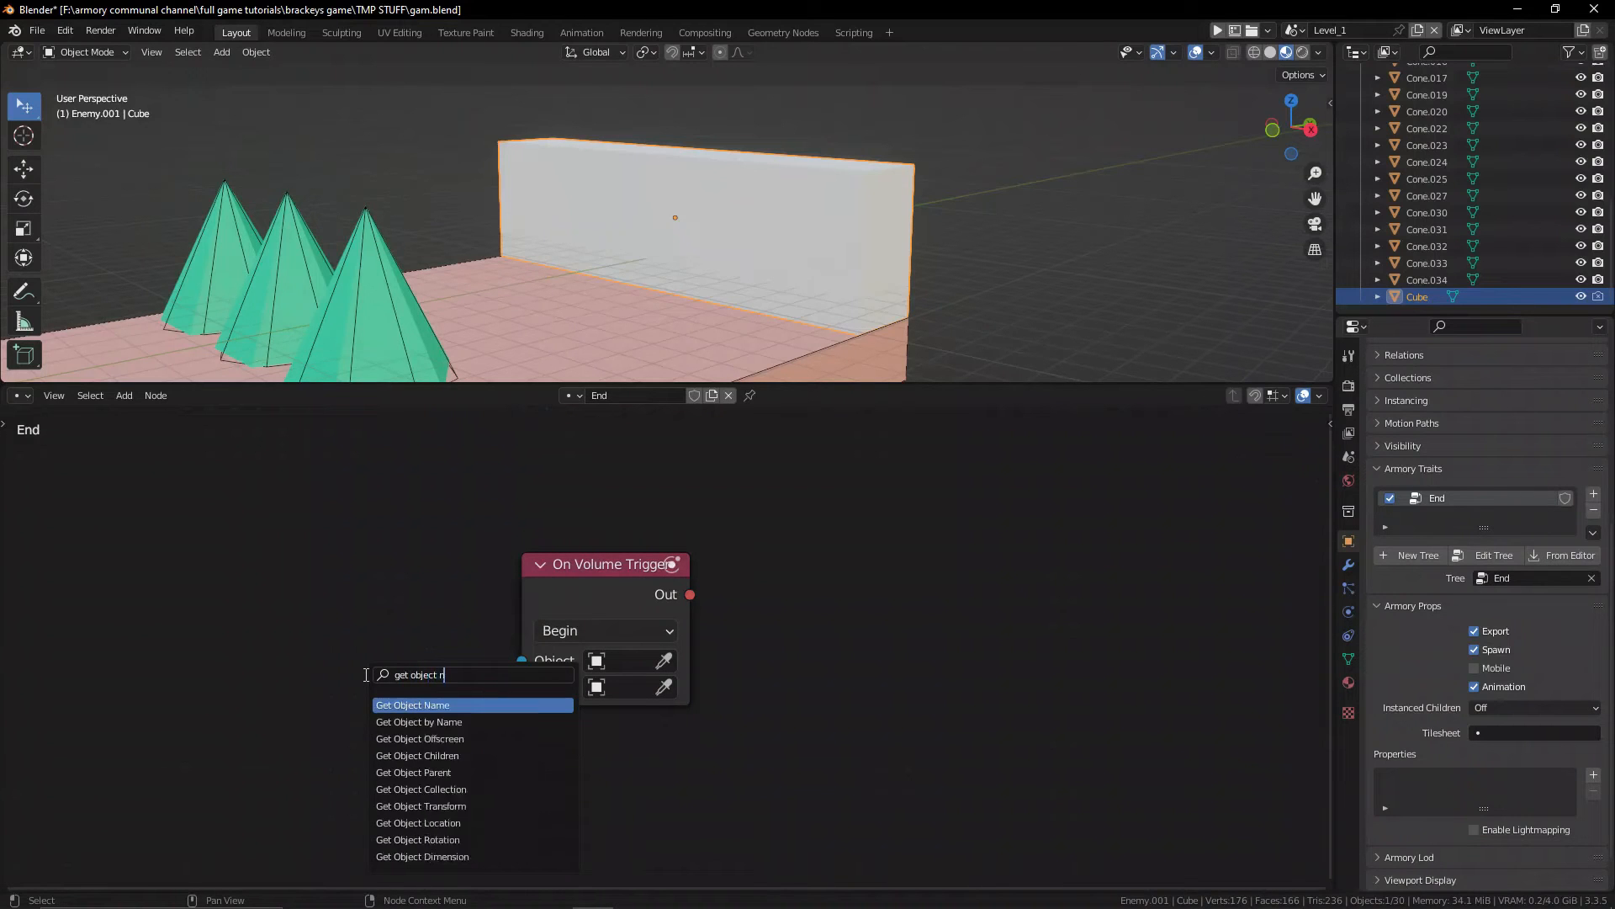
click(418, 721)
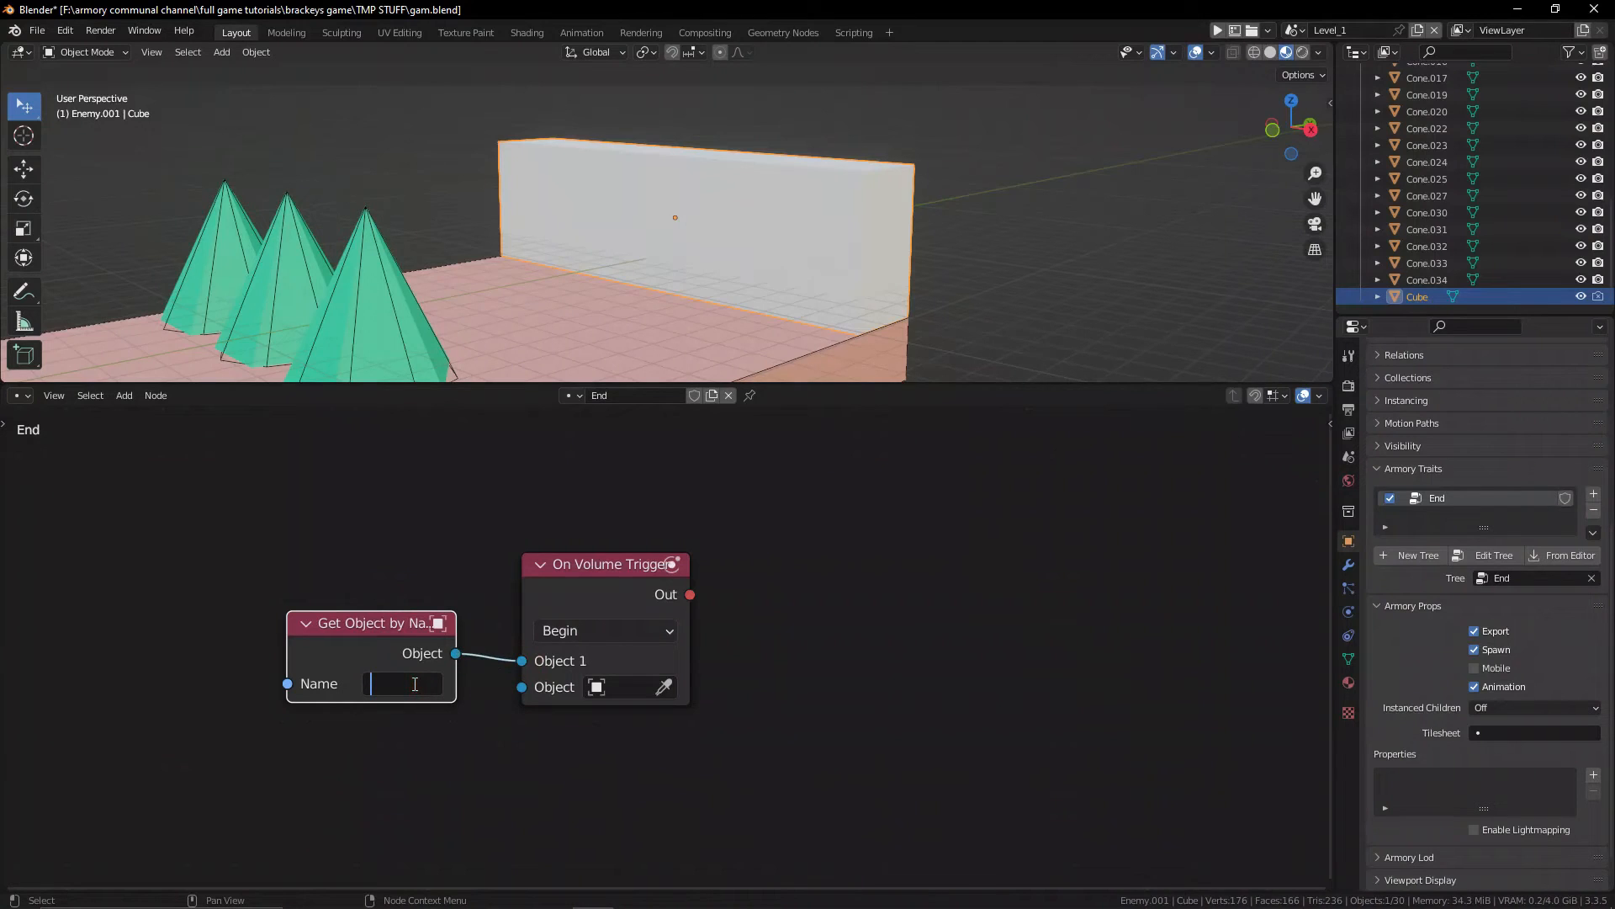
text(player)
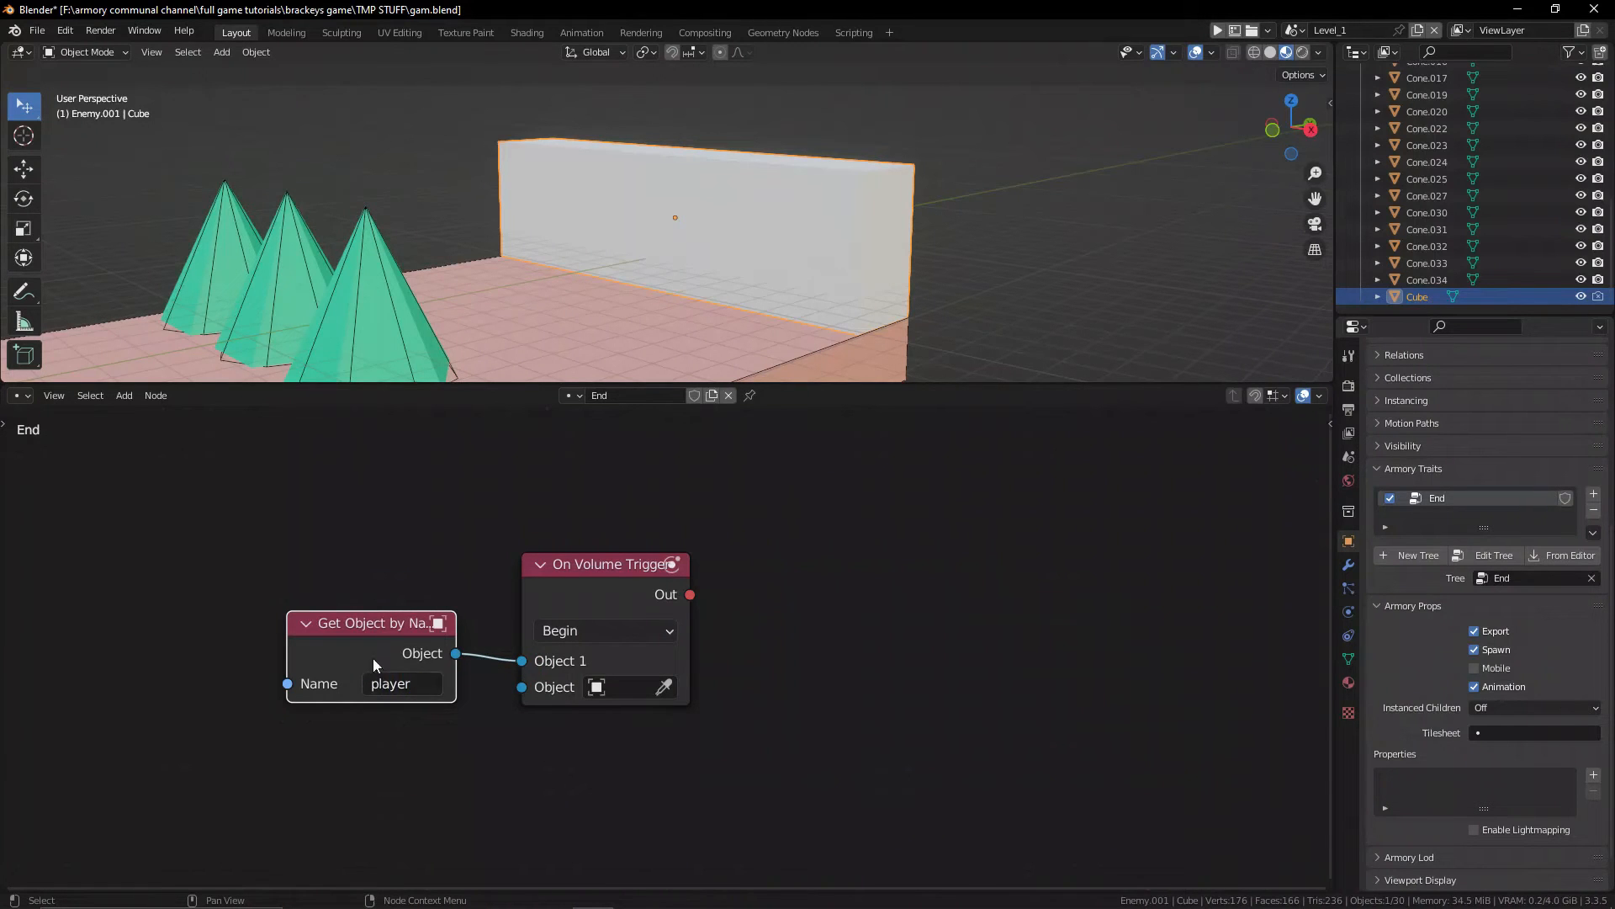
drag(371, 622, 349, 611)
text(scen)
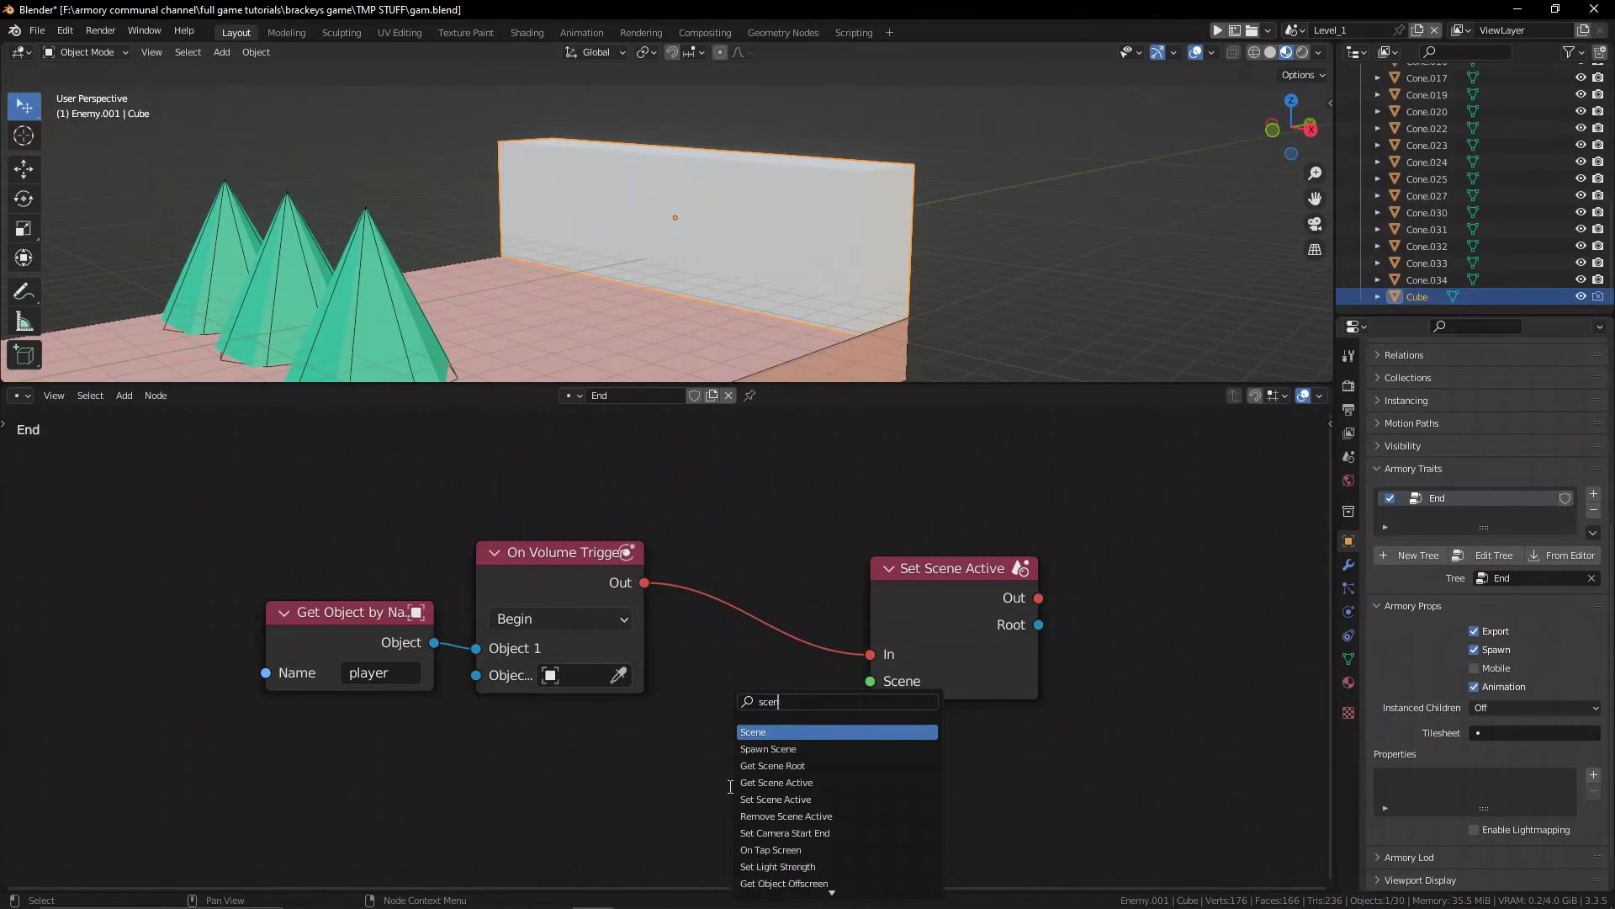
click(753, 732)
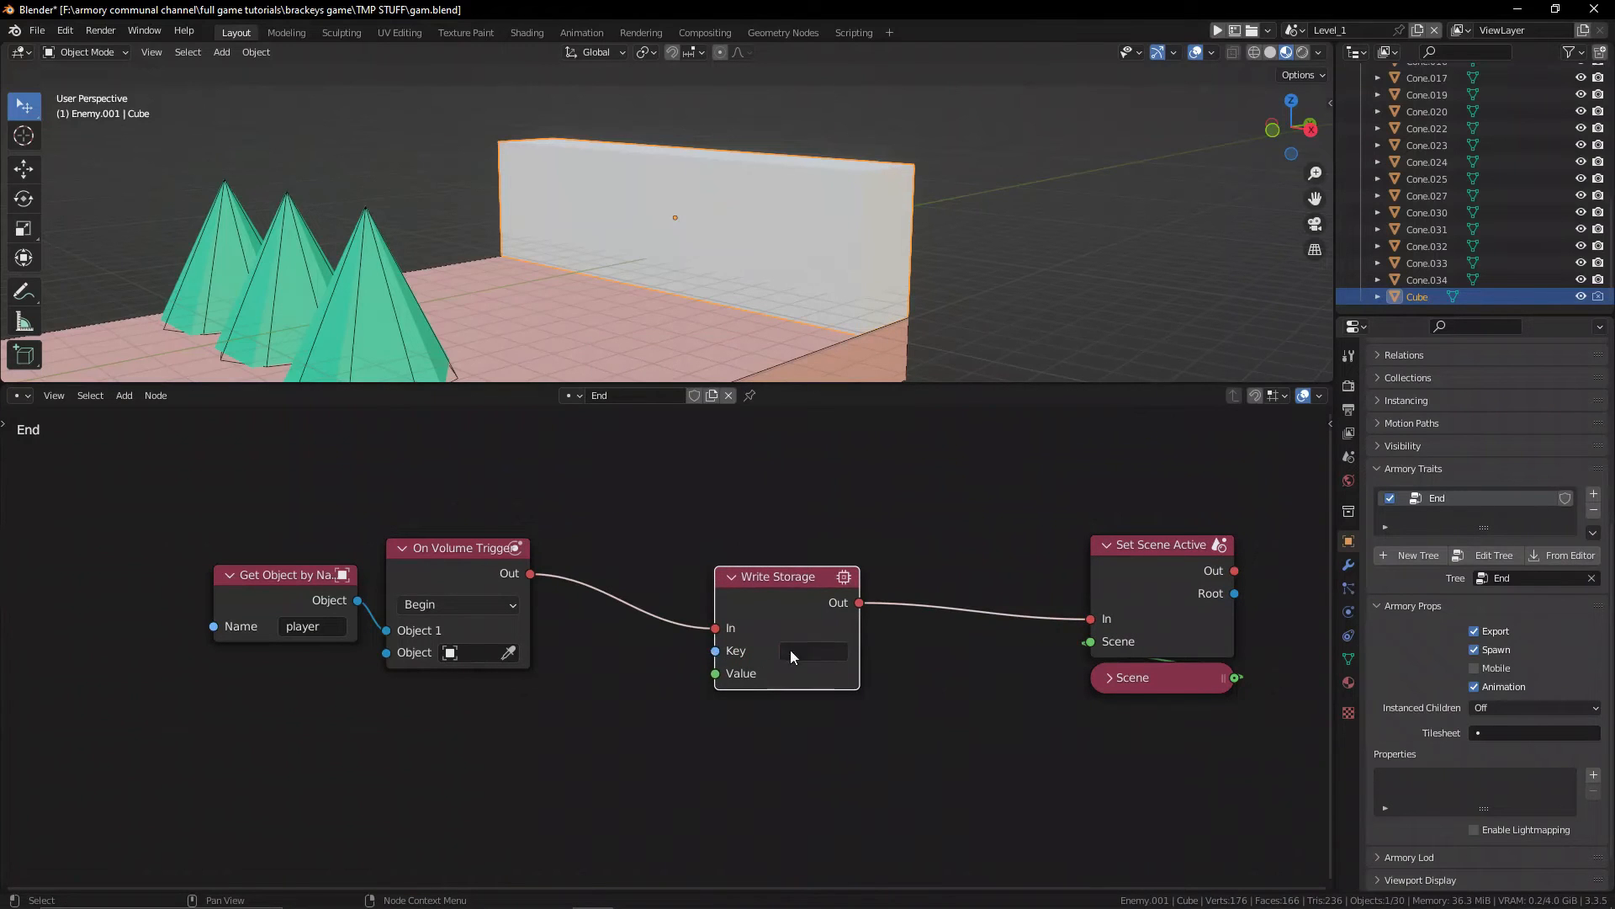
Set the Write Storage key to 'lock' and feed it a Get Object Name value.
text(lock)
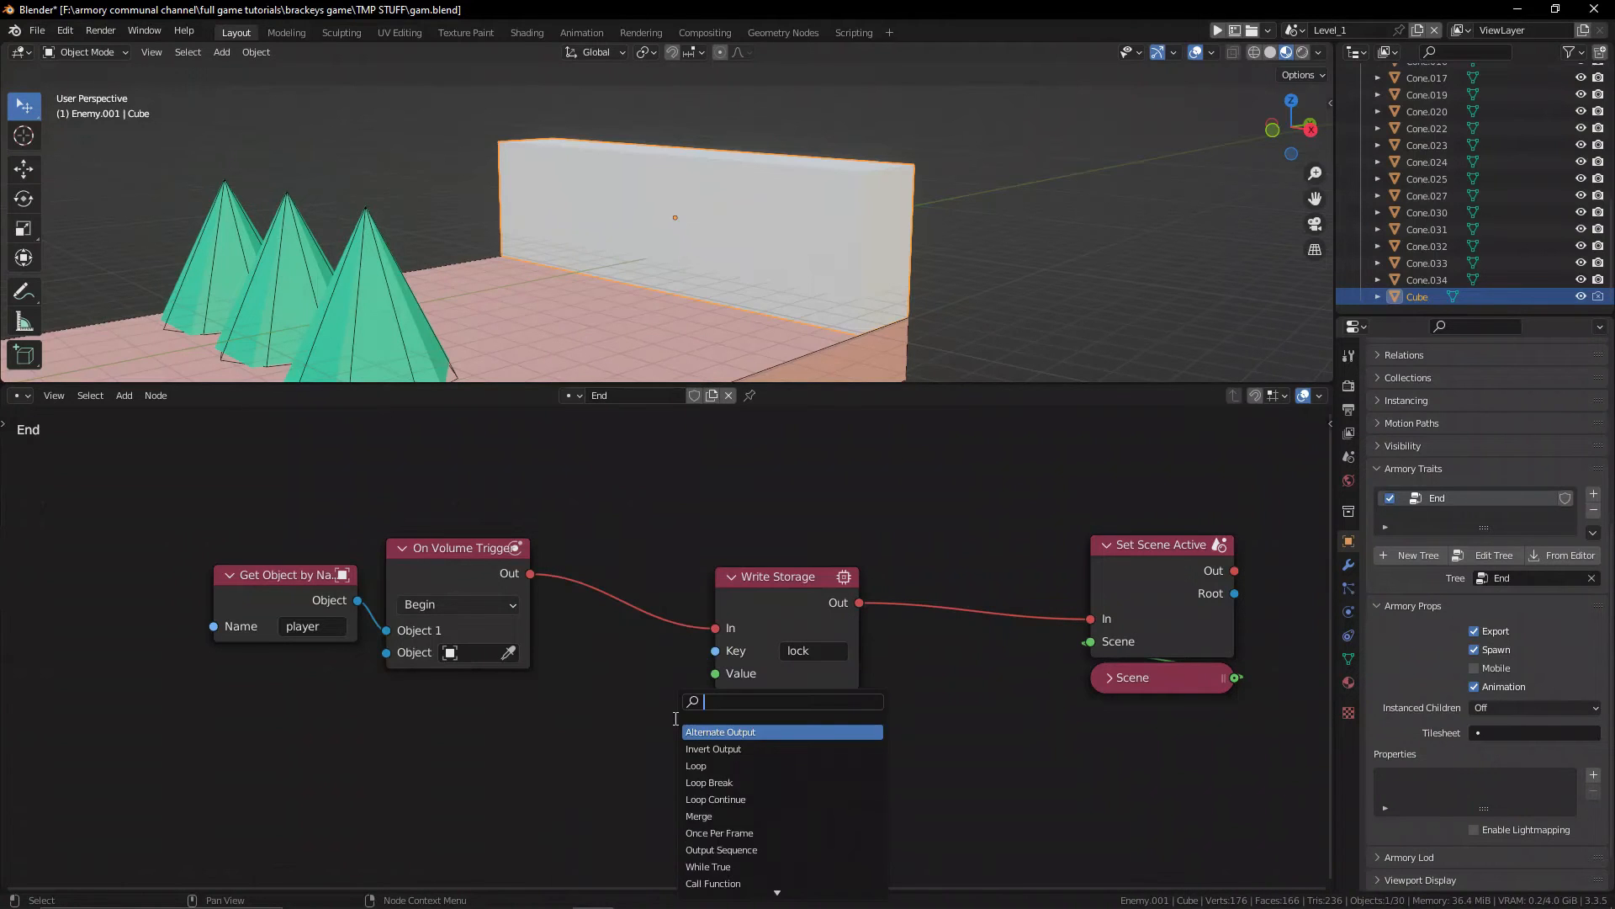
text(get object n)
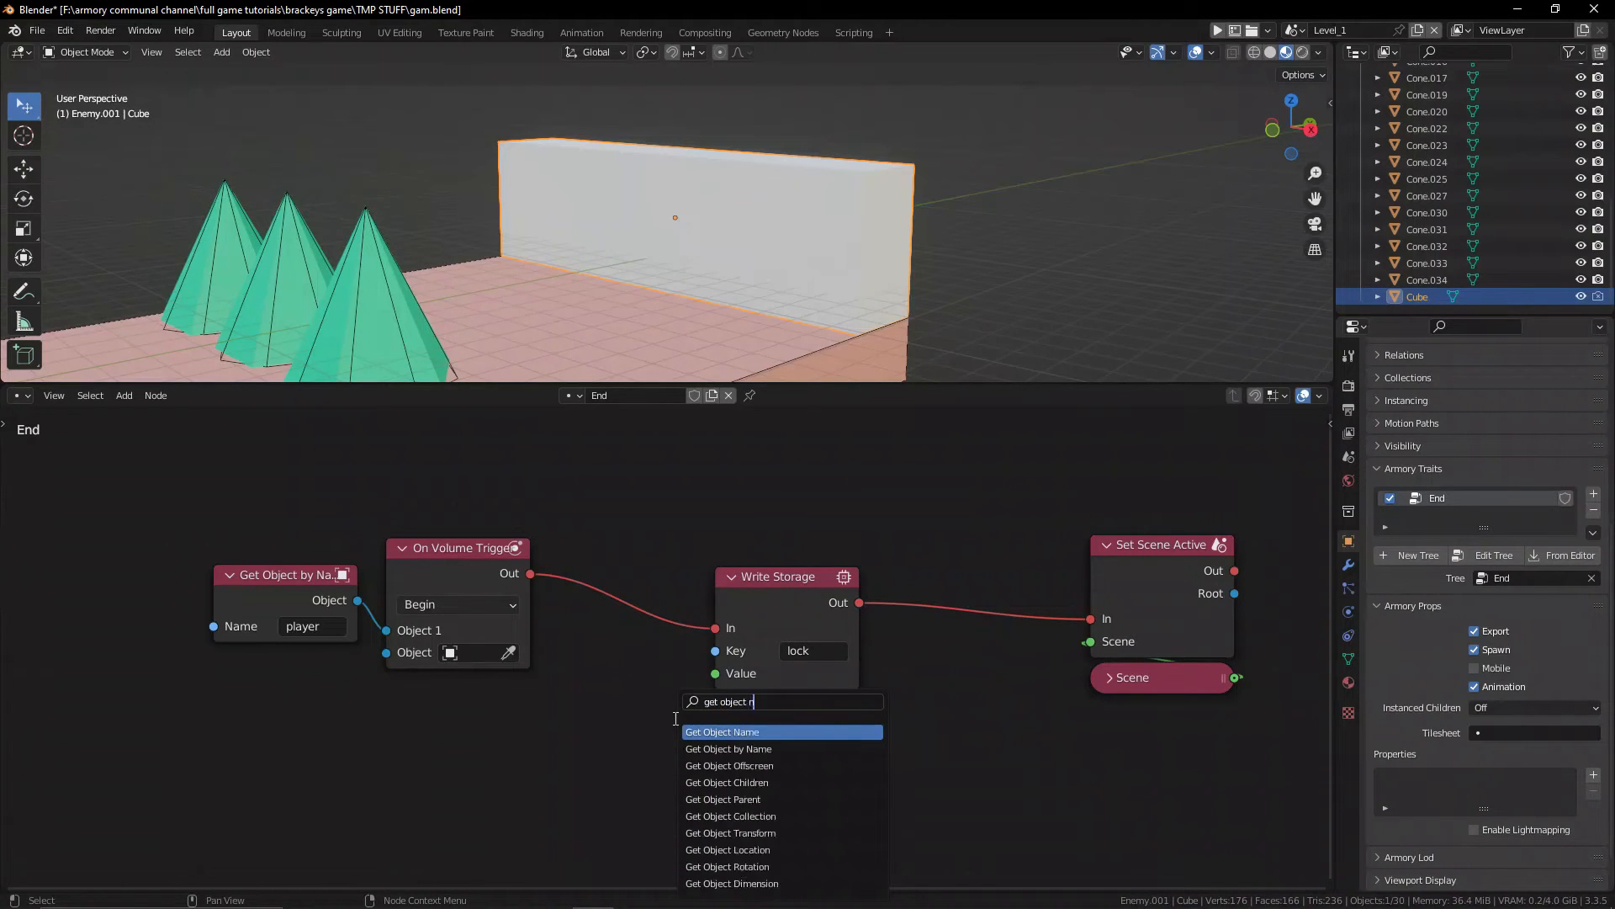
click(722, 731)
text(2)
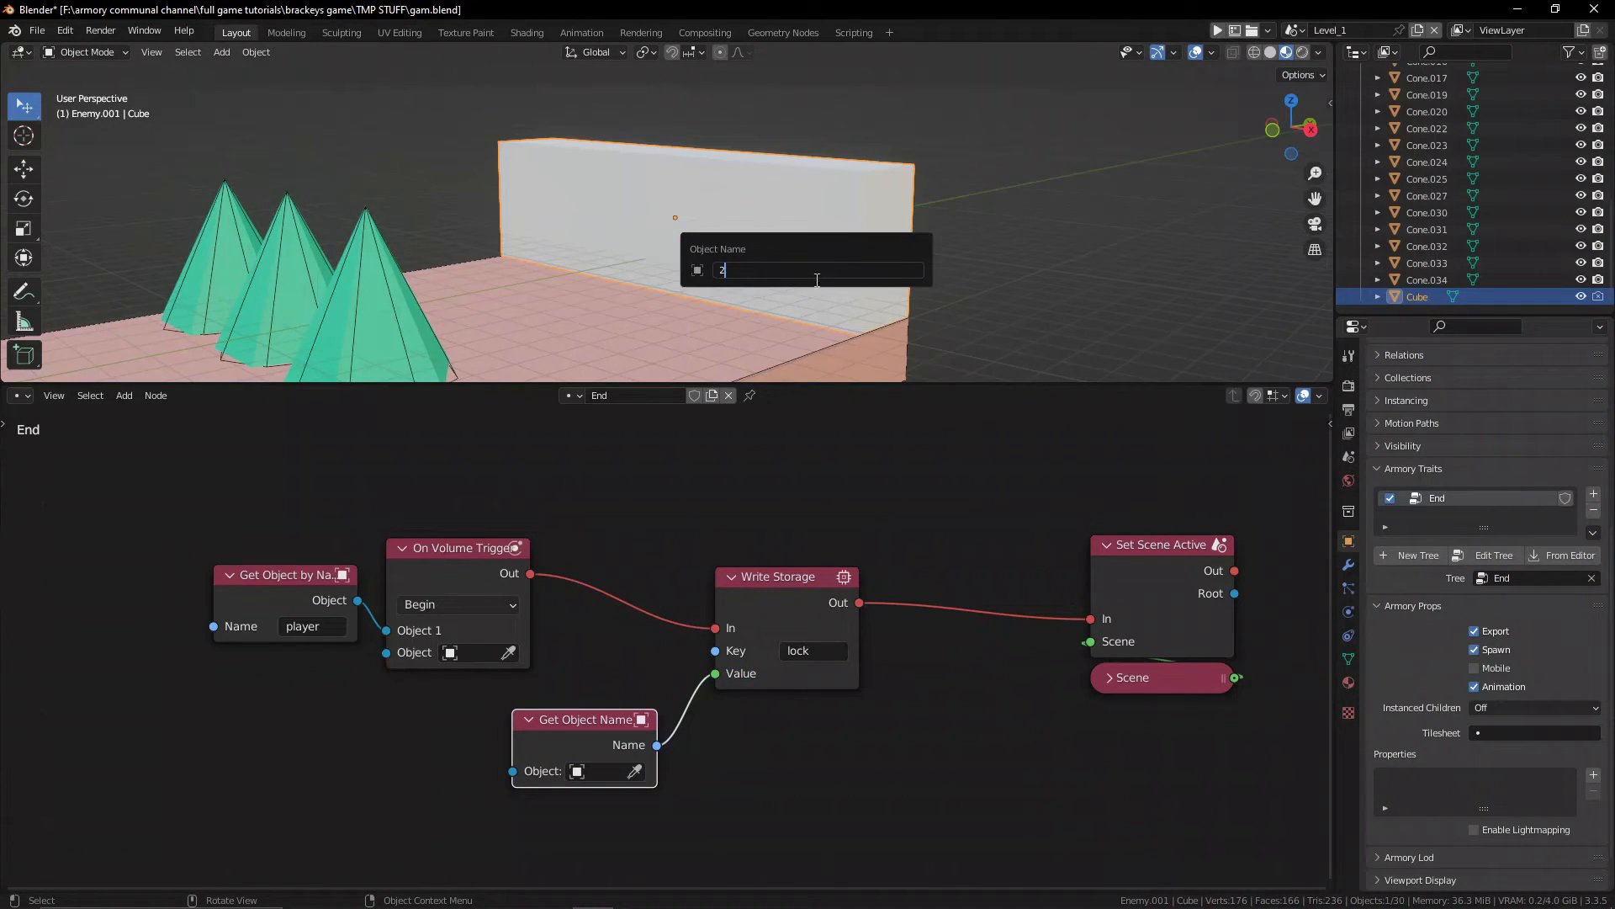
key(Return)
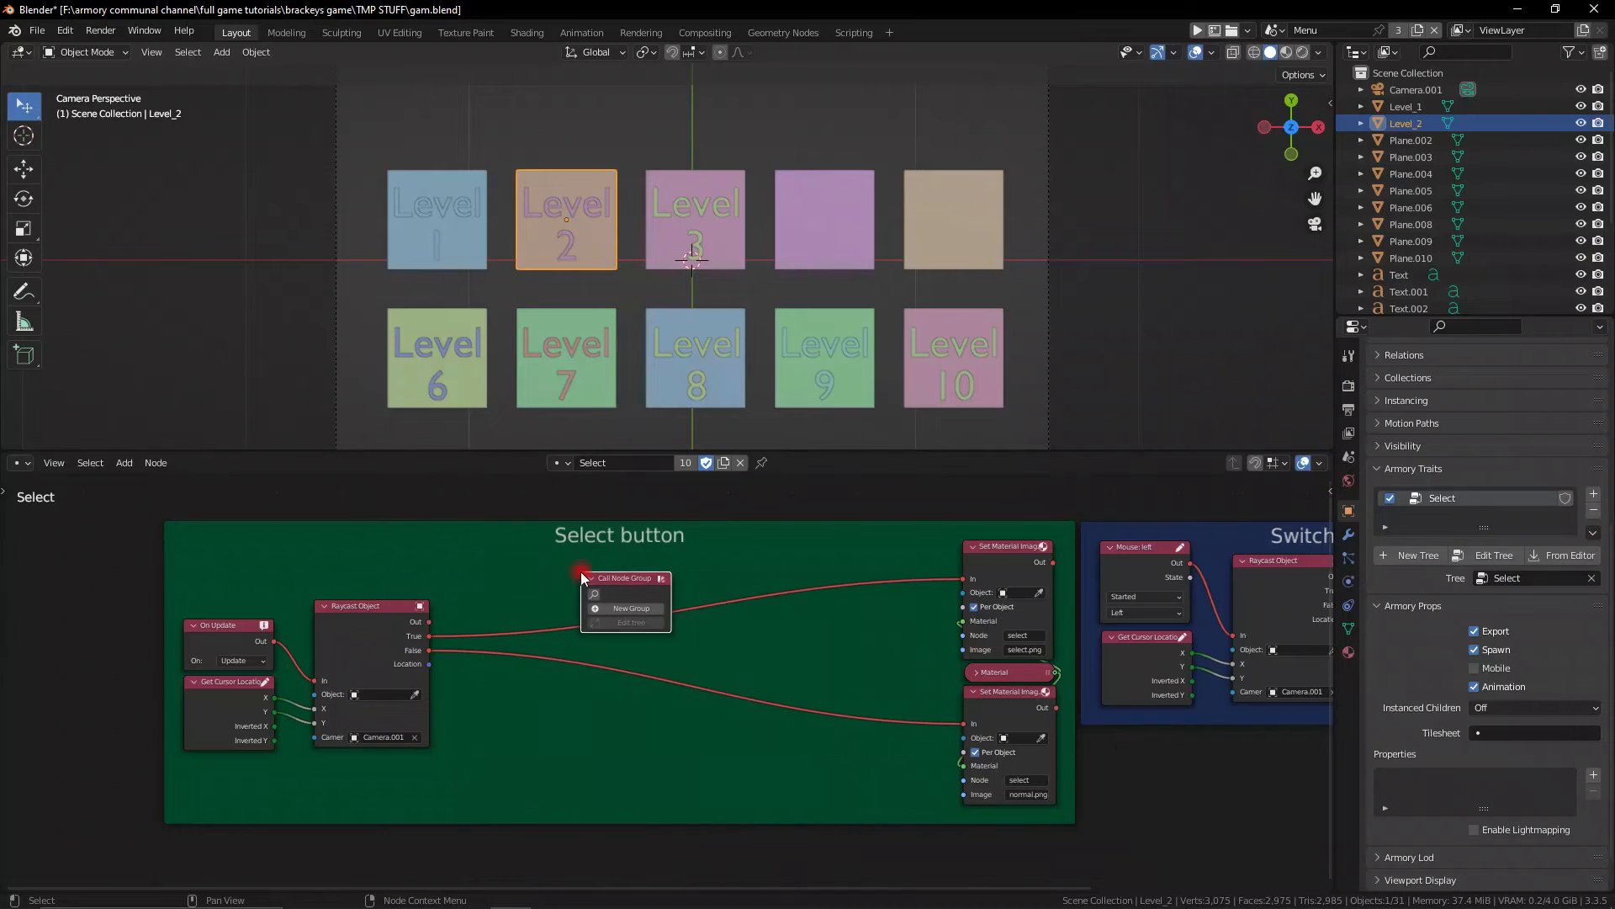
Build a node group gating the stored 'lock' value against an object's lock property.
click(631, 621)
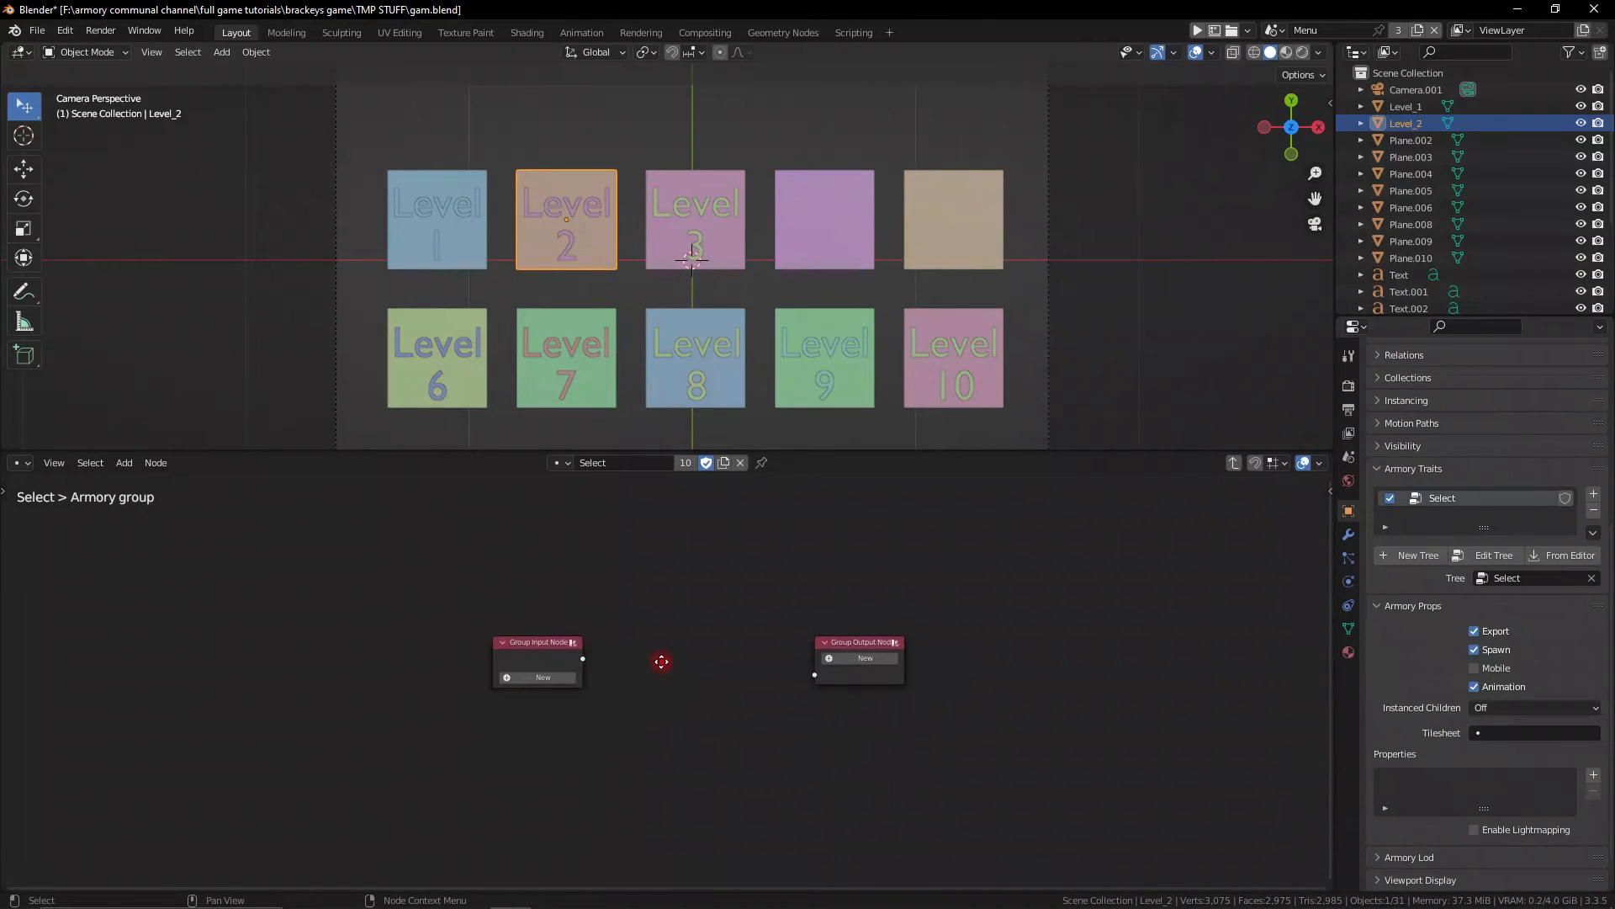
text(gate)
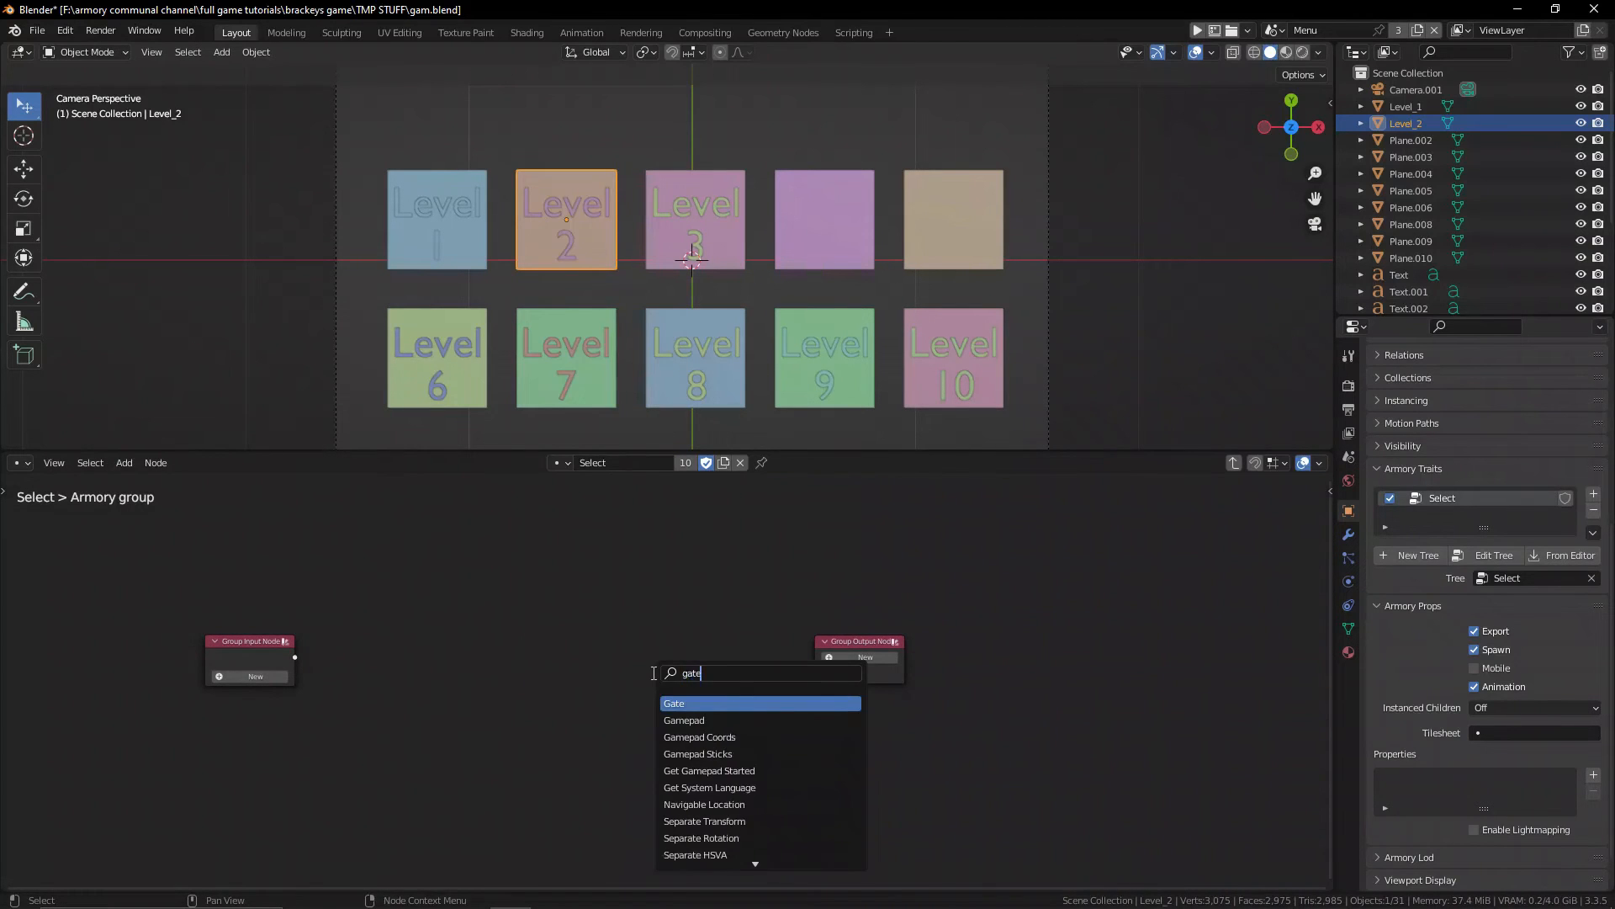
click(674, 702)
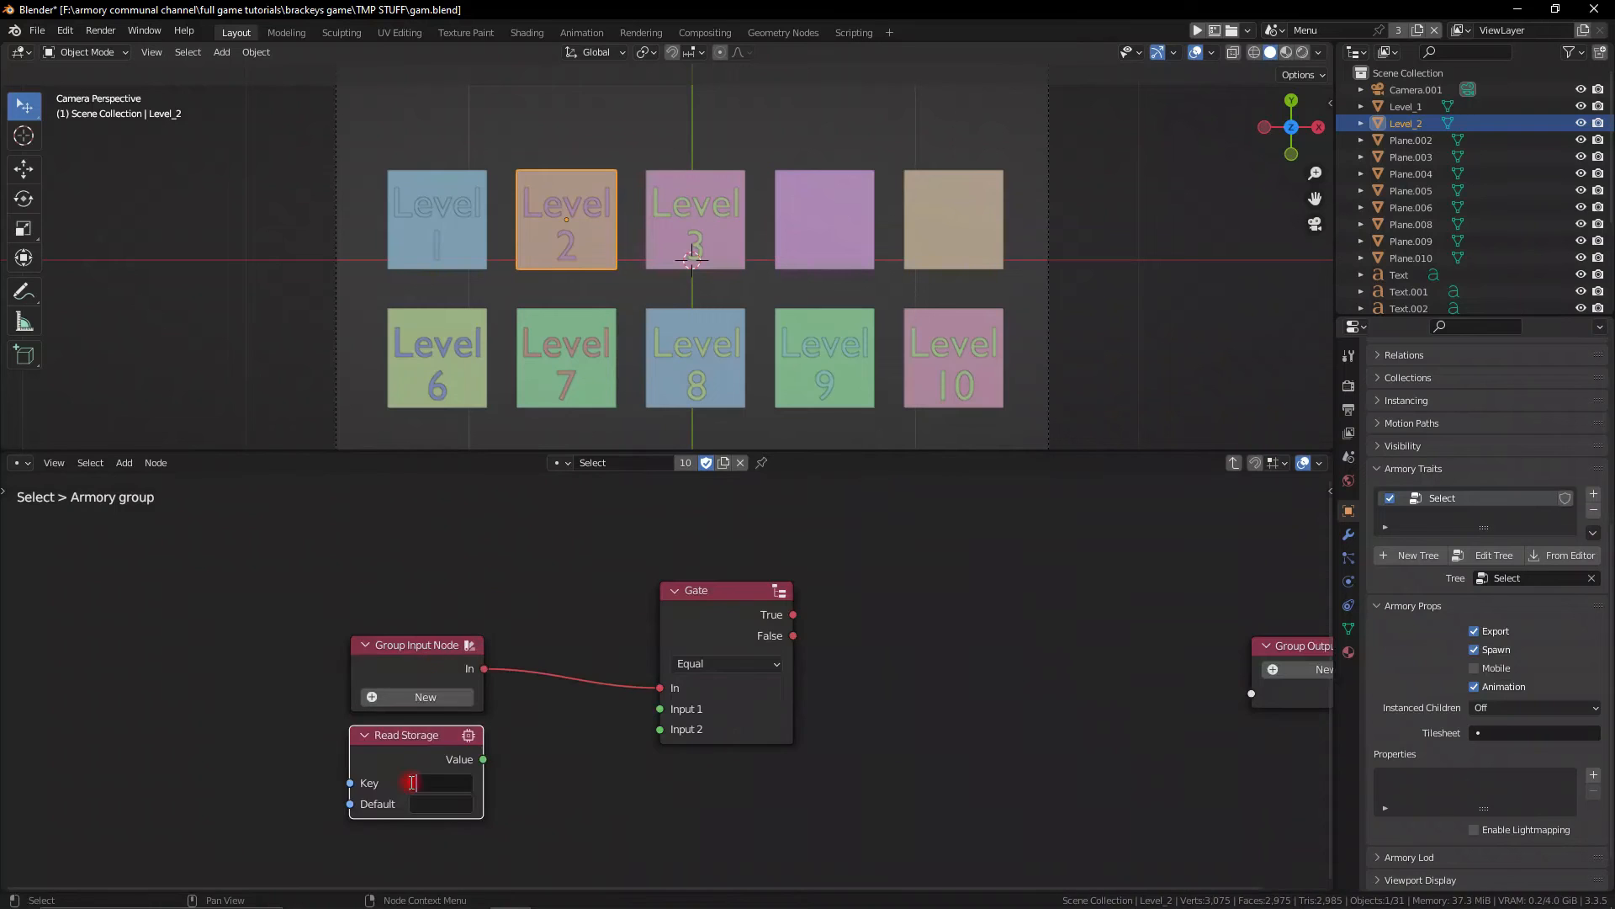
text(lock)
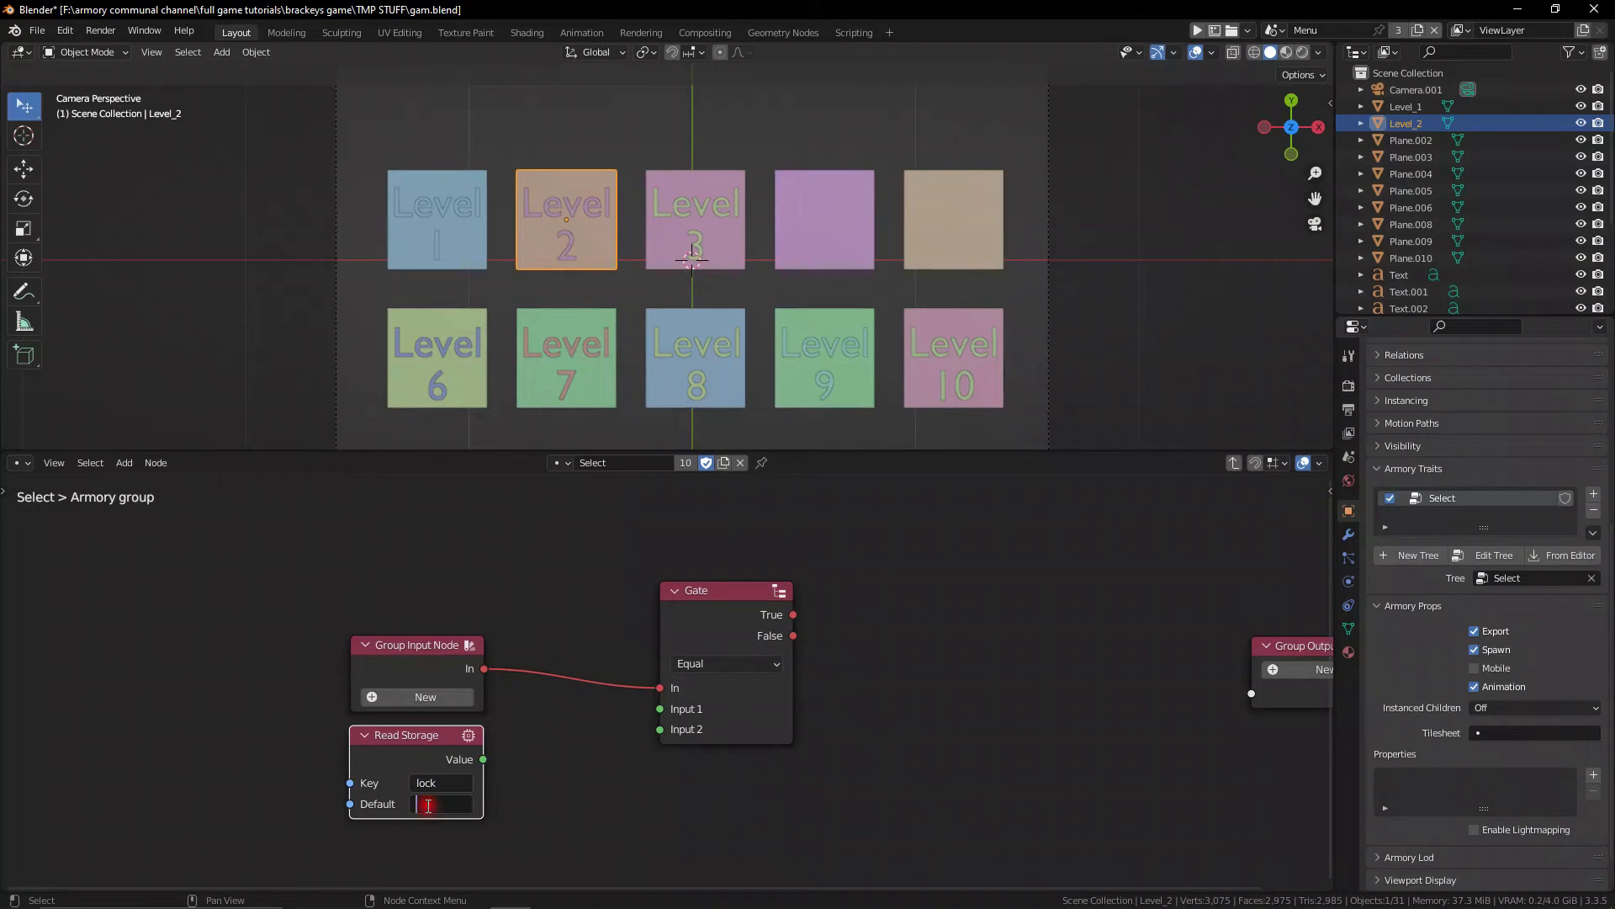
drag(482, 759, 660, 709)
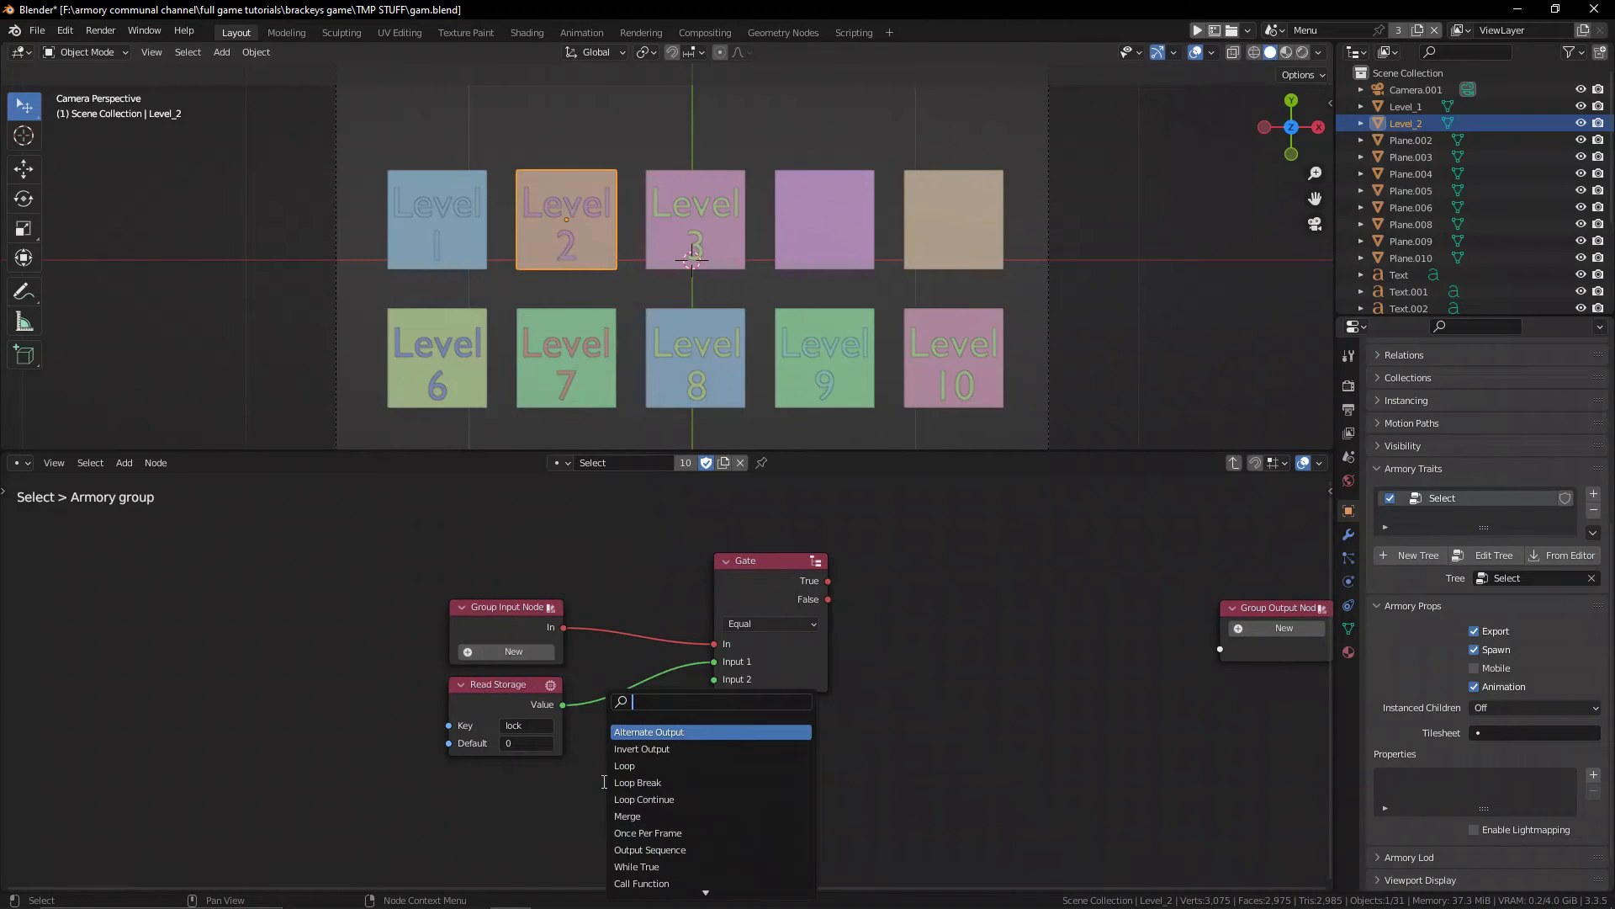
text(get p)
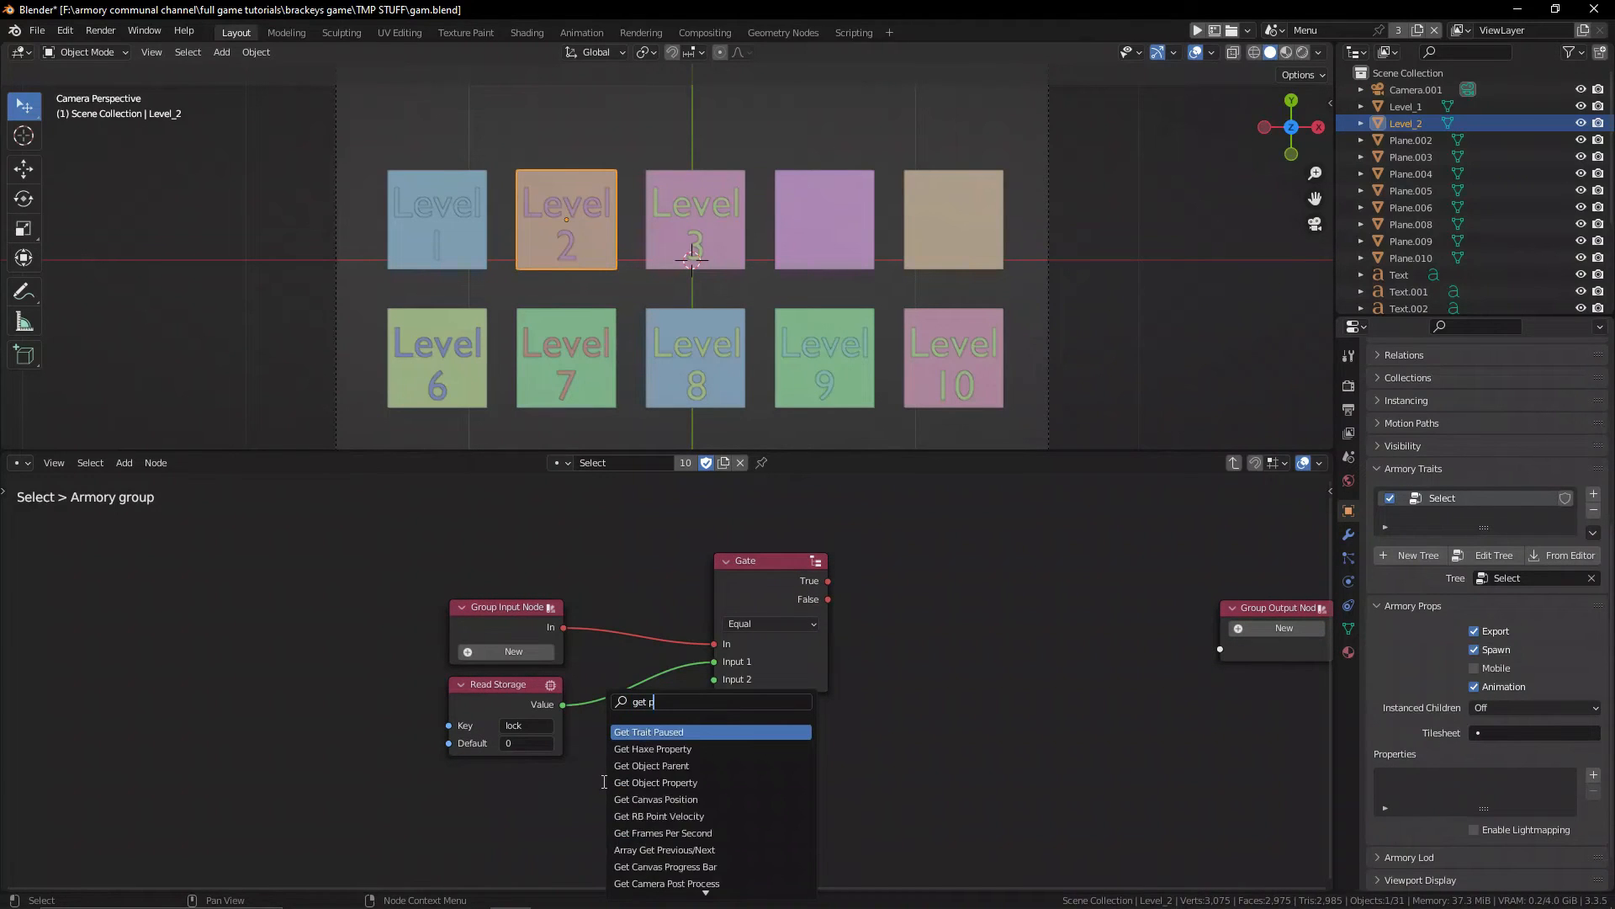
text(roperty)
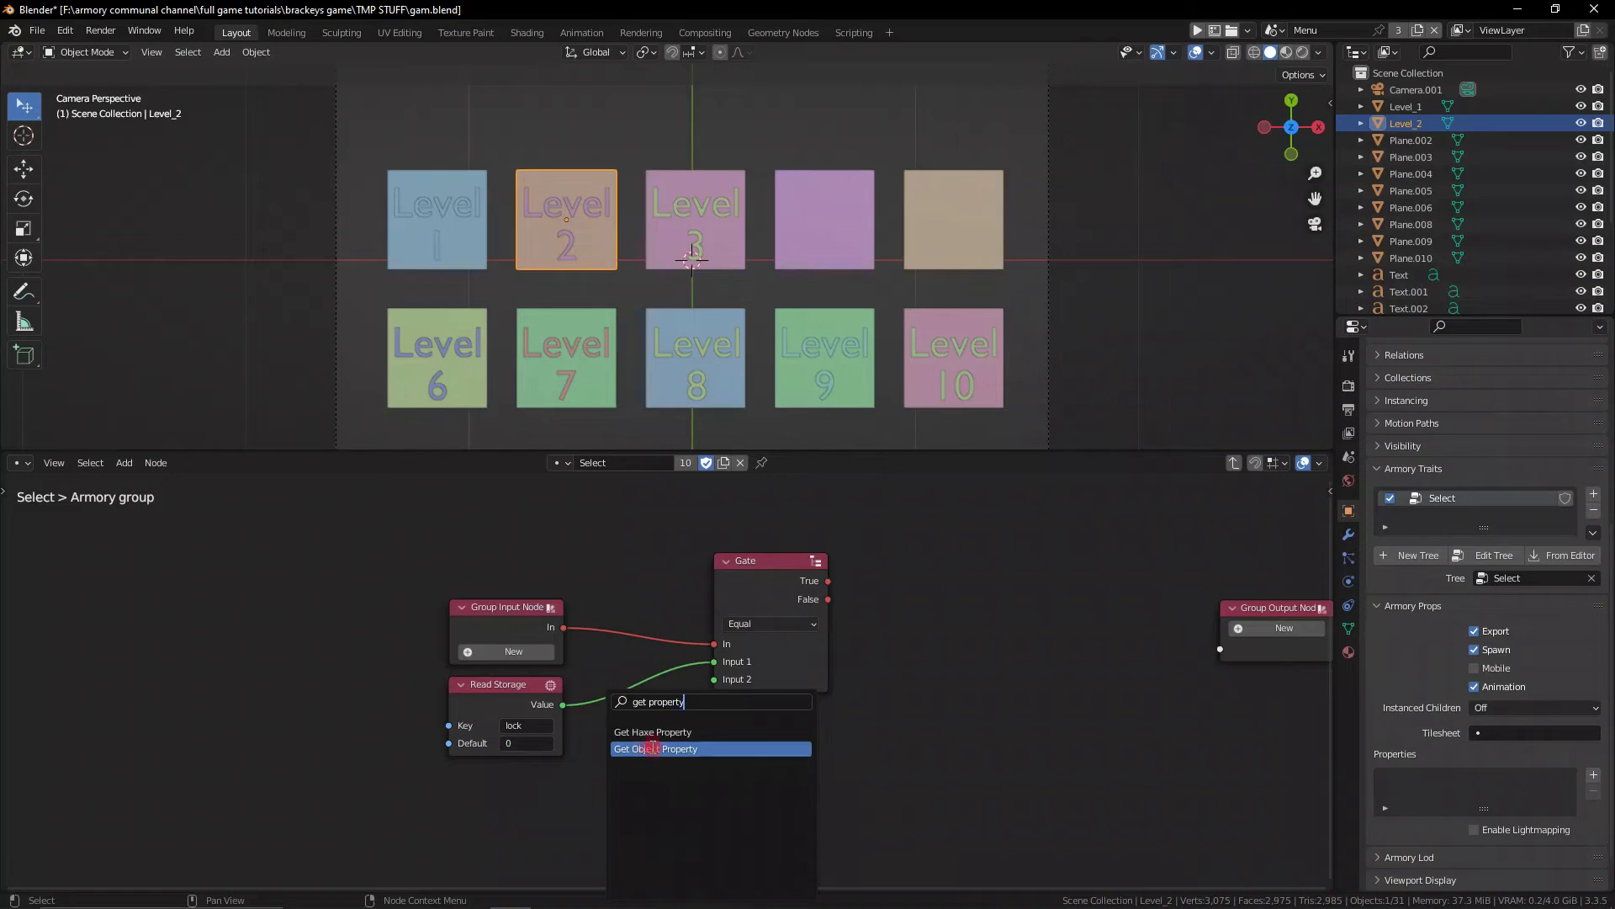
click(656, 748)
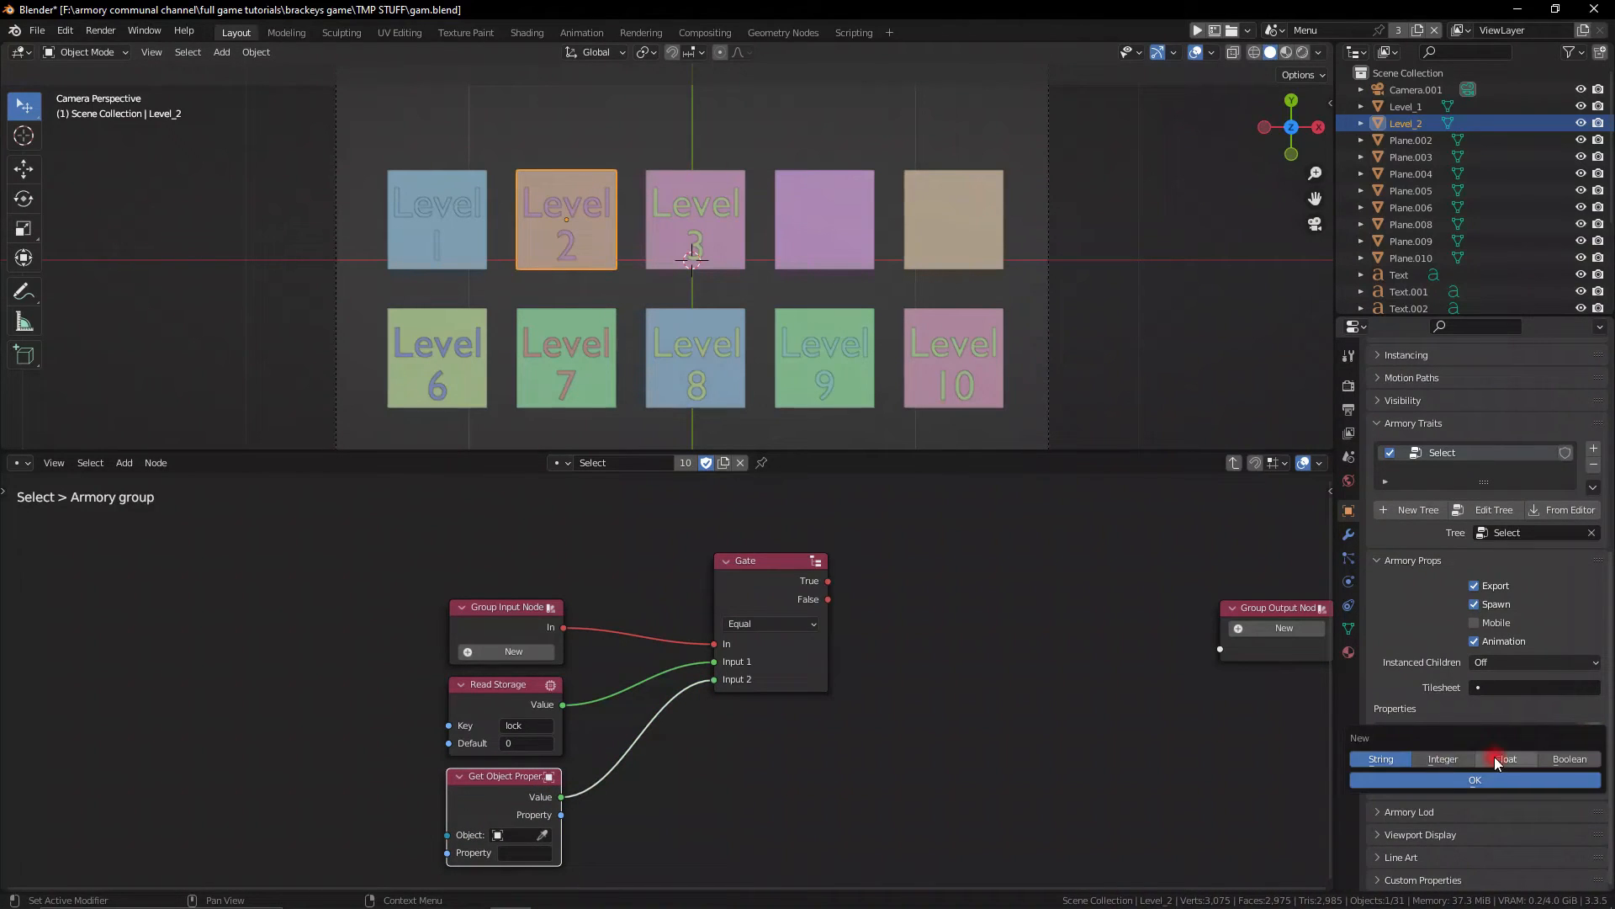
Give button object Plane.008 a float custom property named lock, value 3.
click(1507, 759)
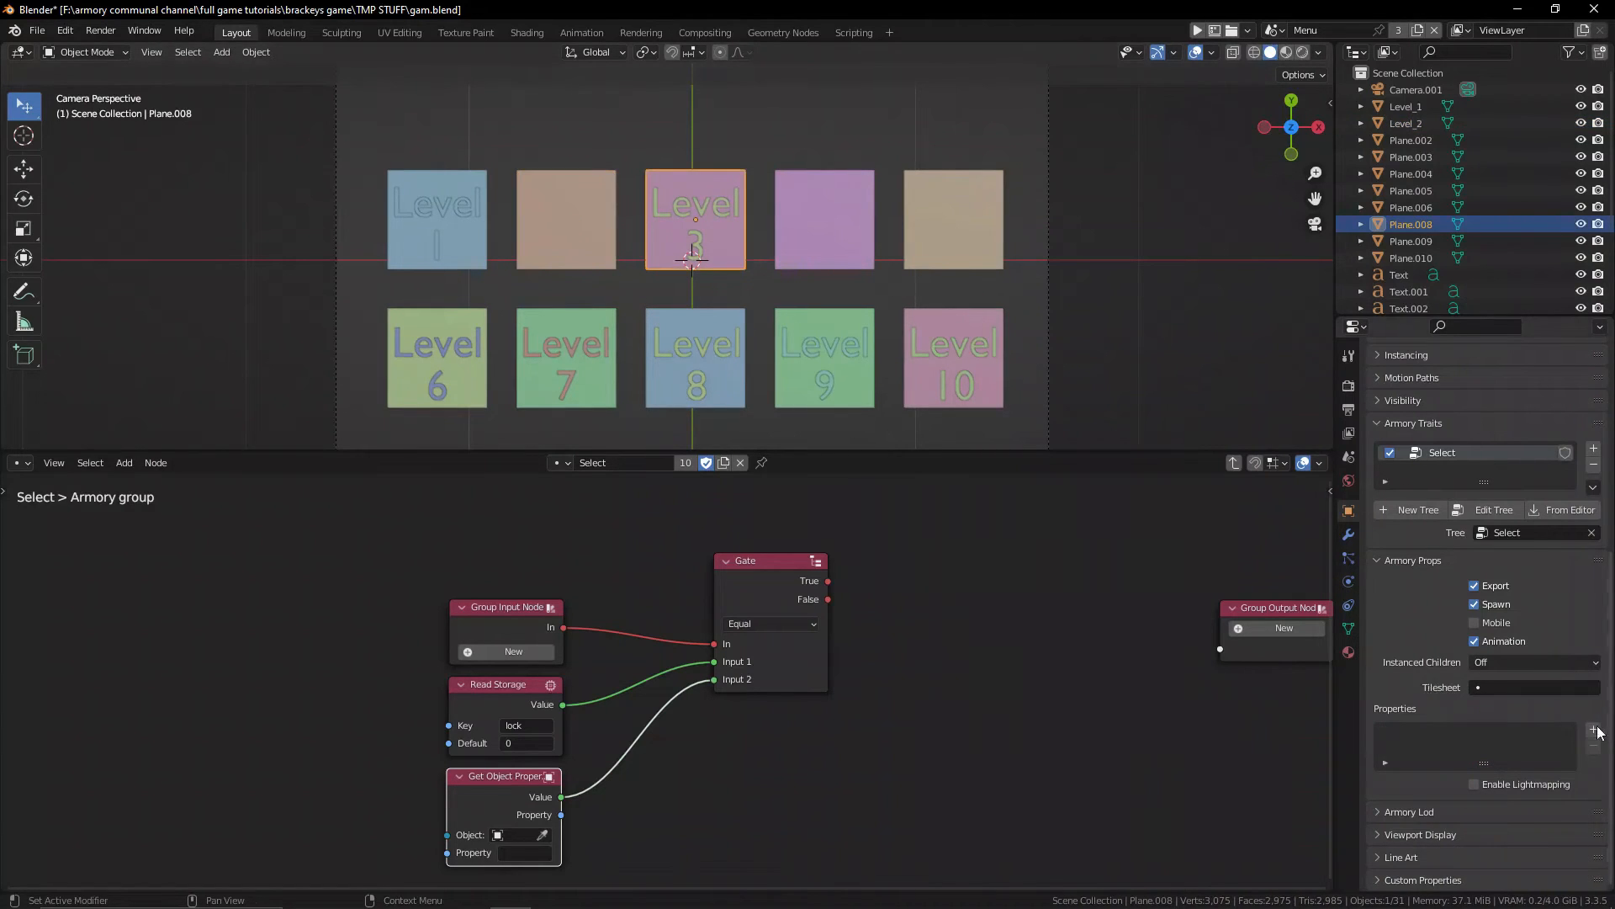
click(1594, 729)
text(loc)
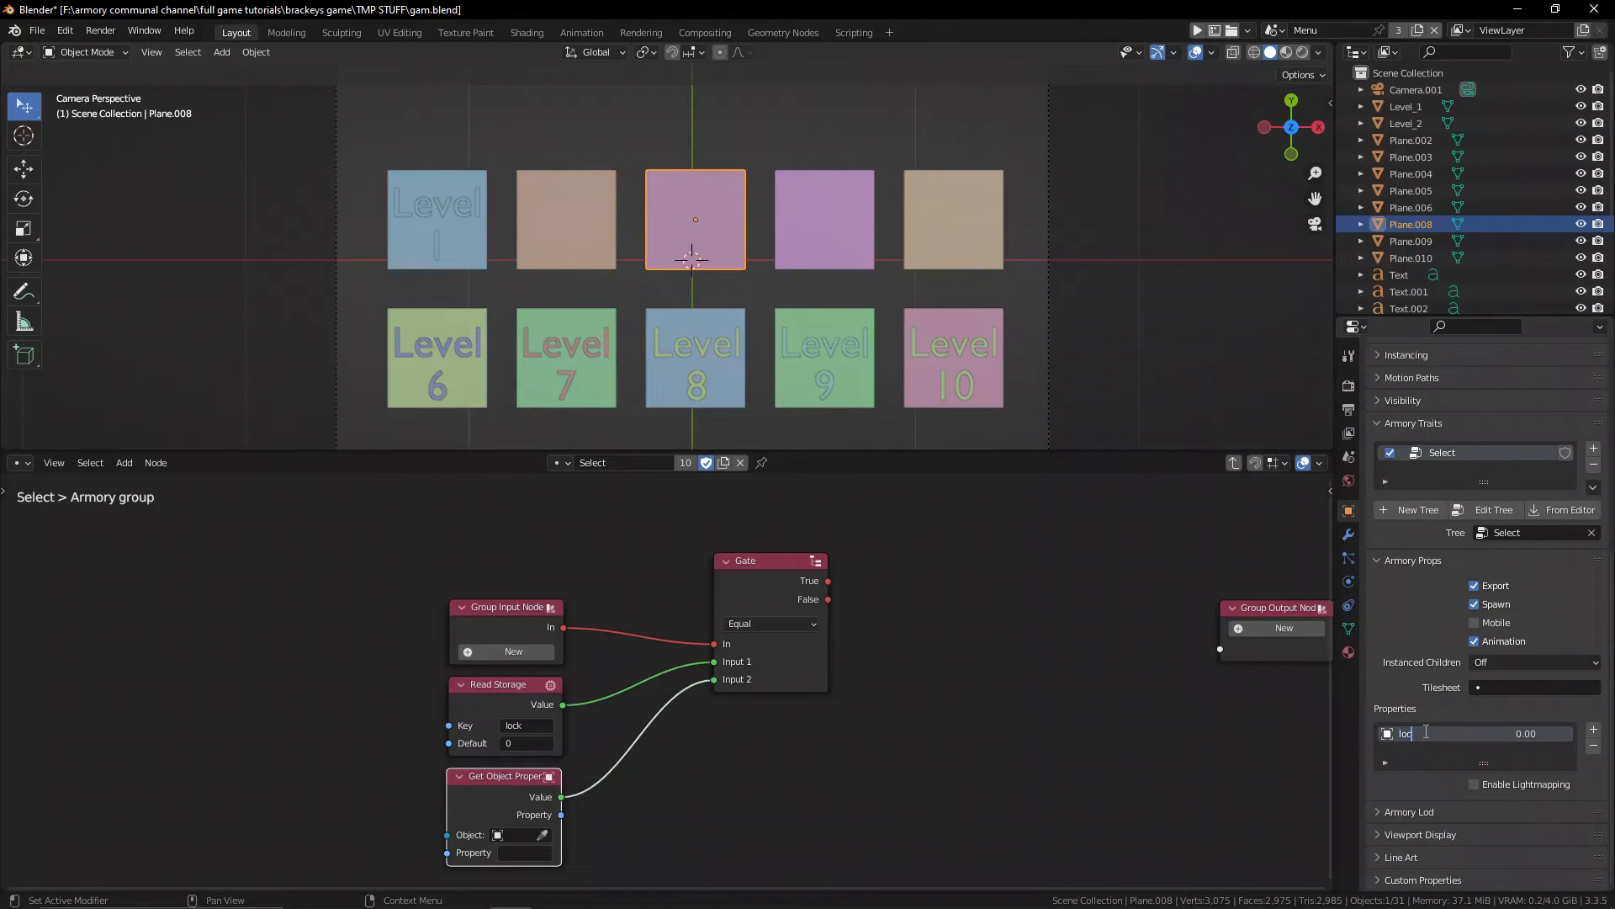
text(k)
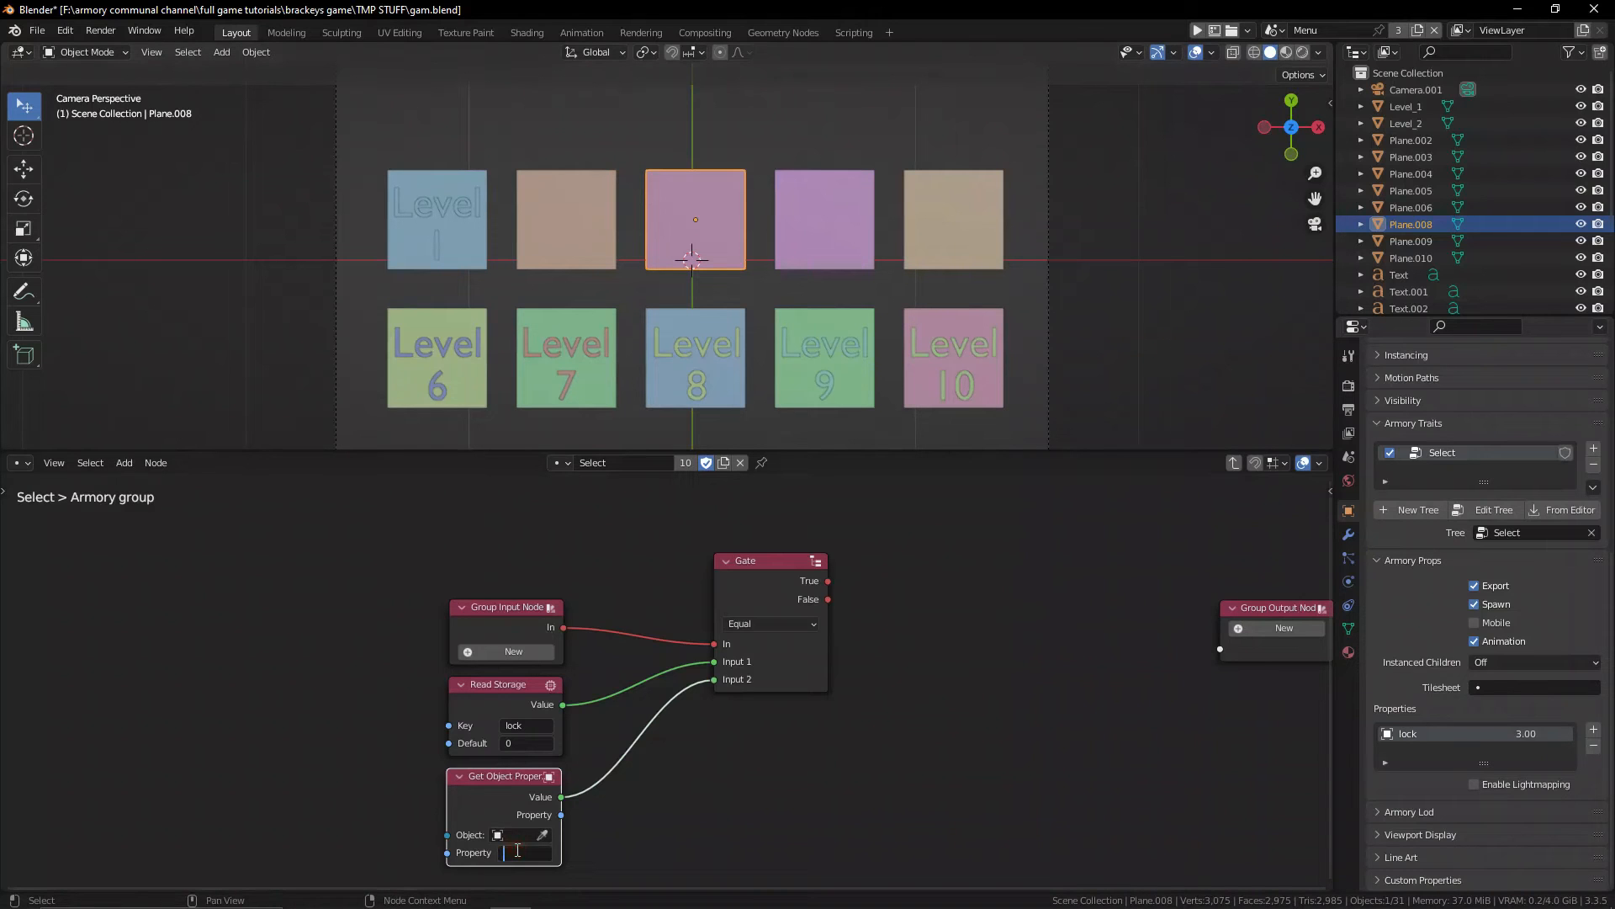
text(lock)
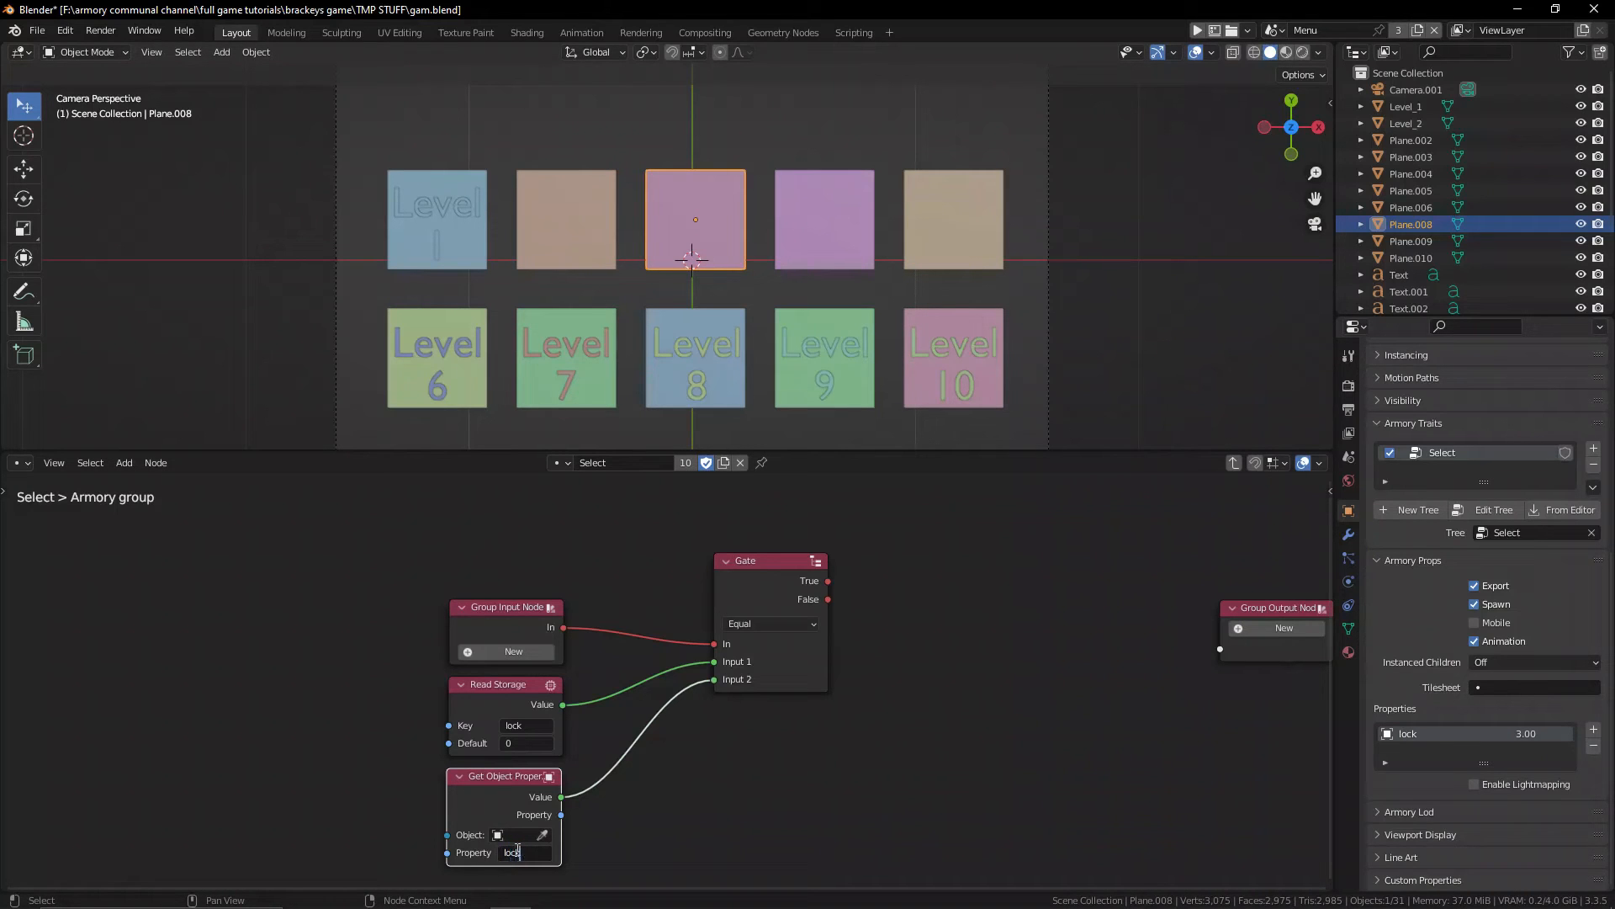
click(771, 623)
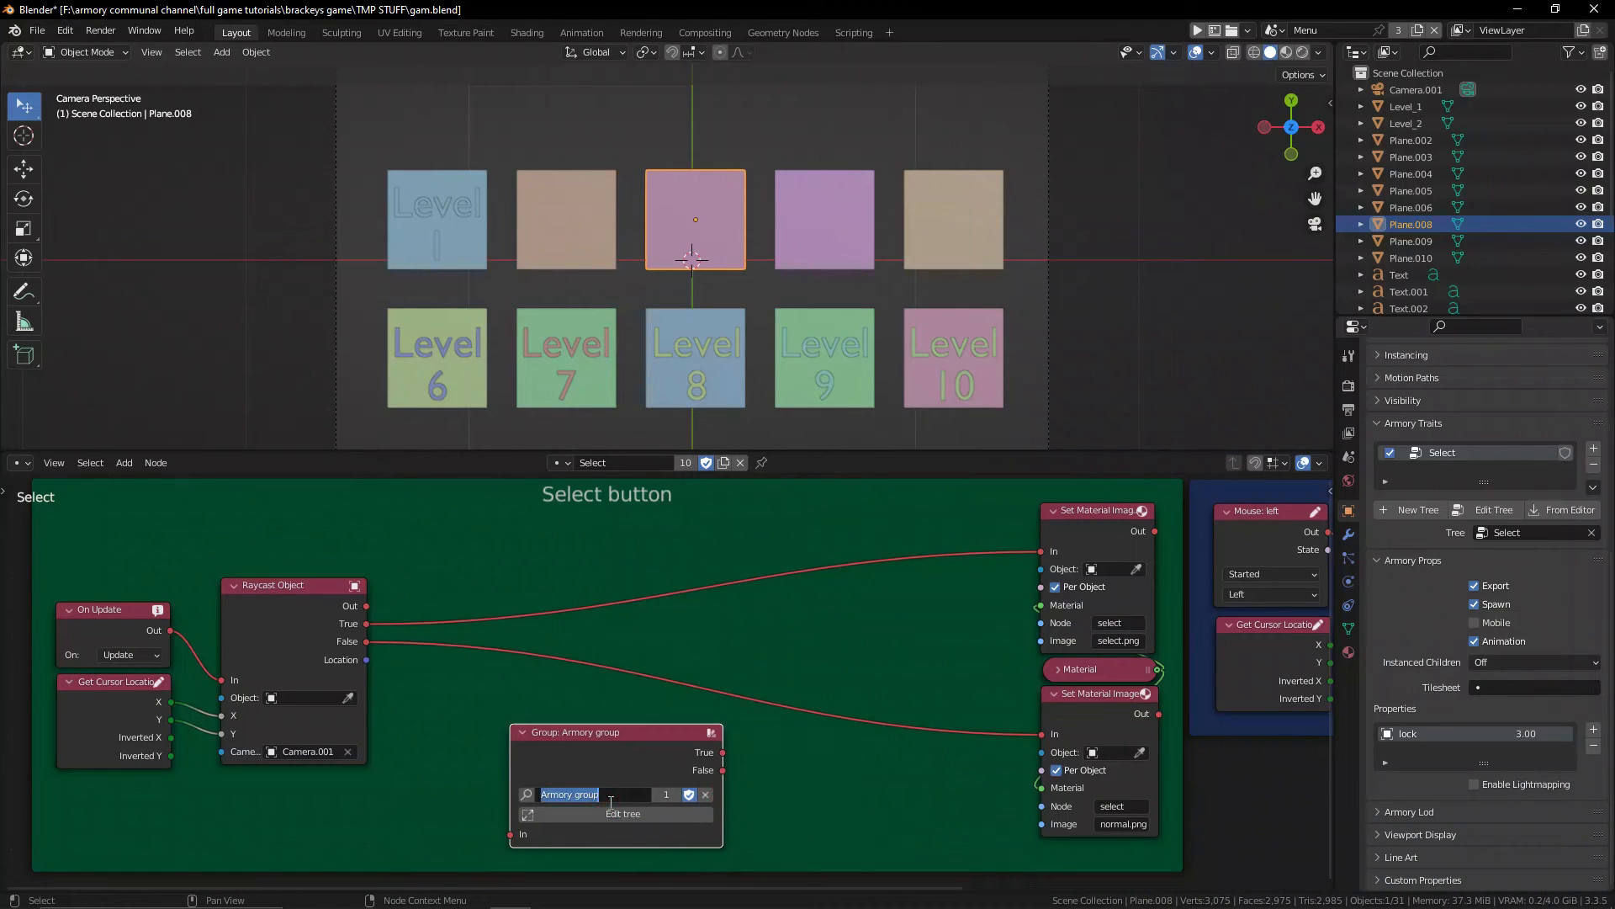
Rename the group 'lock checker' and drag it into the Select button frame.
text(lock checker)
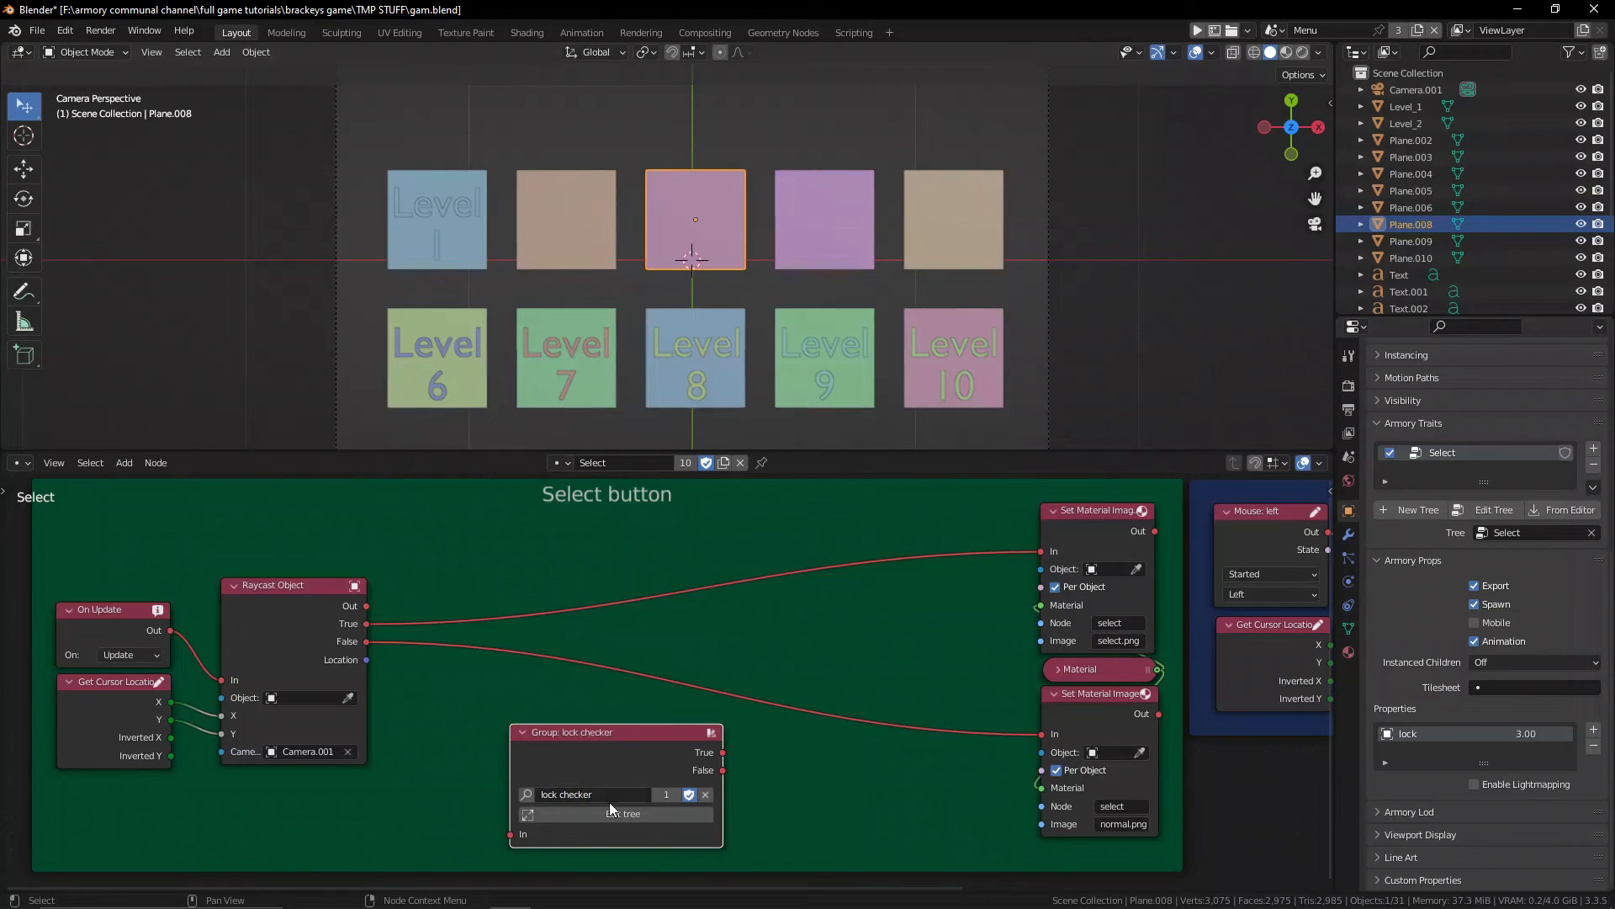
drag(573, 731, 574, 527)
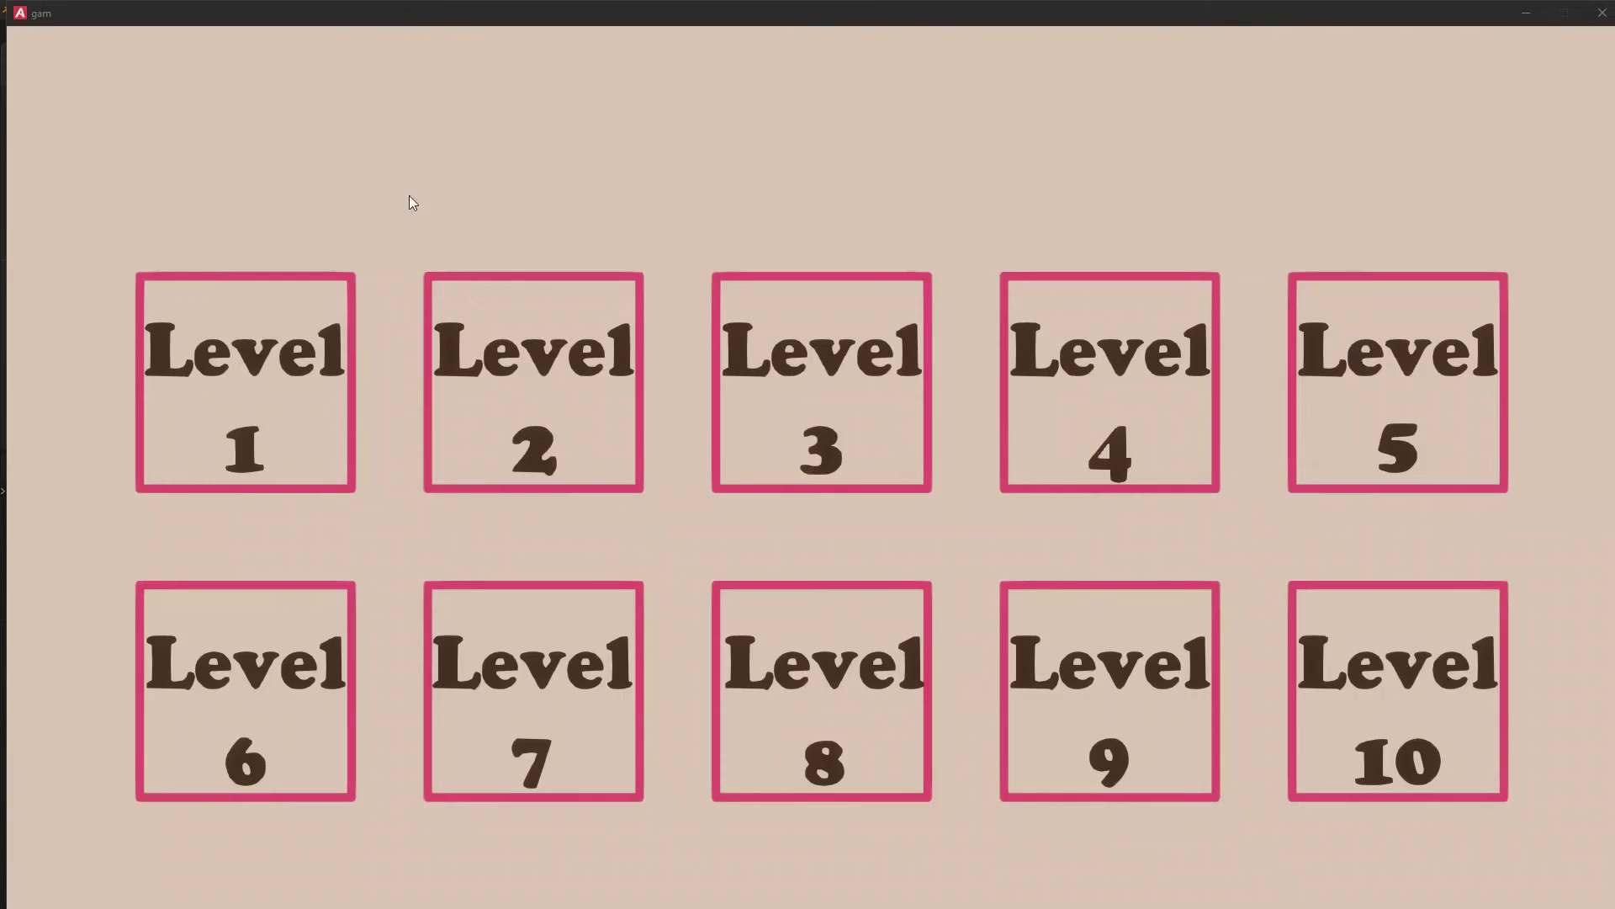
mouse_move(821, 211)
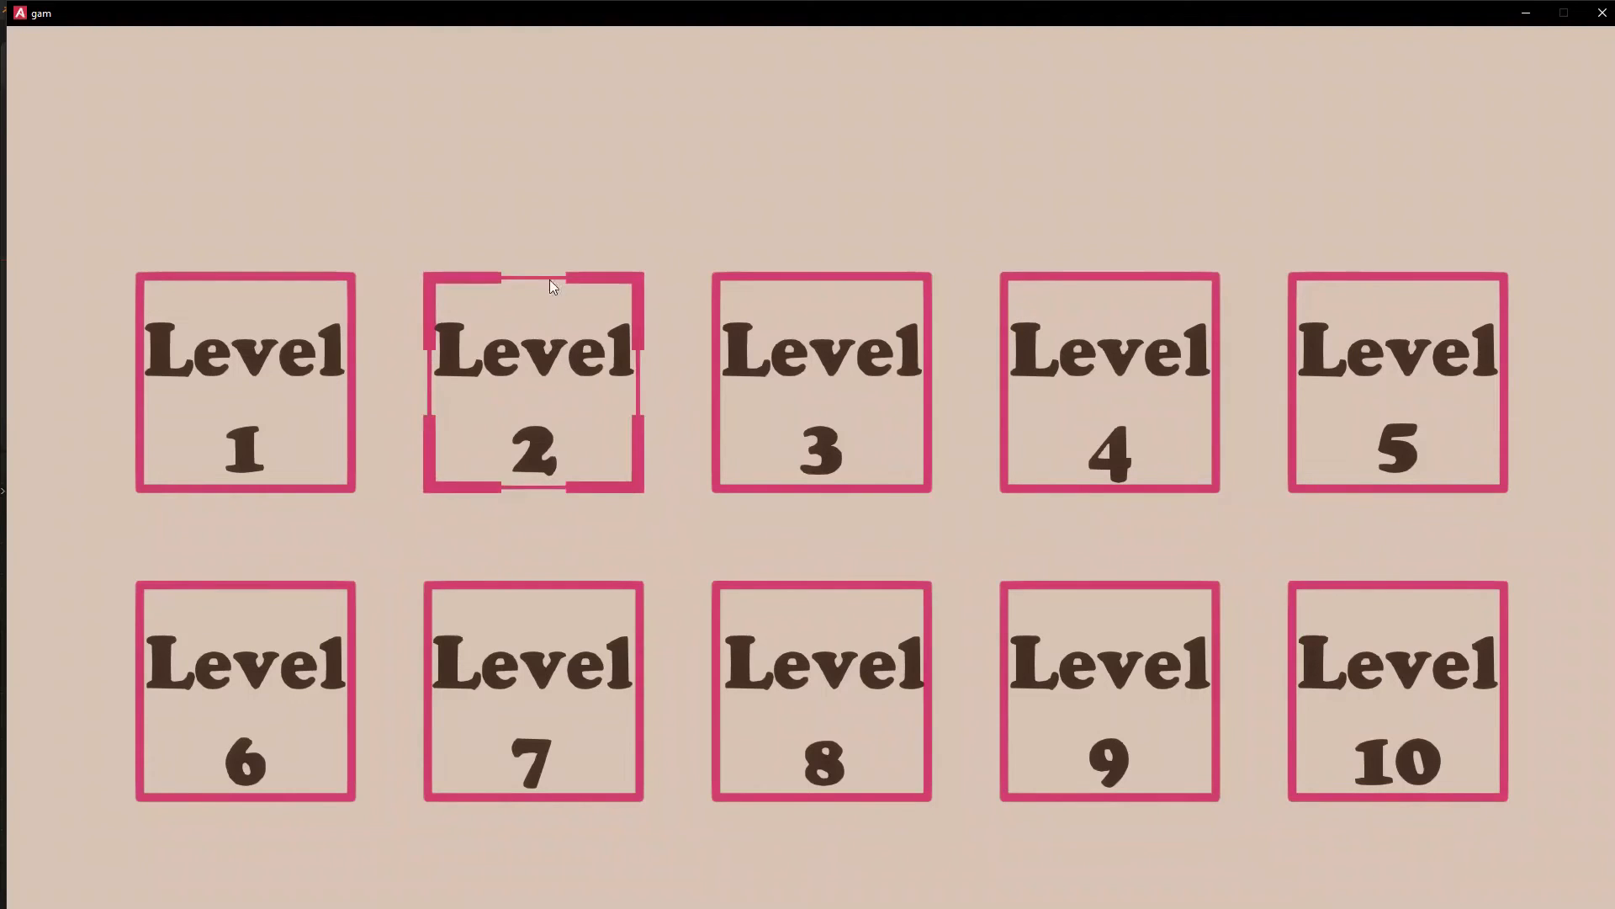
mouse_move(1041, 812)
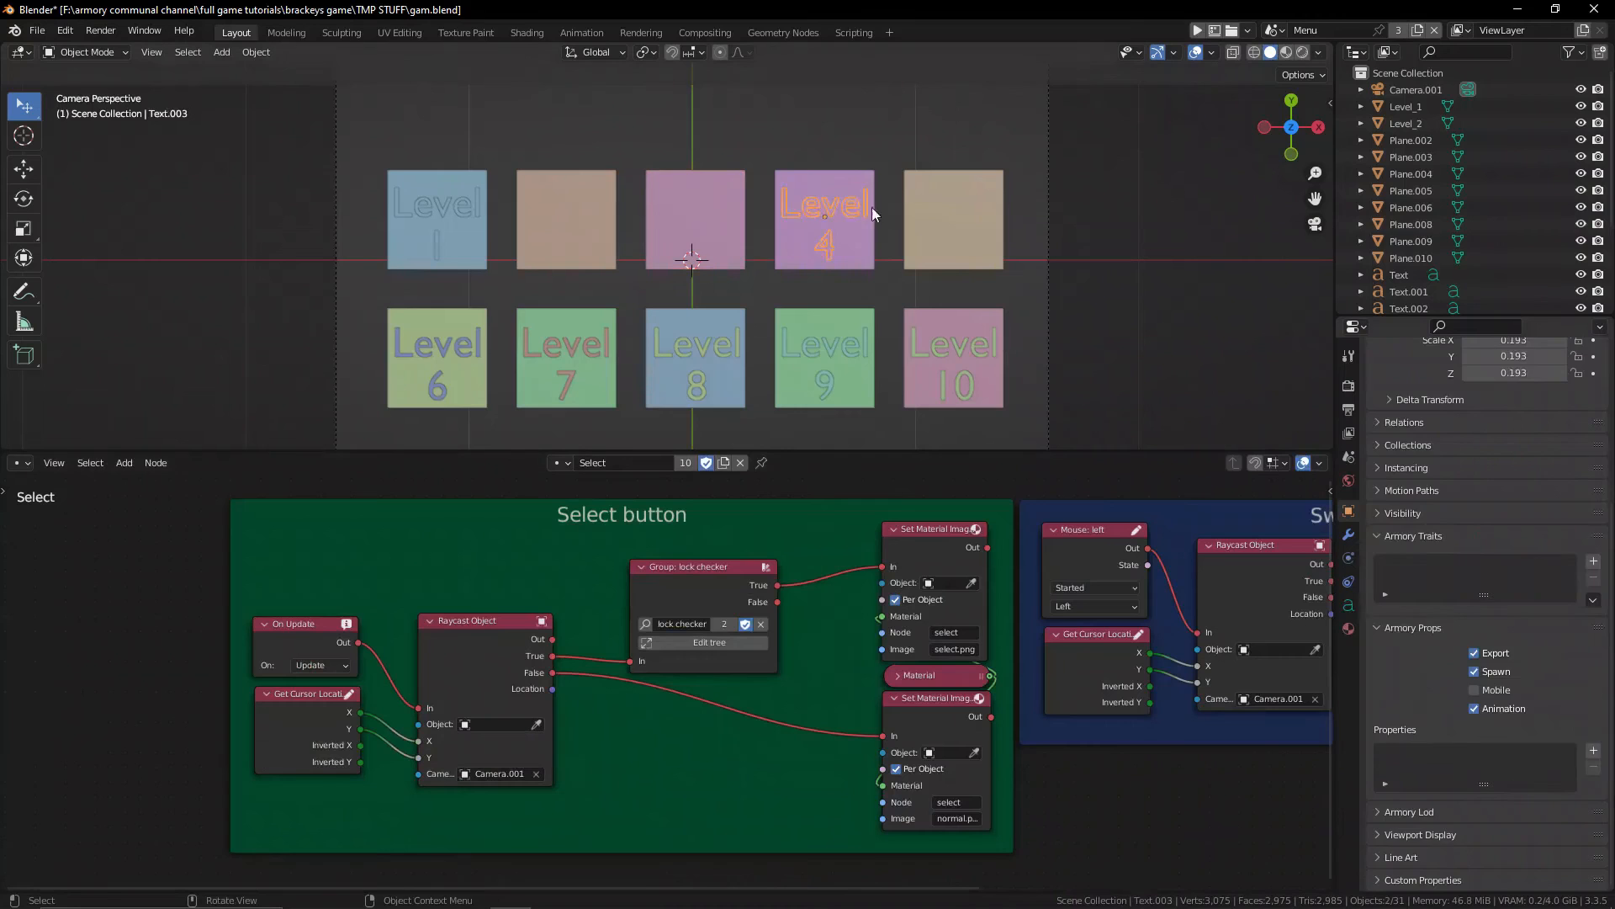
Select the Level 7 button plane and add a float Armory property.
click(823, 219)
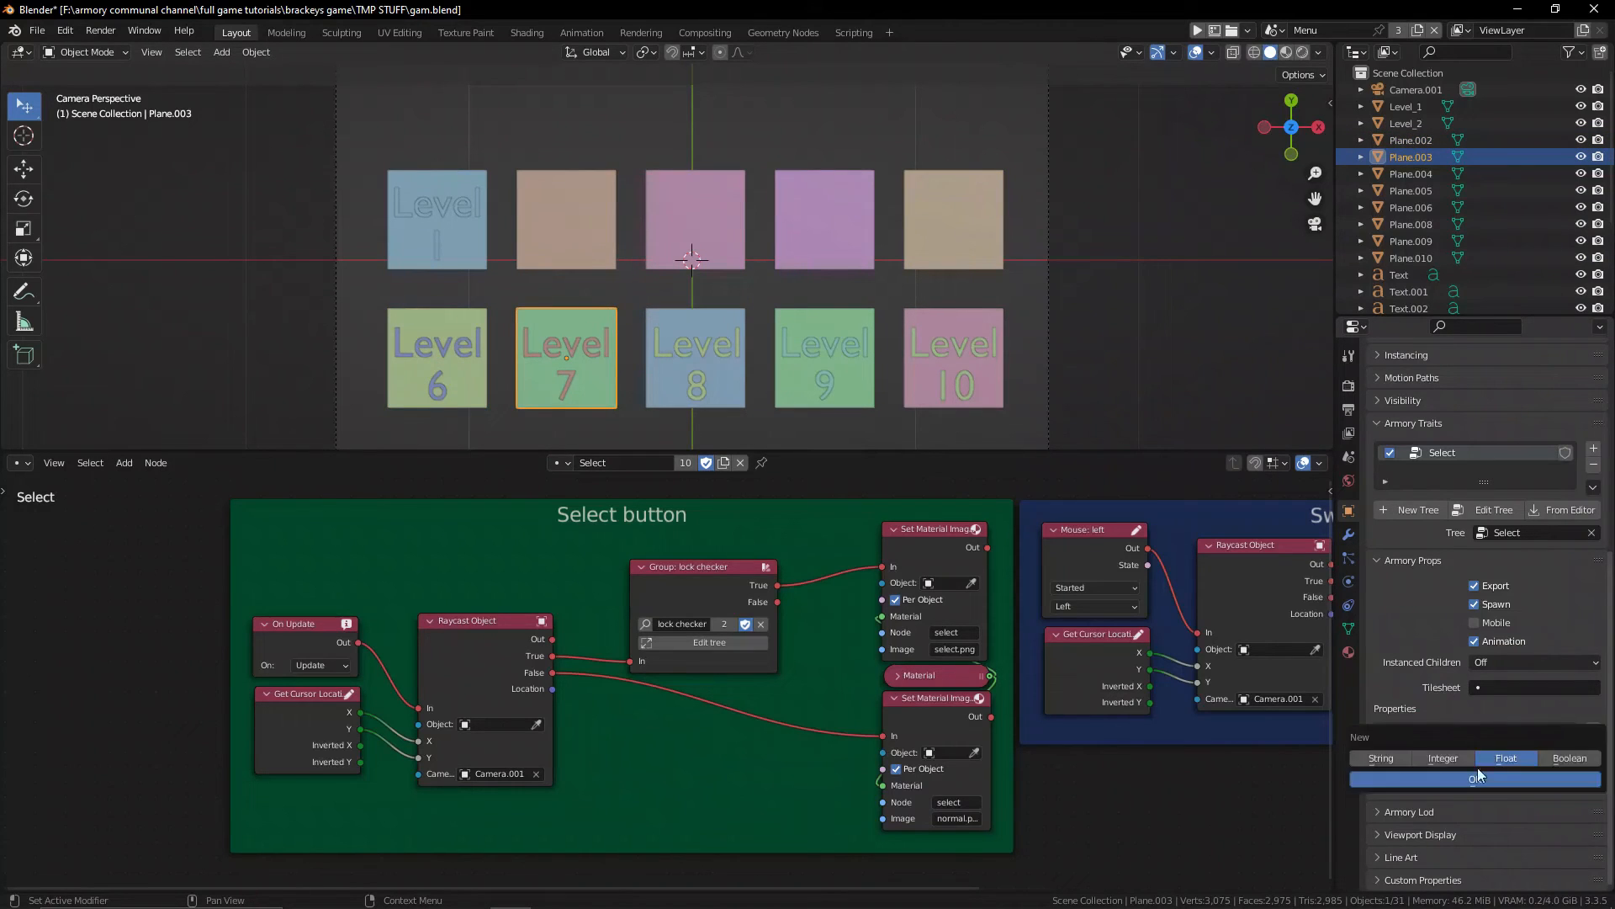
click(1477, 777)
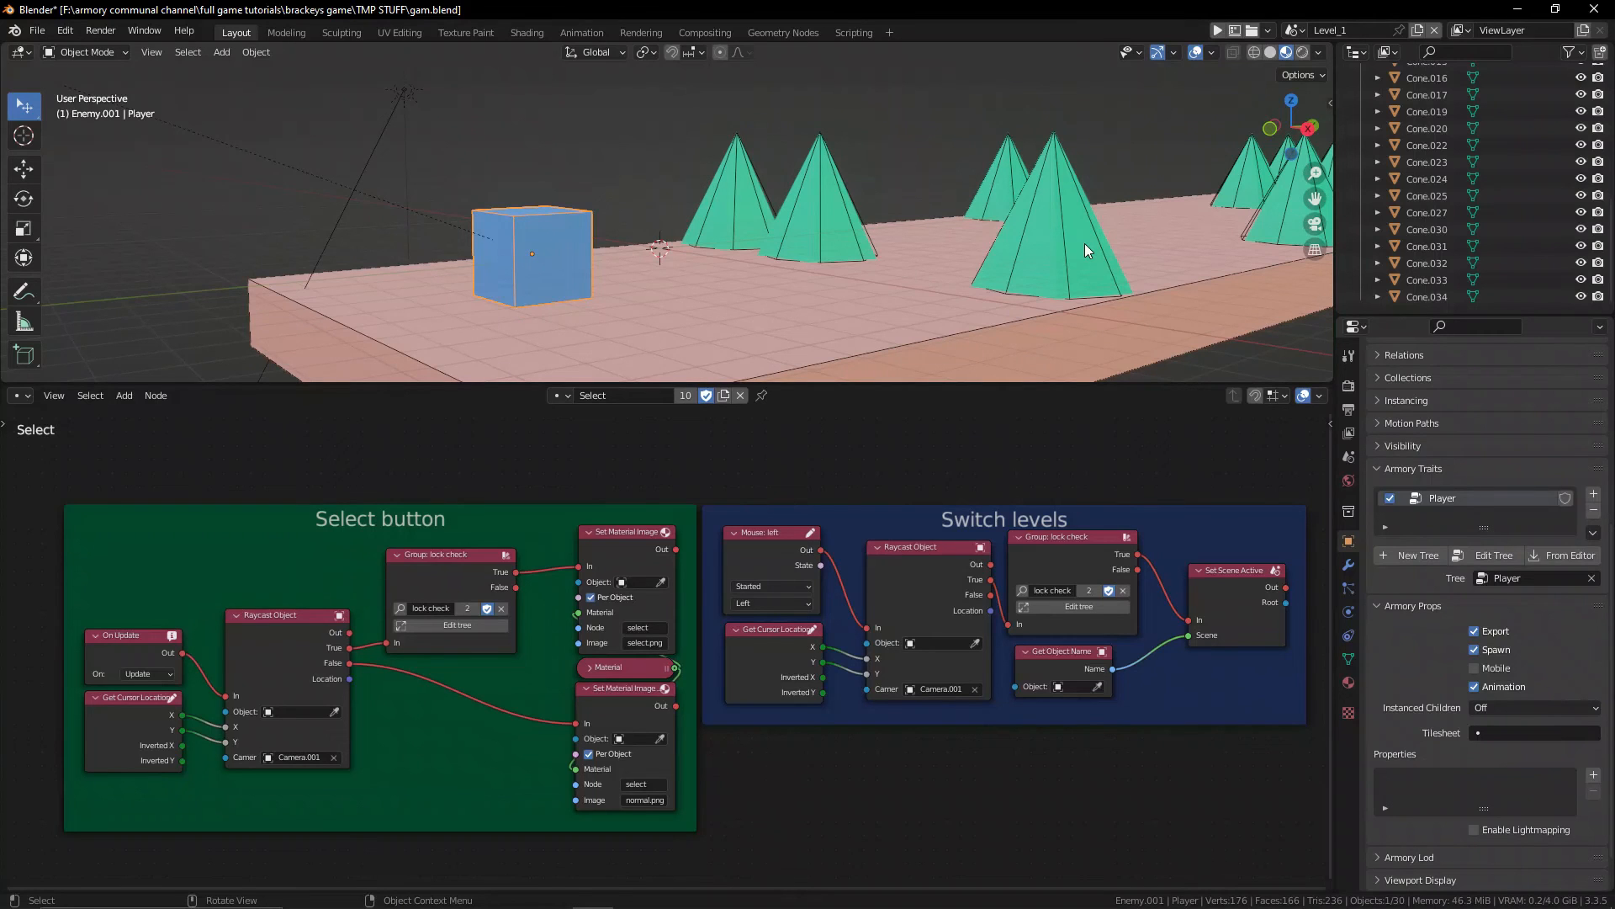
Switch to Level_1 and name the spike cone's new logic tree 'Spikes'.
click(1332, 31)
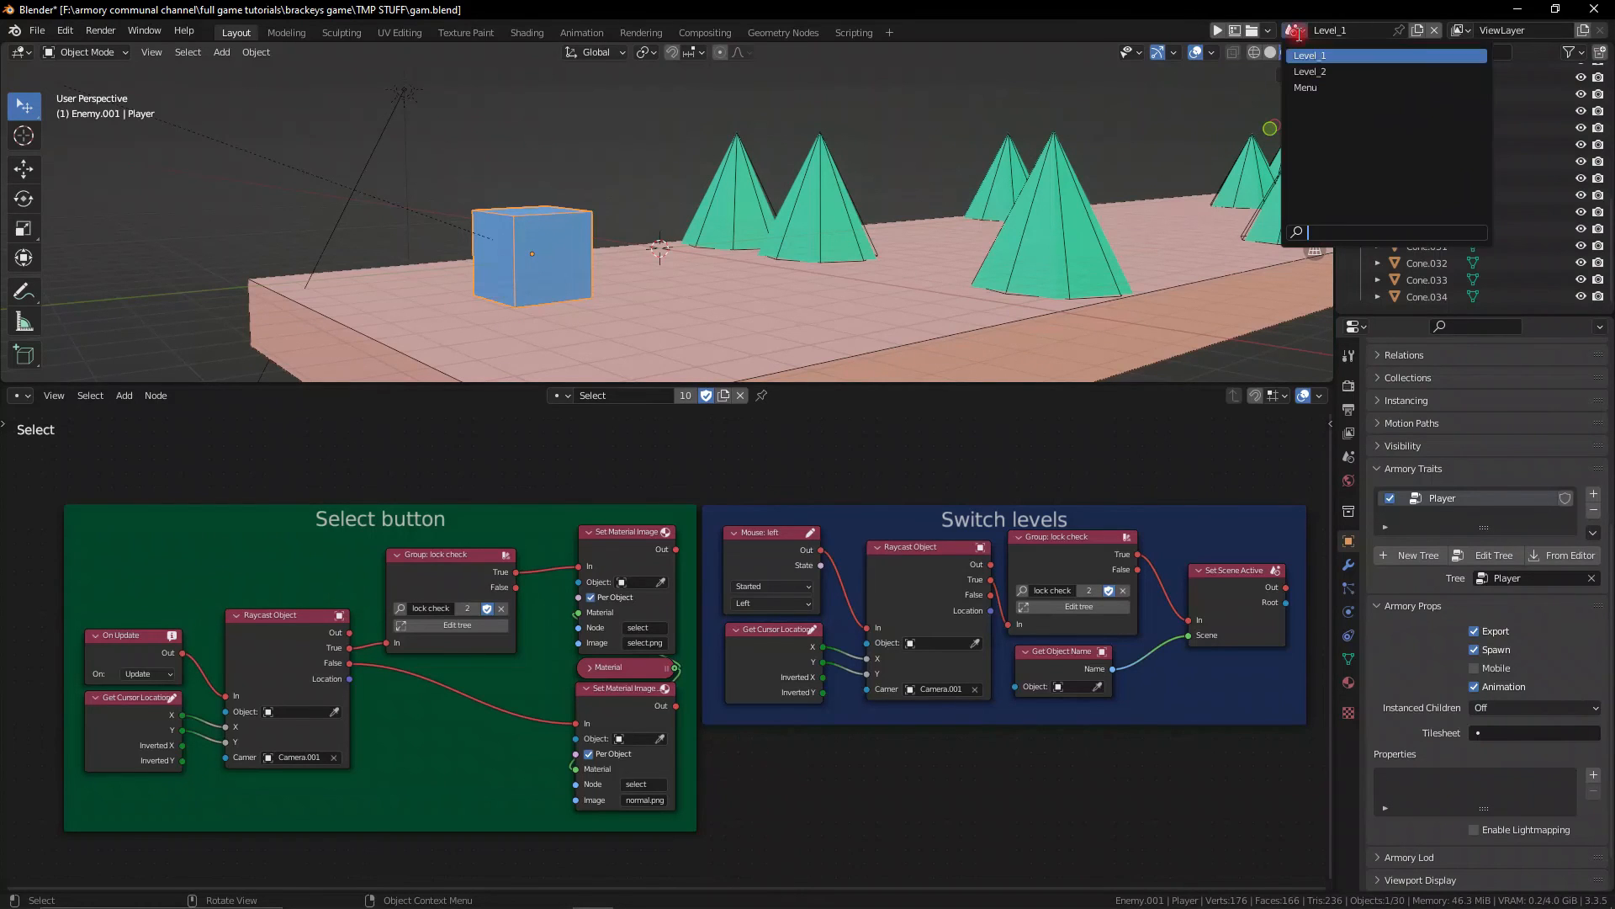
mouse_move(1306, 87)
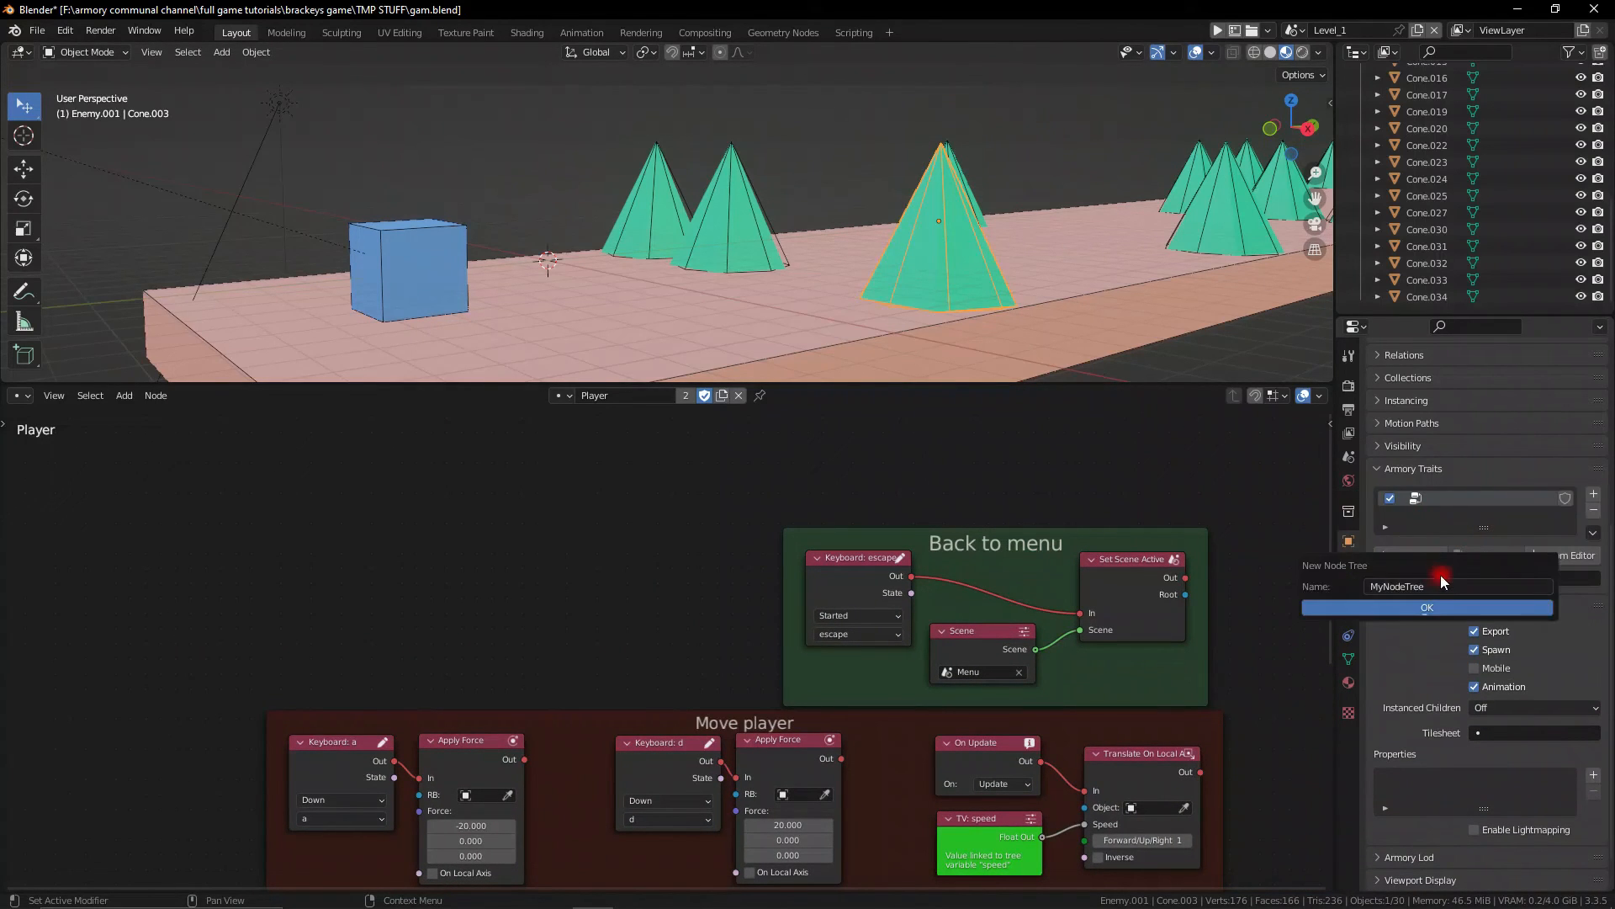
text(Spikes)
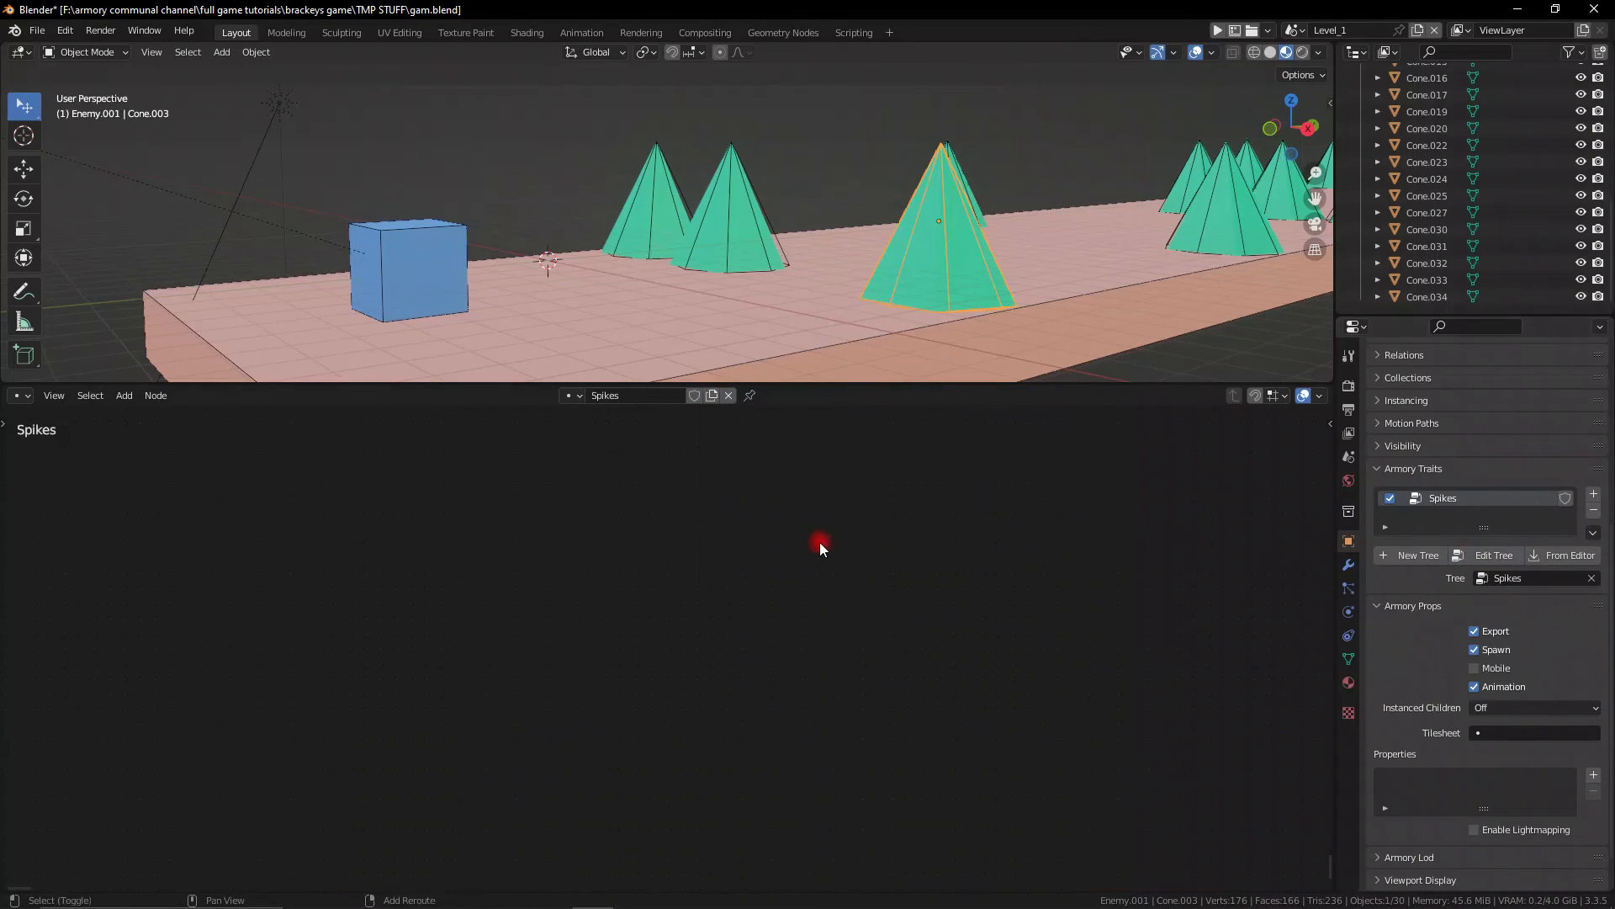
Add On Contact and Get Scene Active nodes to the Spikes tree.
text(on conta)
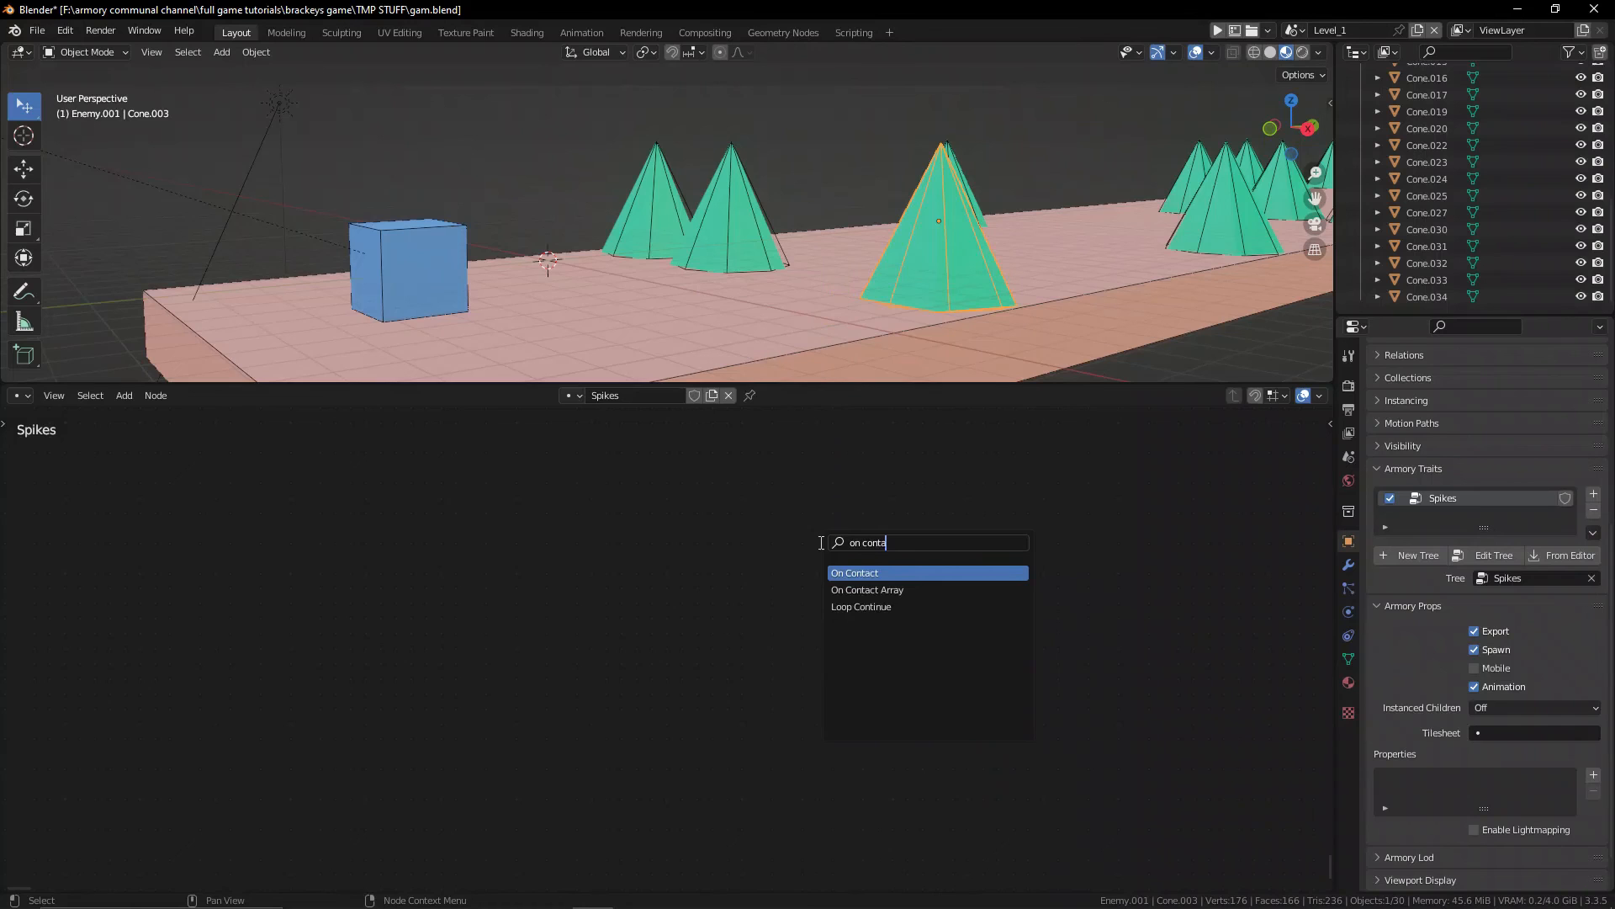
click(854, 573)
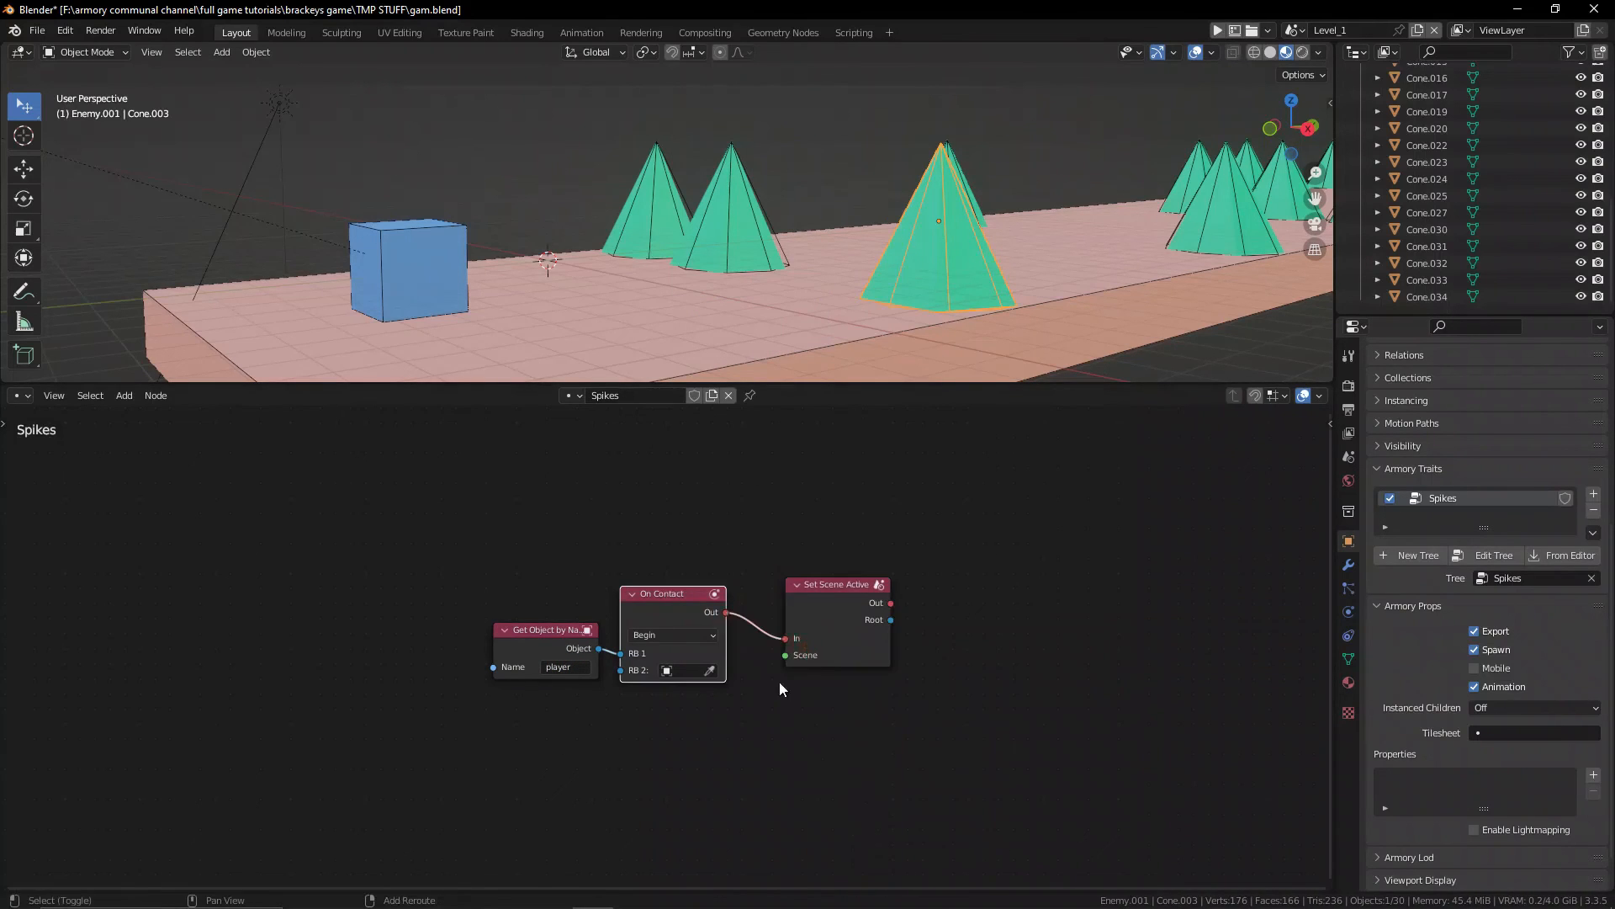
text(get sce)
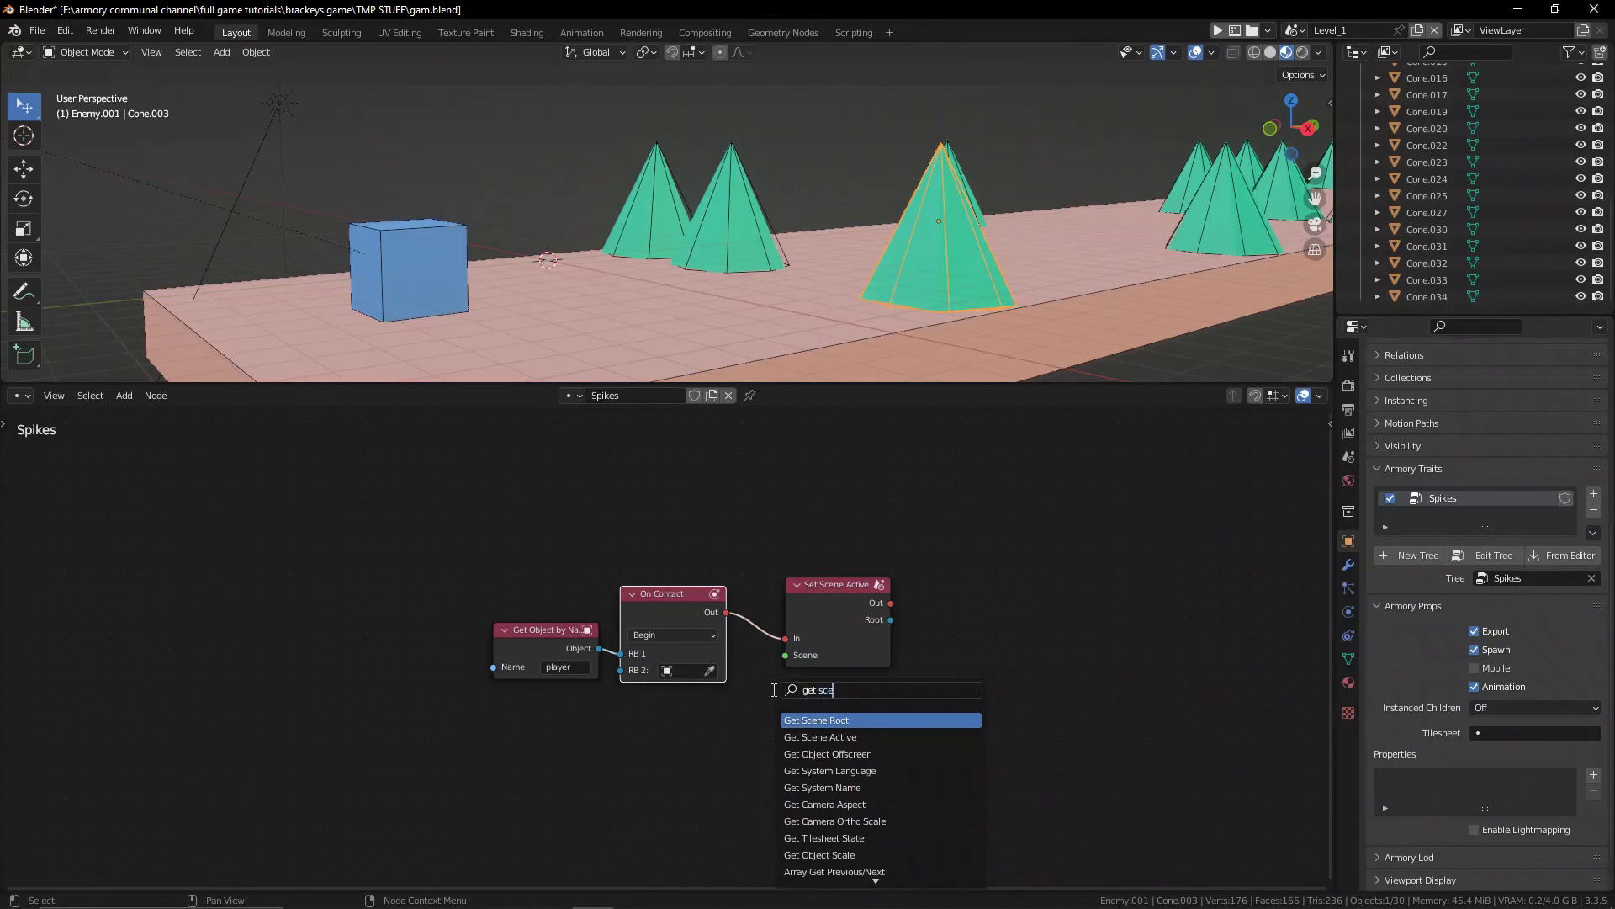
click(820, 737)
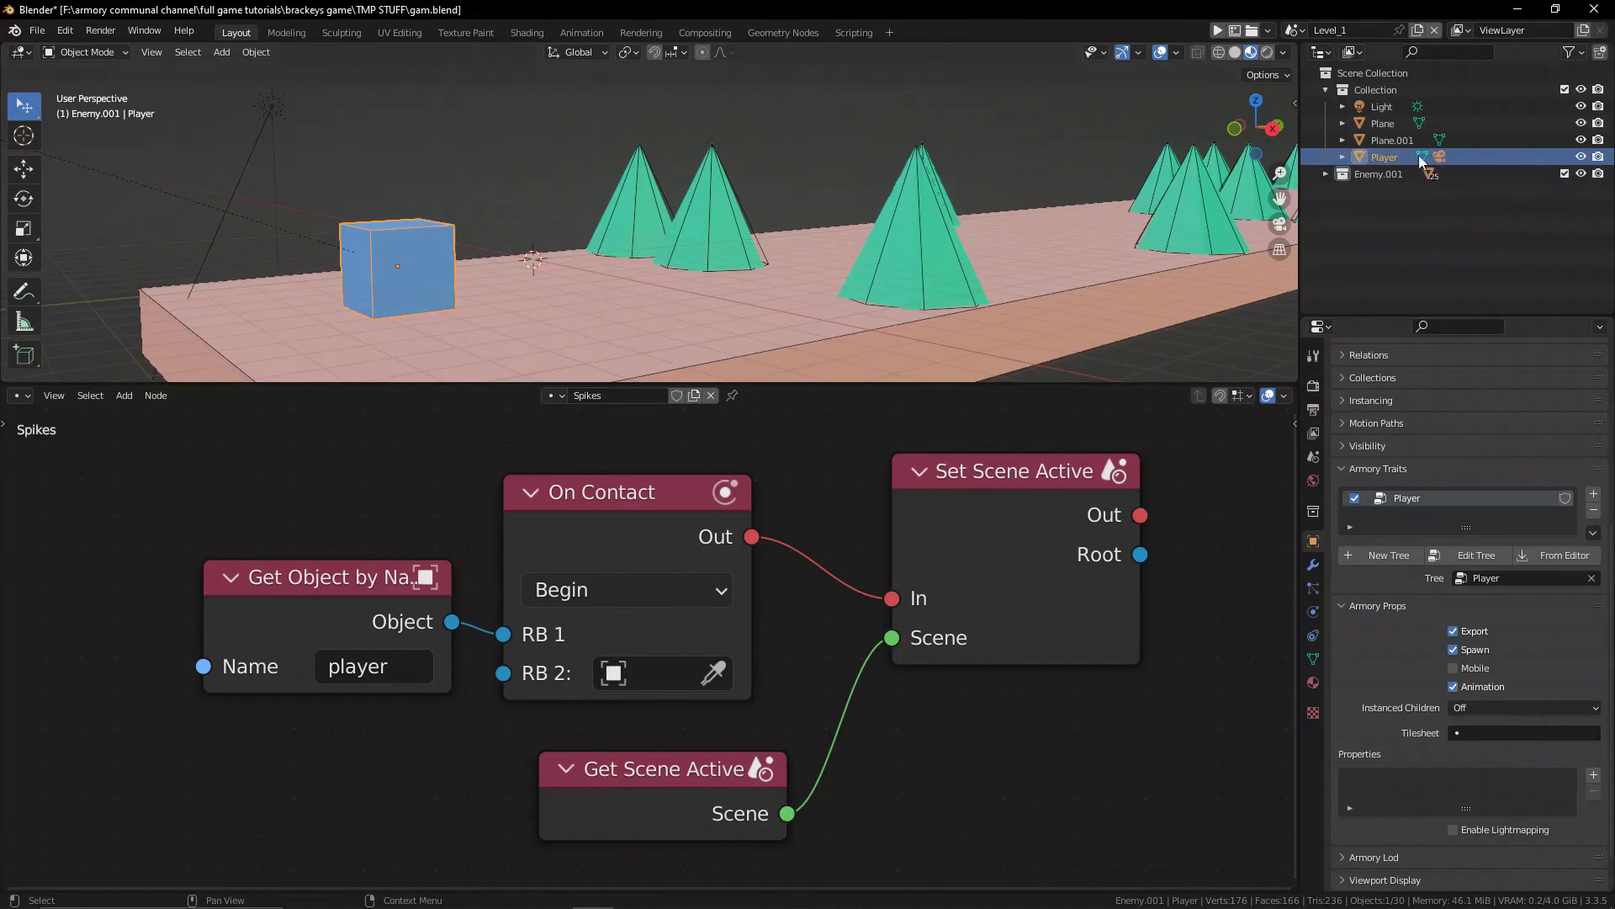
Switch to Level_2 and rename the Player.001 object in the Outliner.
click(1329, 30)
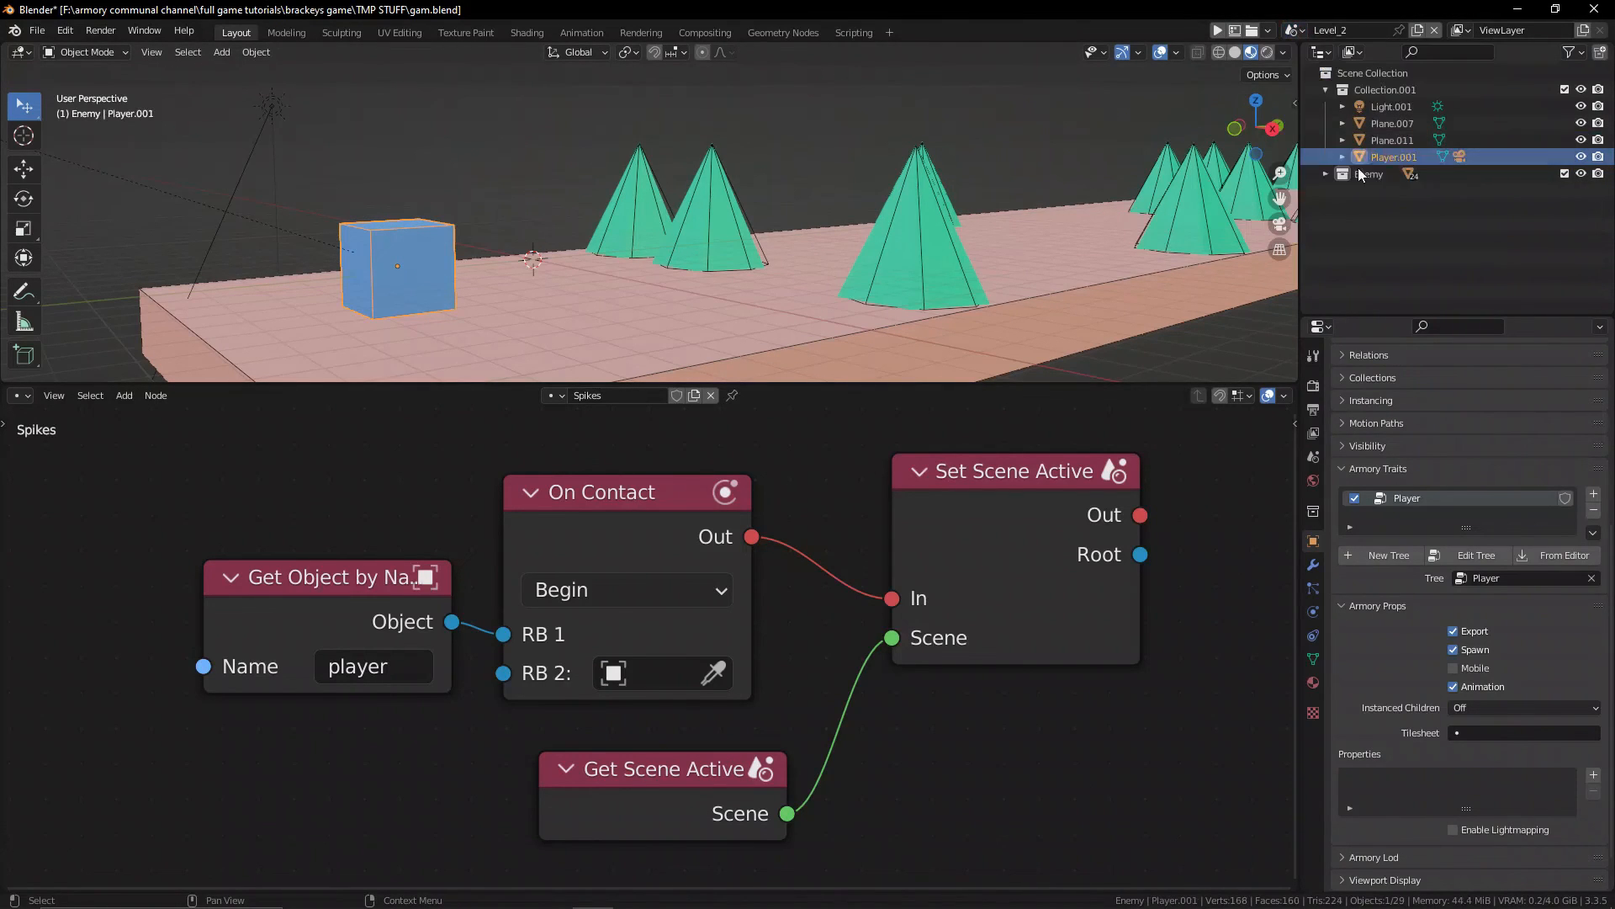
double_click(1394, 157)
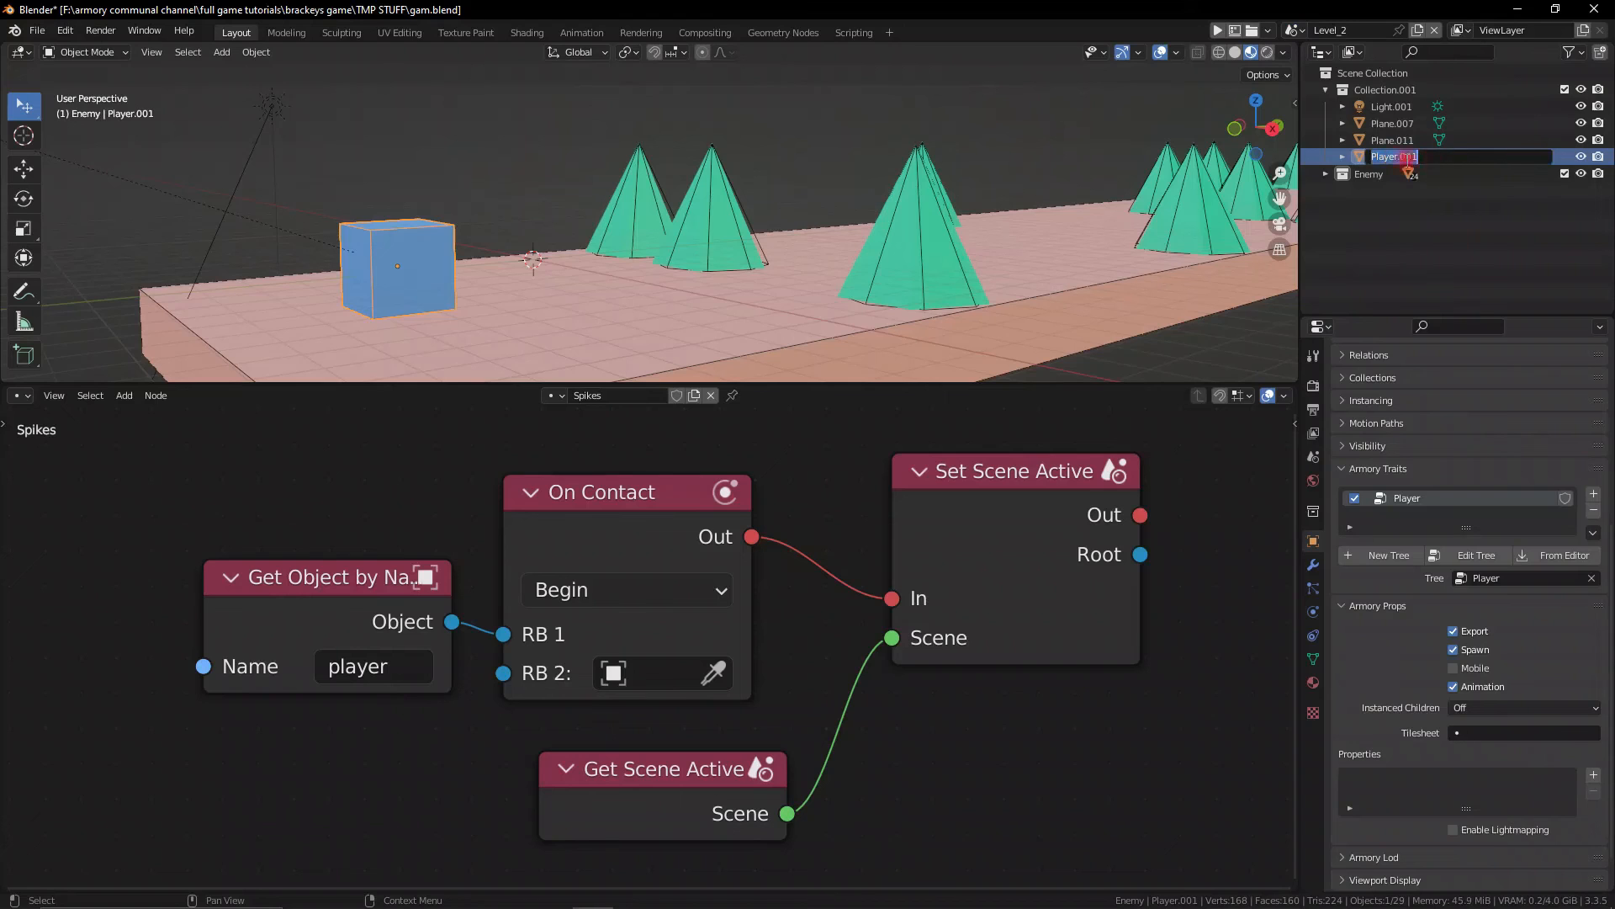
key(Return)
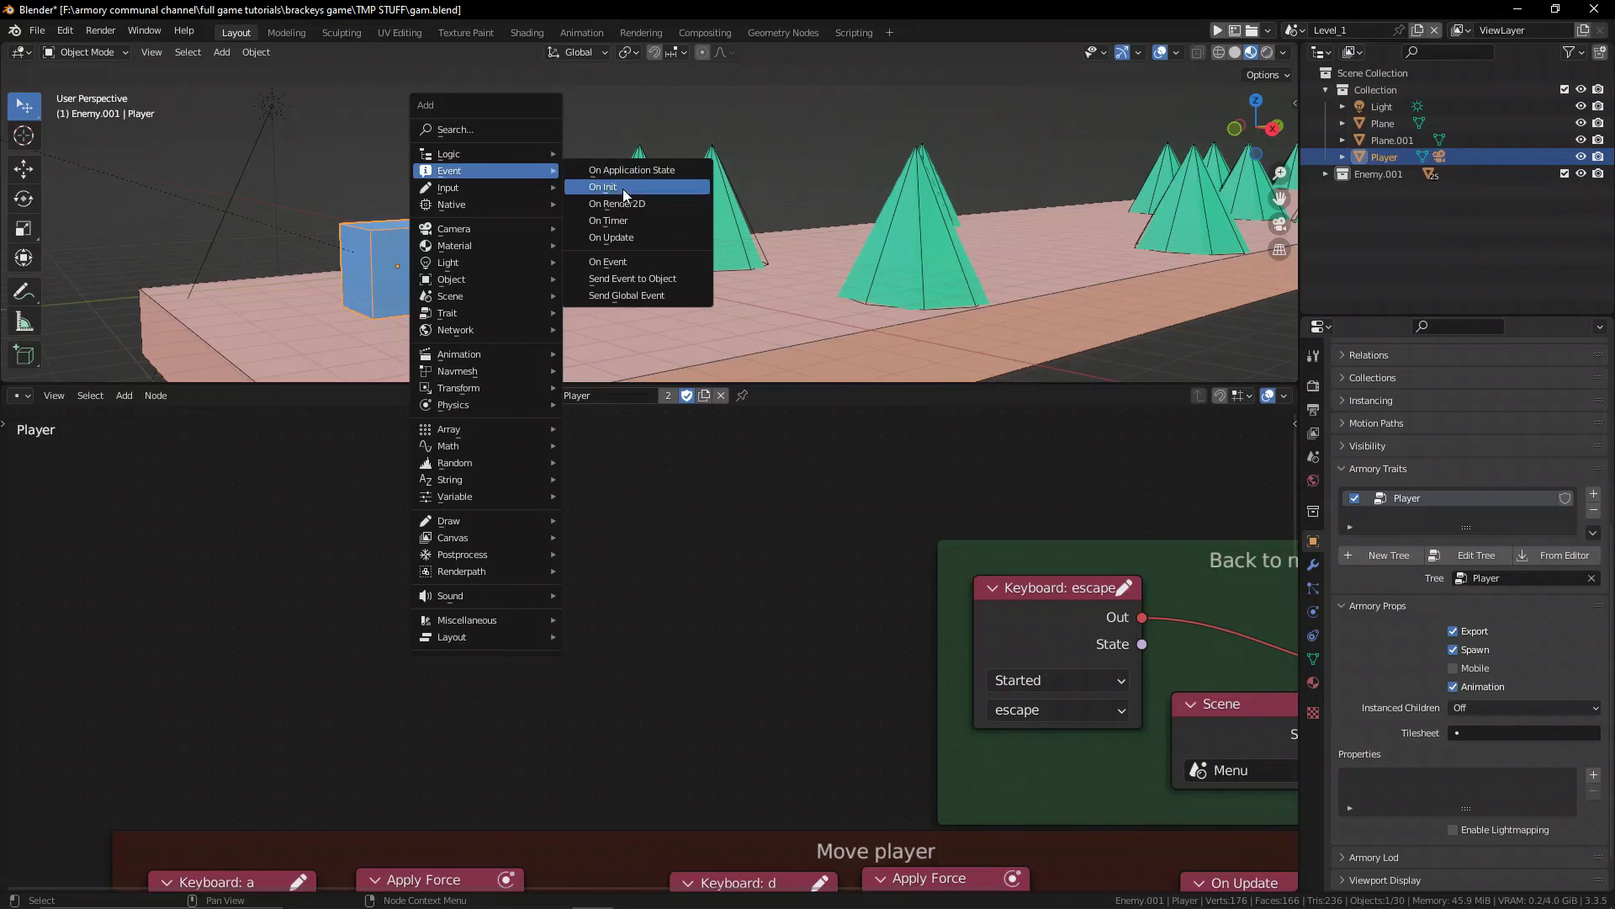
Link an On Init node into Set Object Name with name 'player'.
click(602, 186)
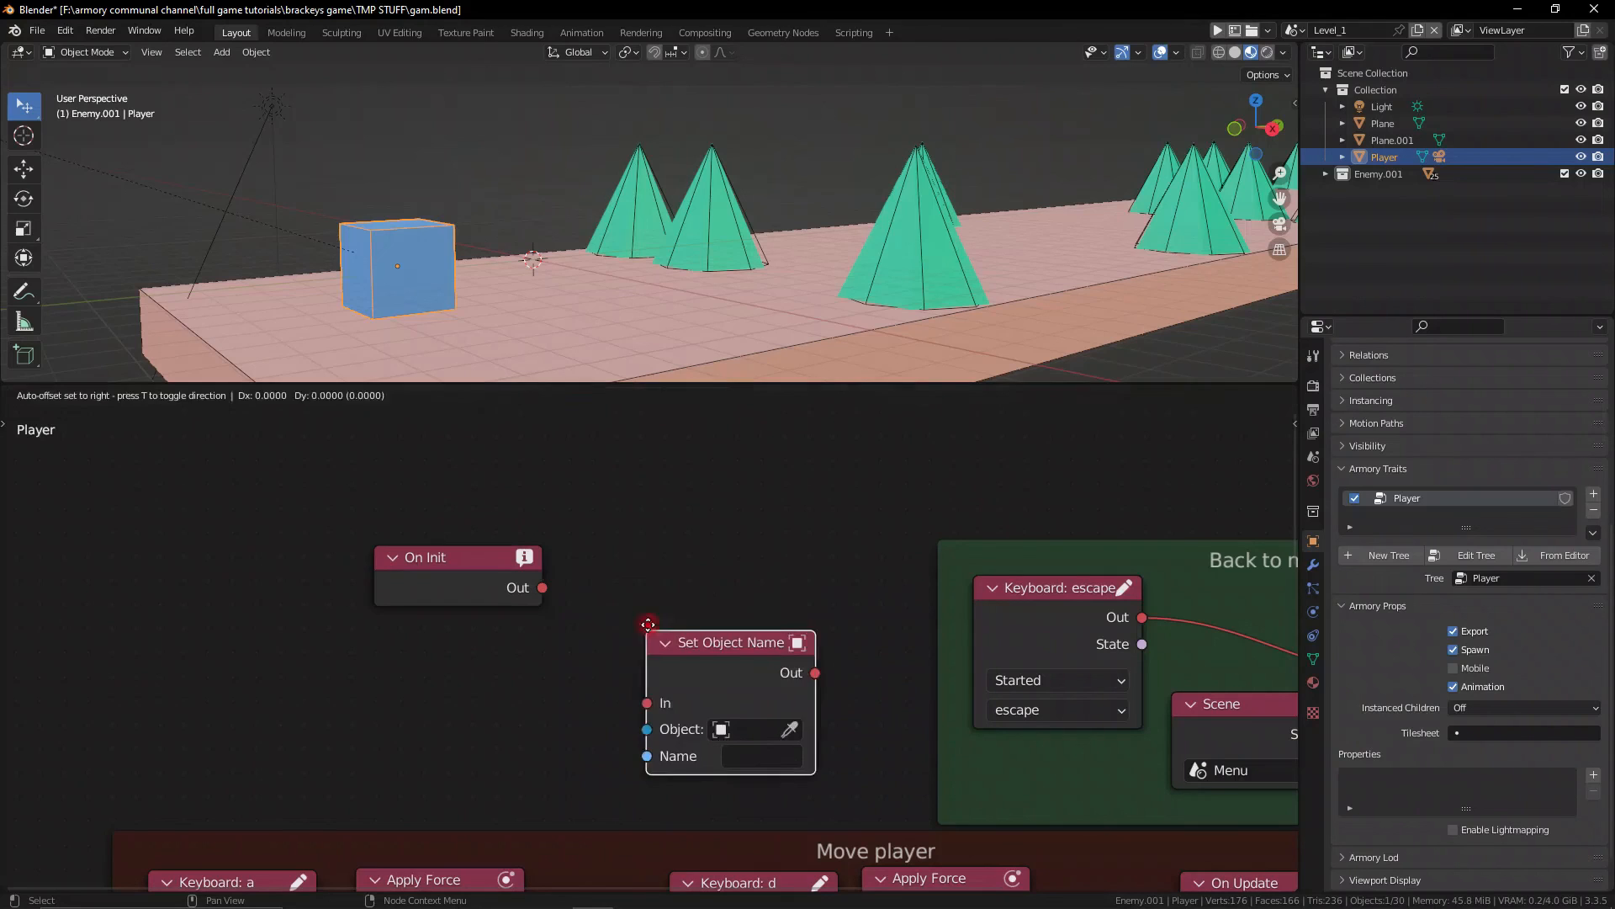
drag(730, 642, 698, 573)
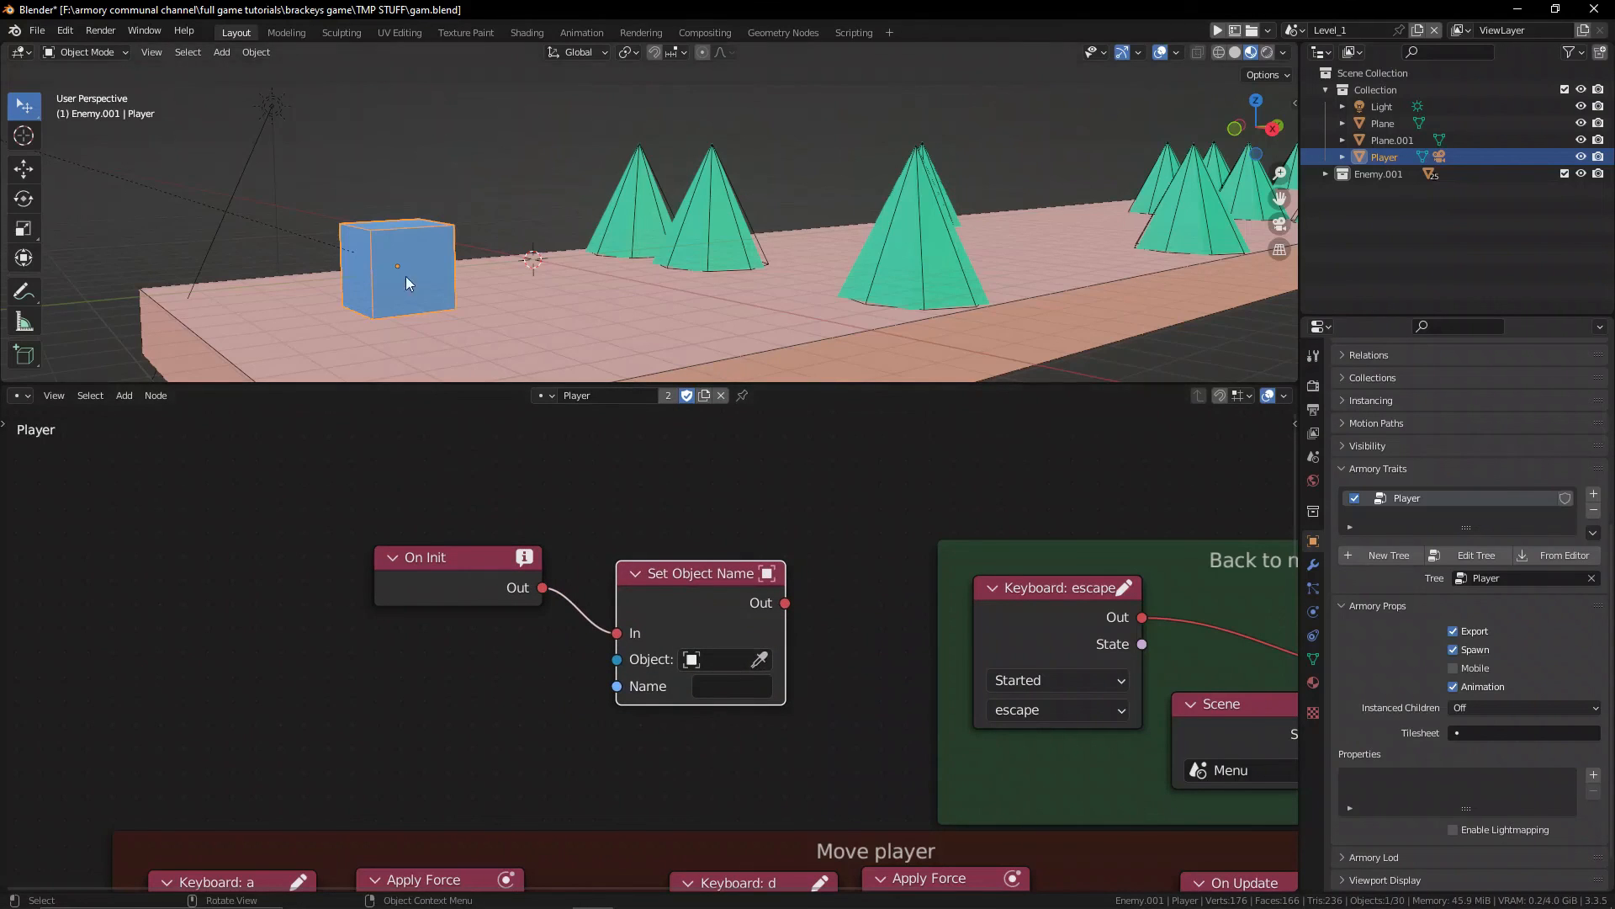
text(player)
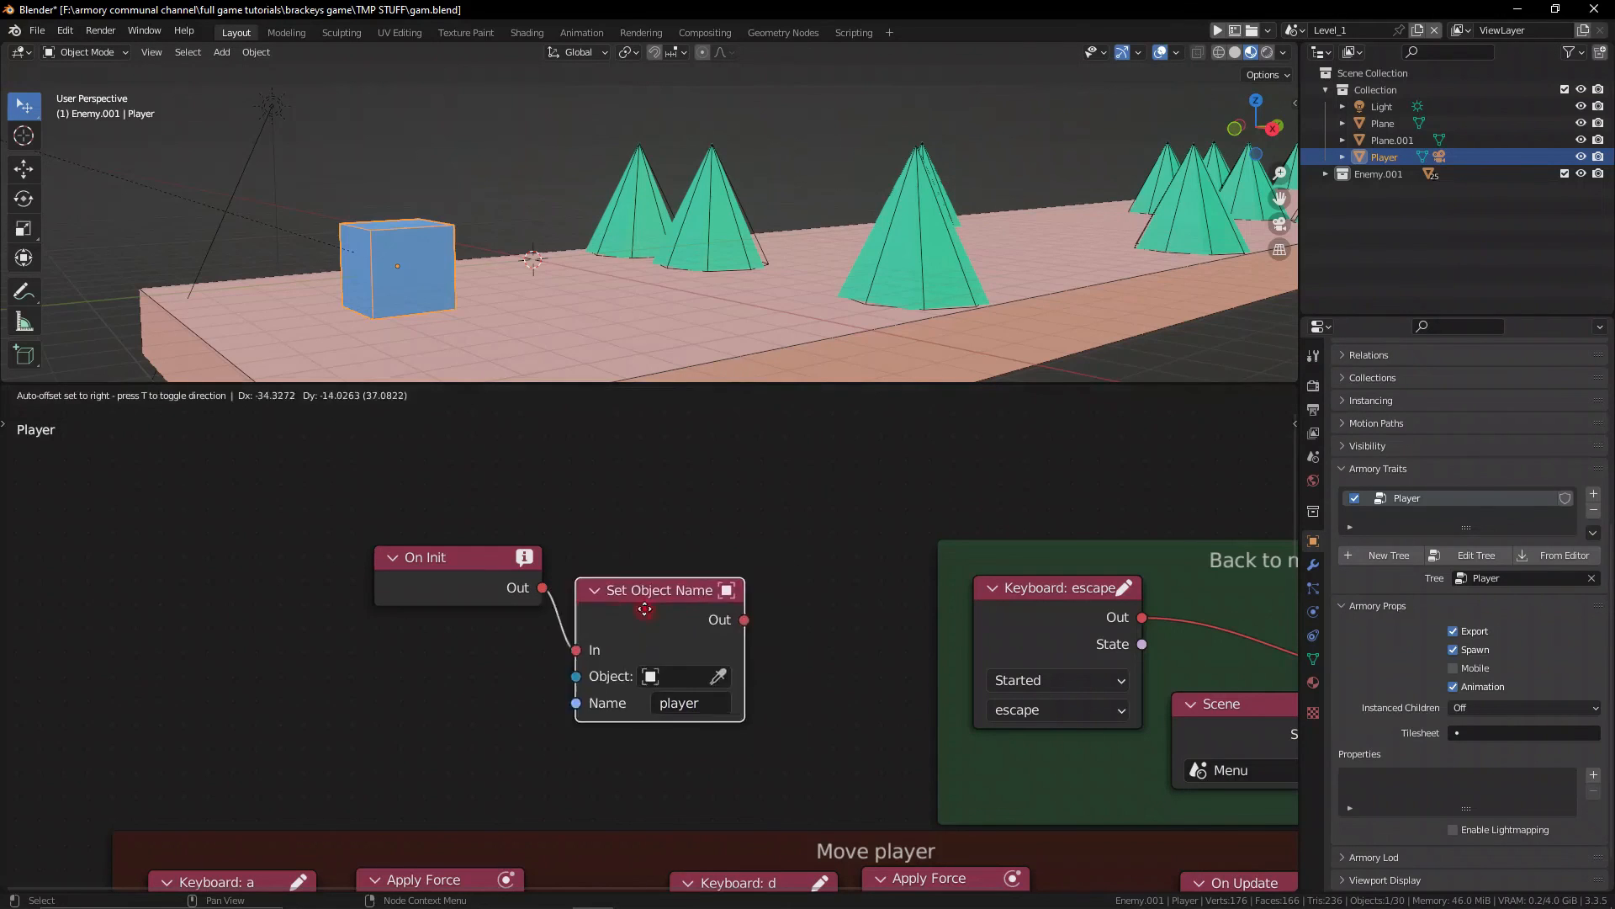
Switch to the Level_2 scene from the scene dropdown.
click(1297, 30)
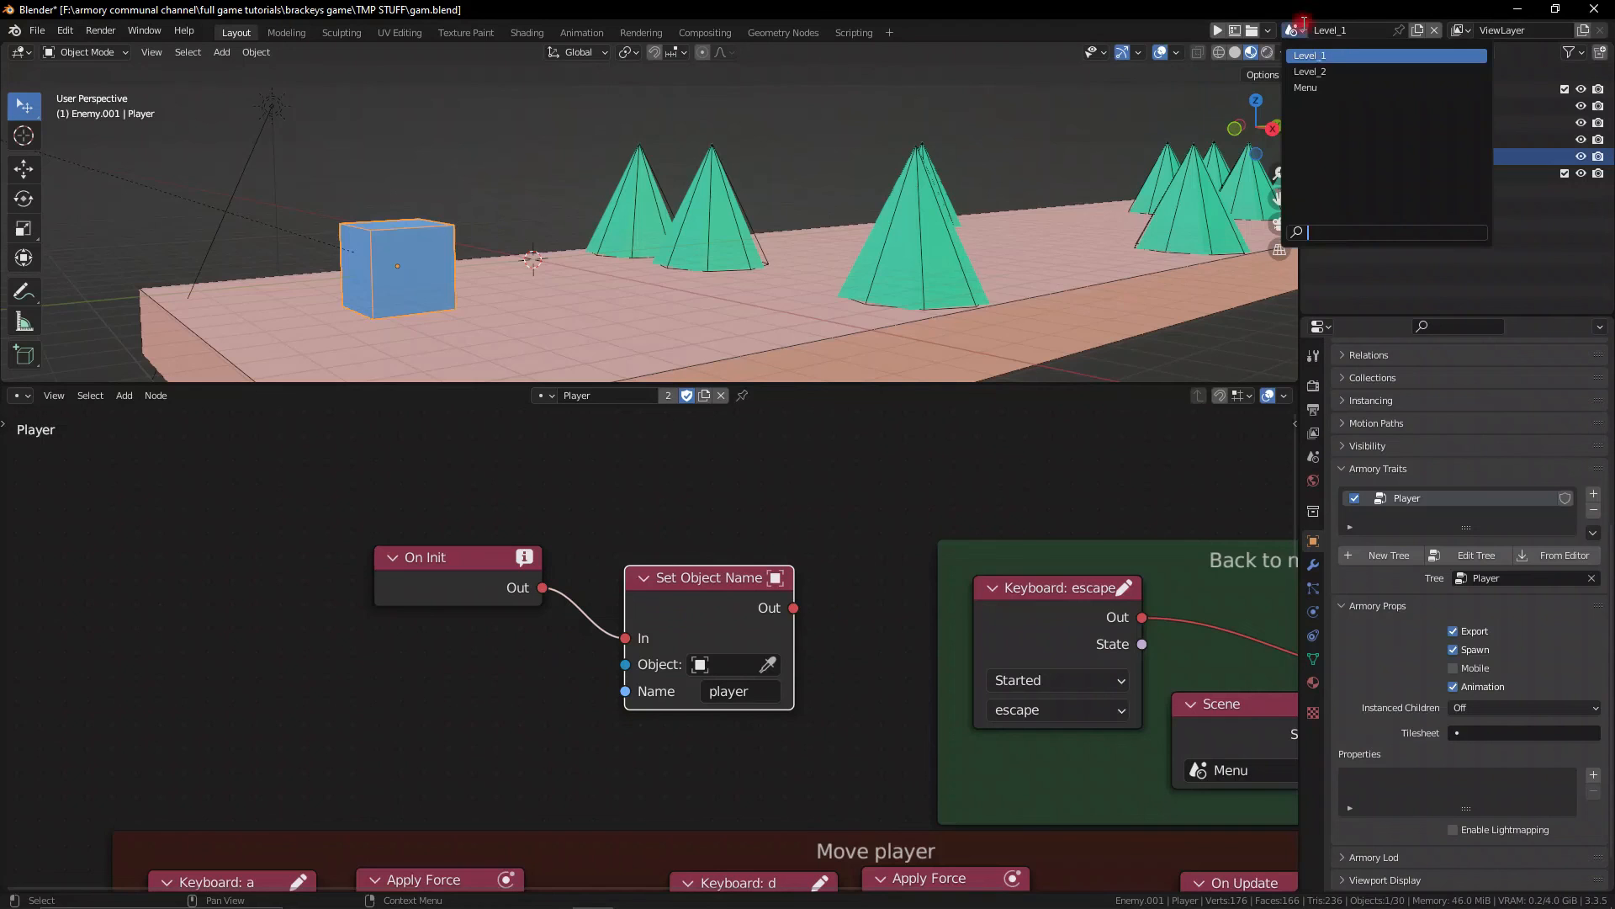
click(1309, 71)
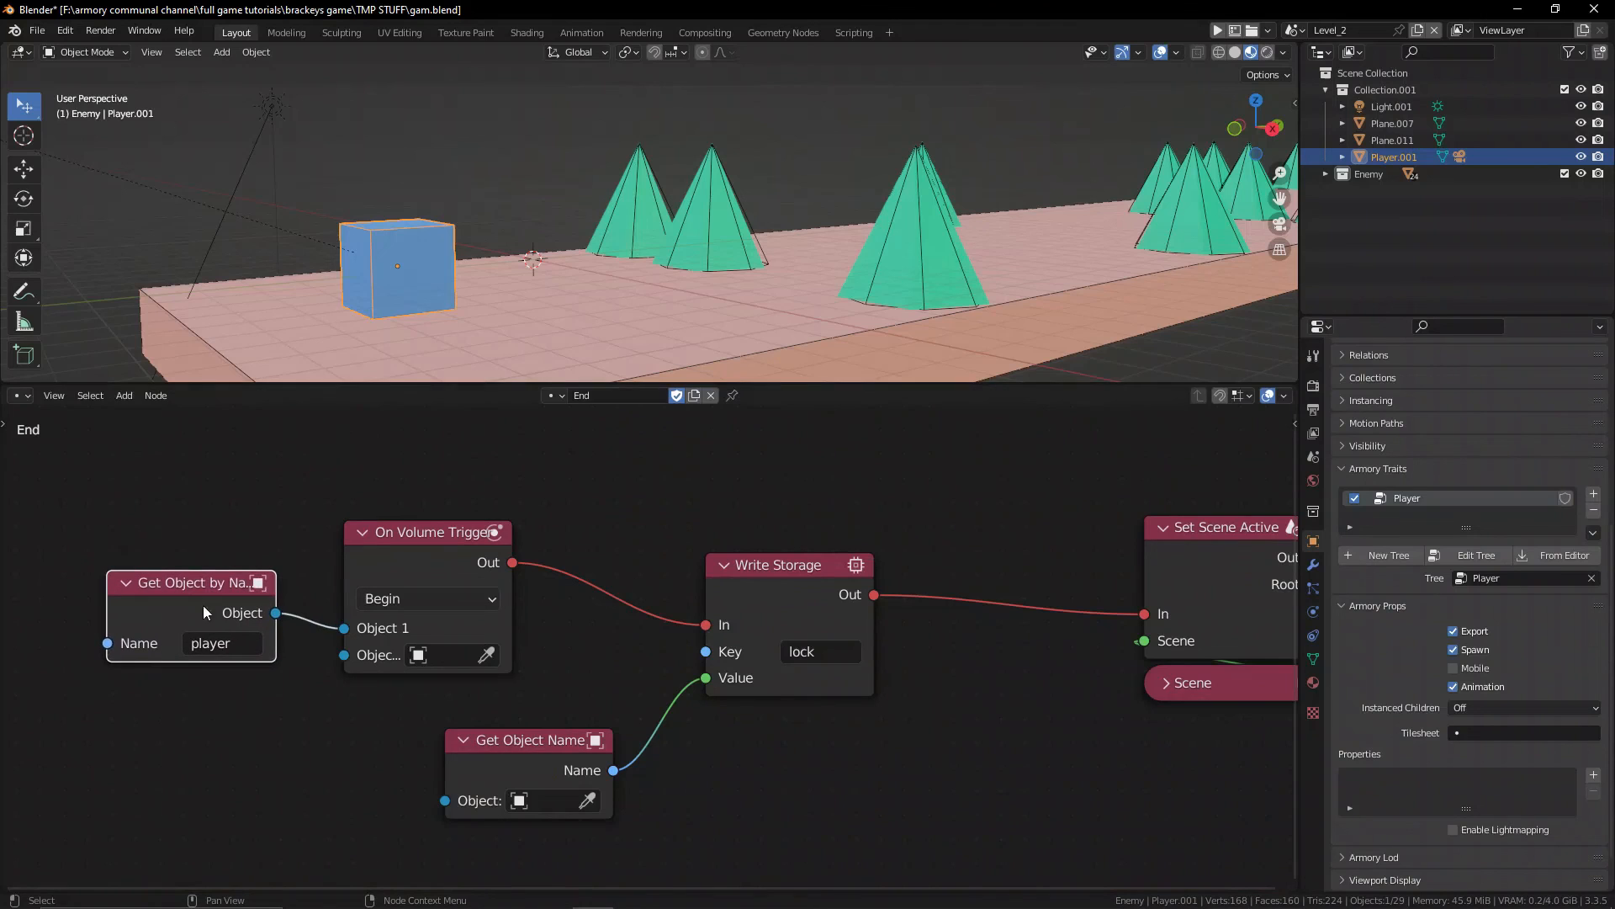
click(619, 395)
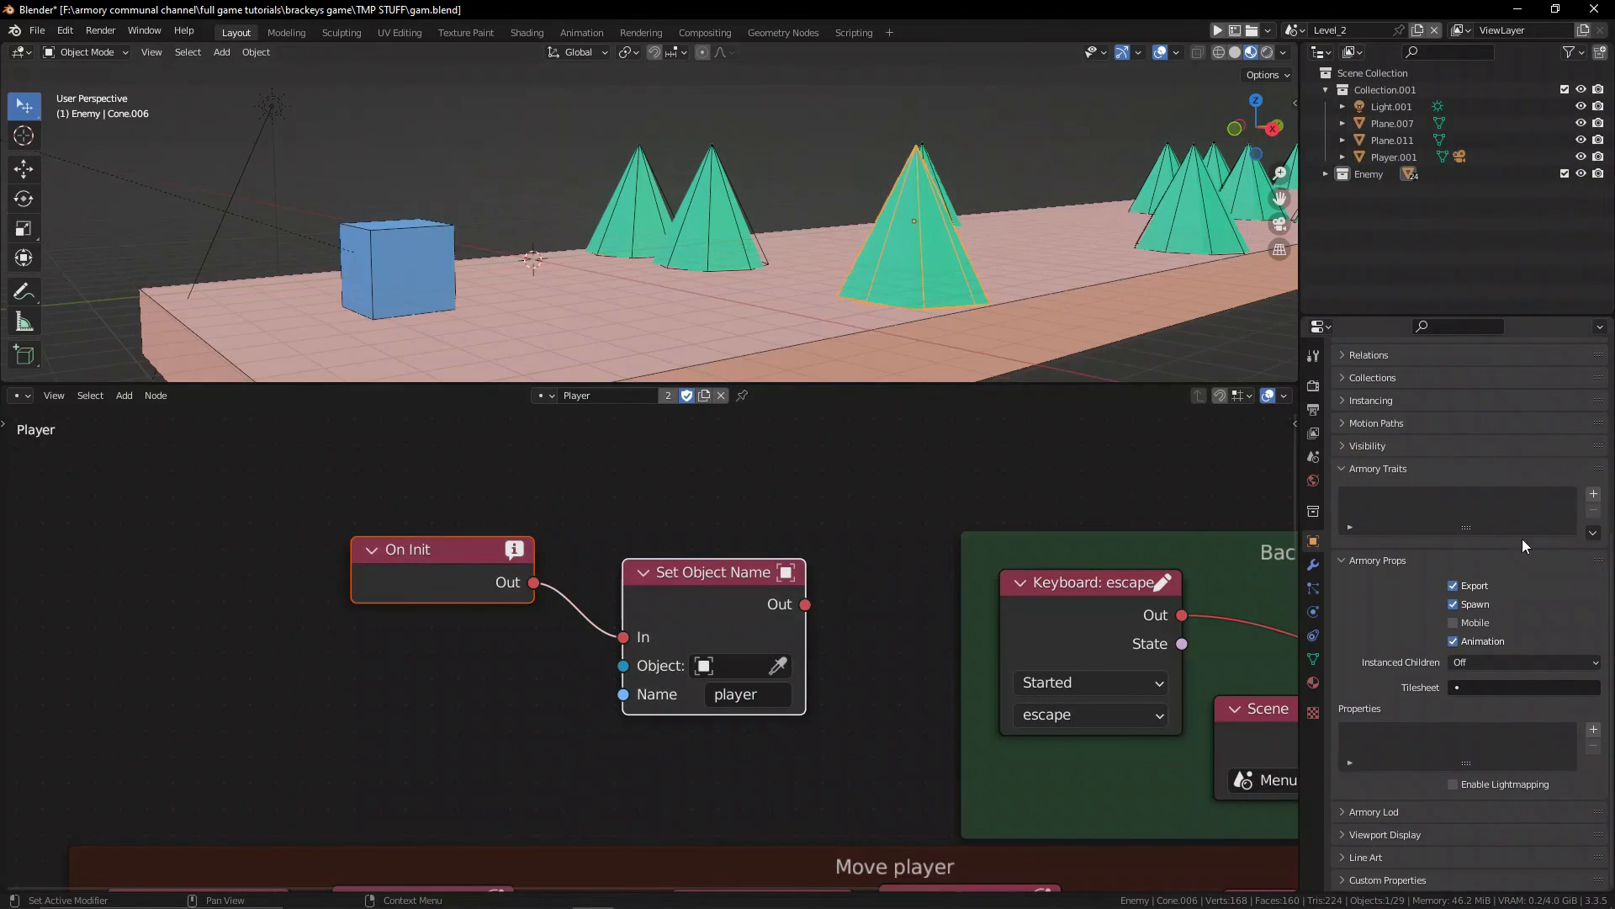
Give the selected cone a Spikes logic-tree trait, then move to the next cone.
click(1592, 492)
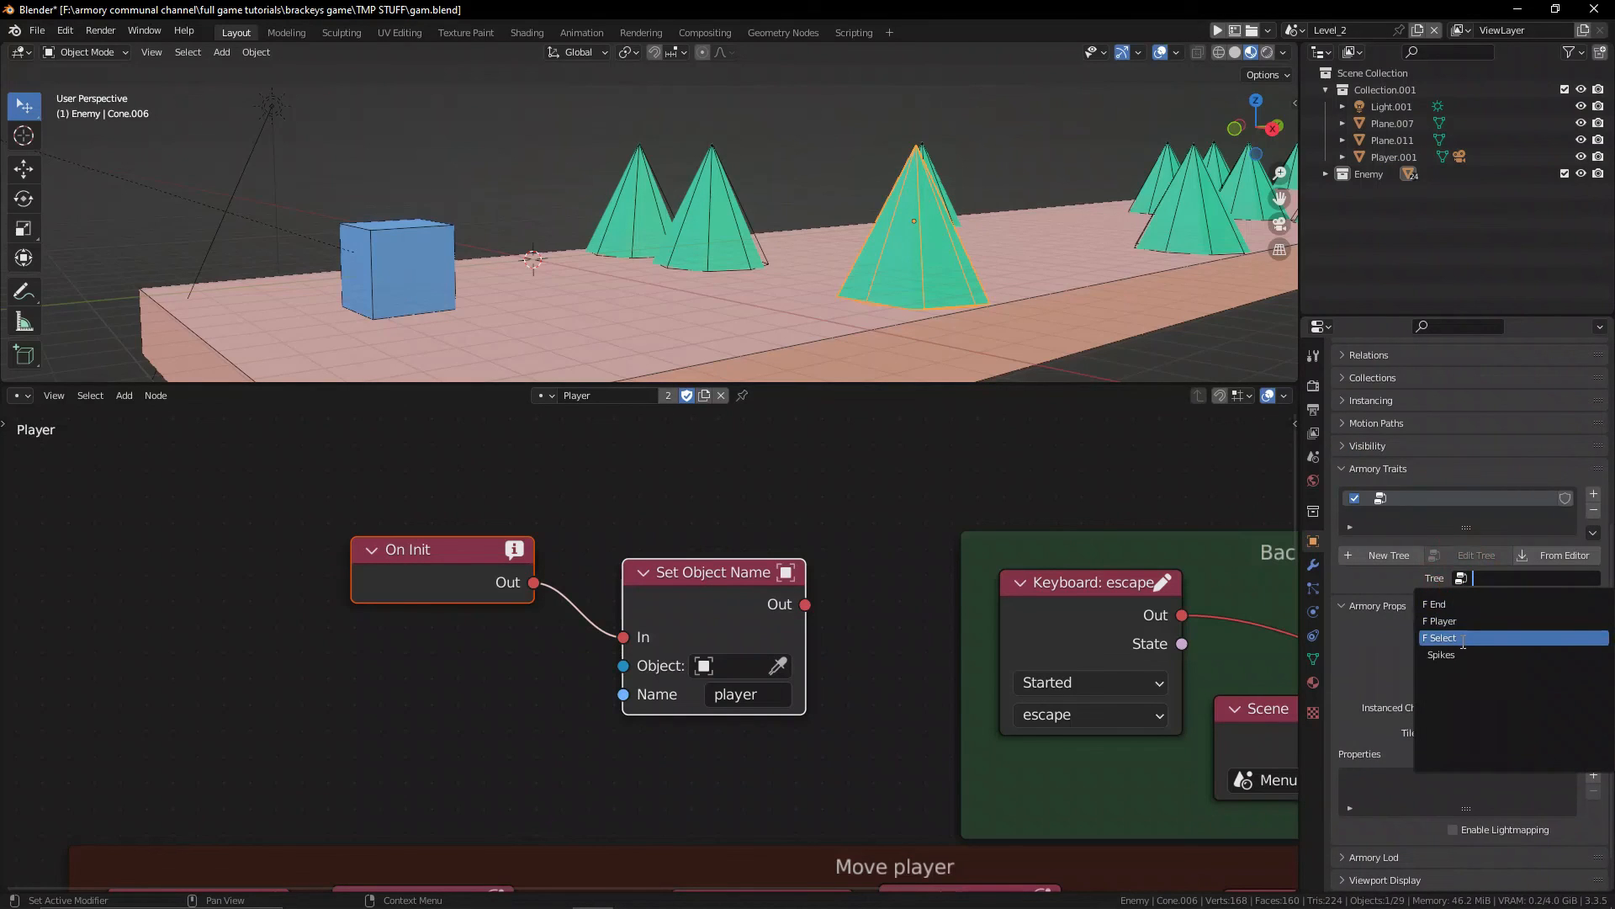
click(1442, 637)
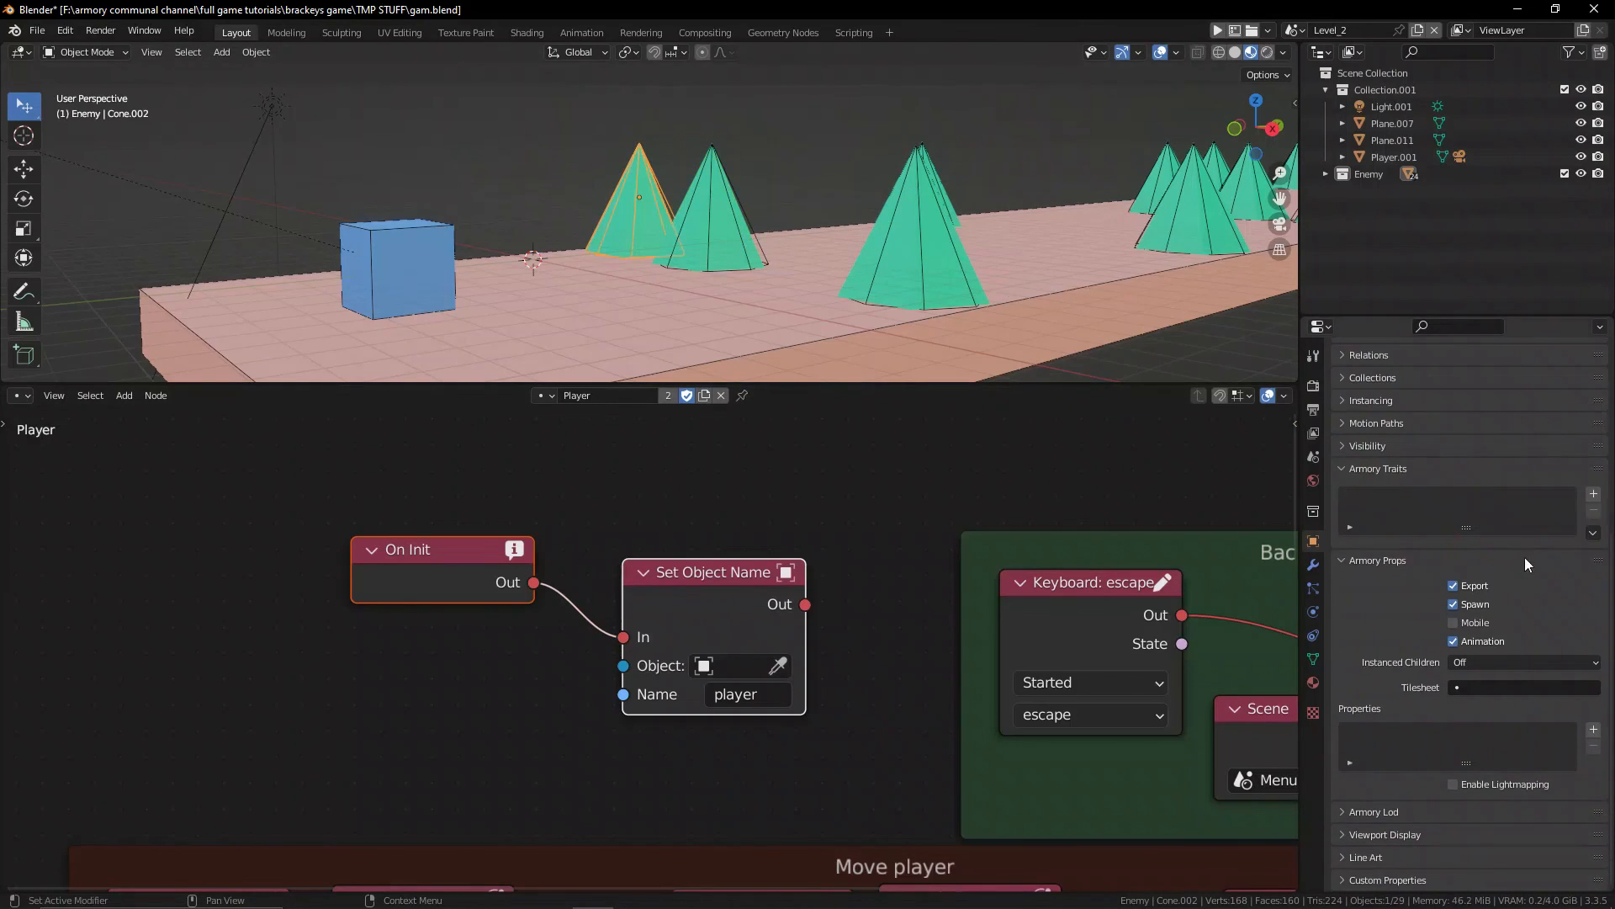
click(1591, 492)
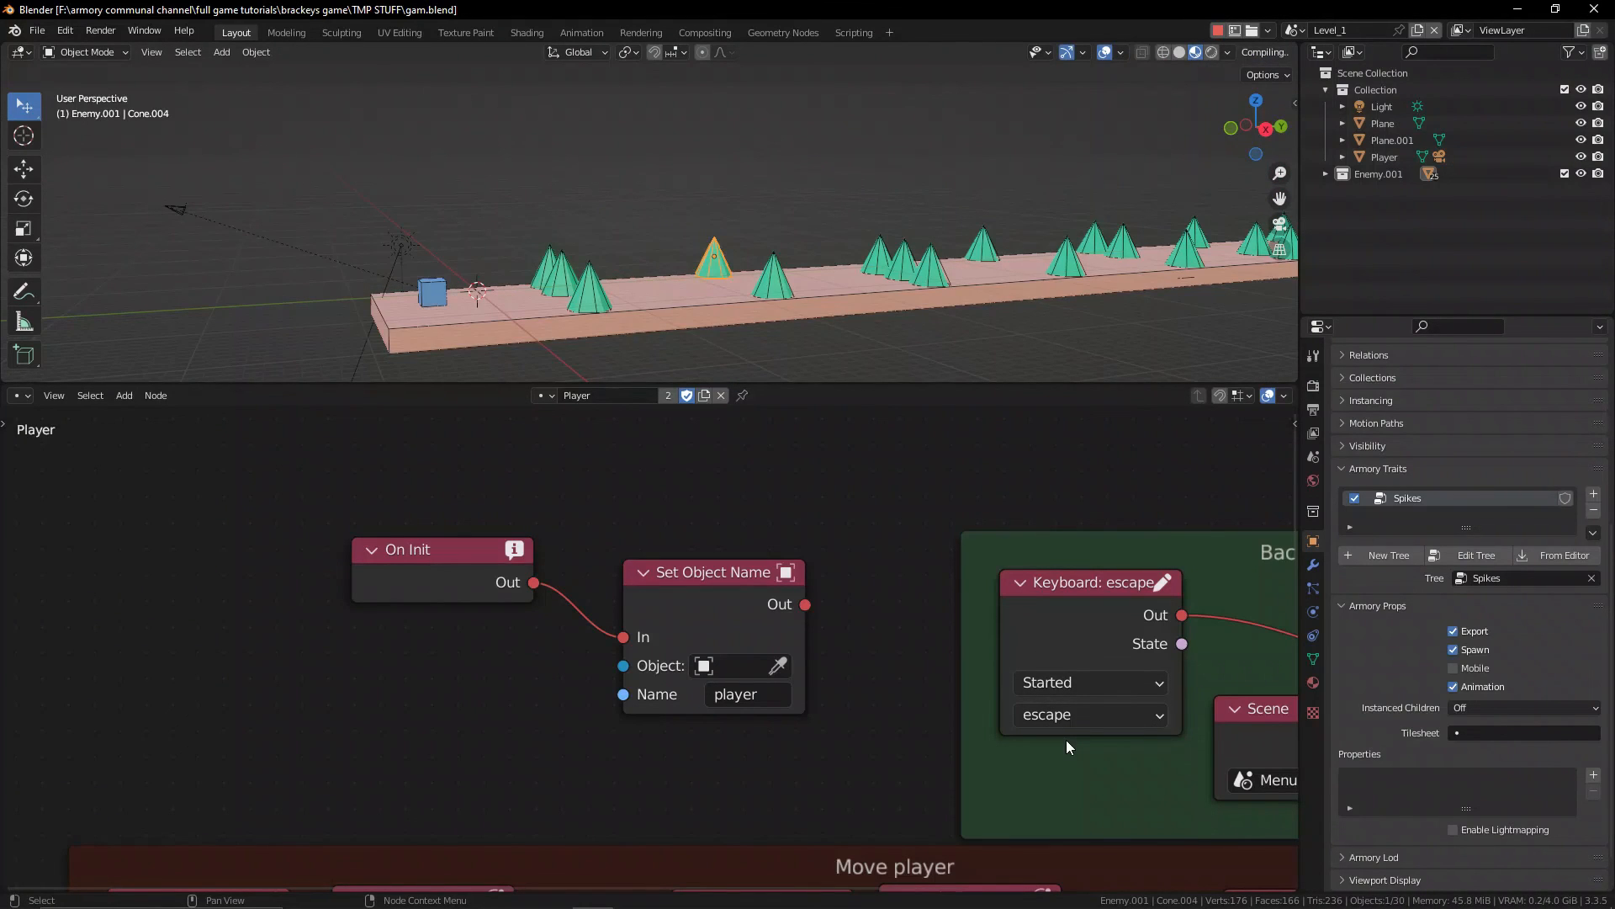
mouse_move(1062, 739)
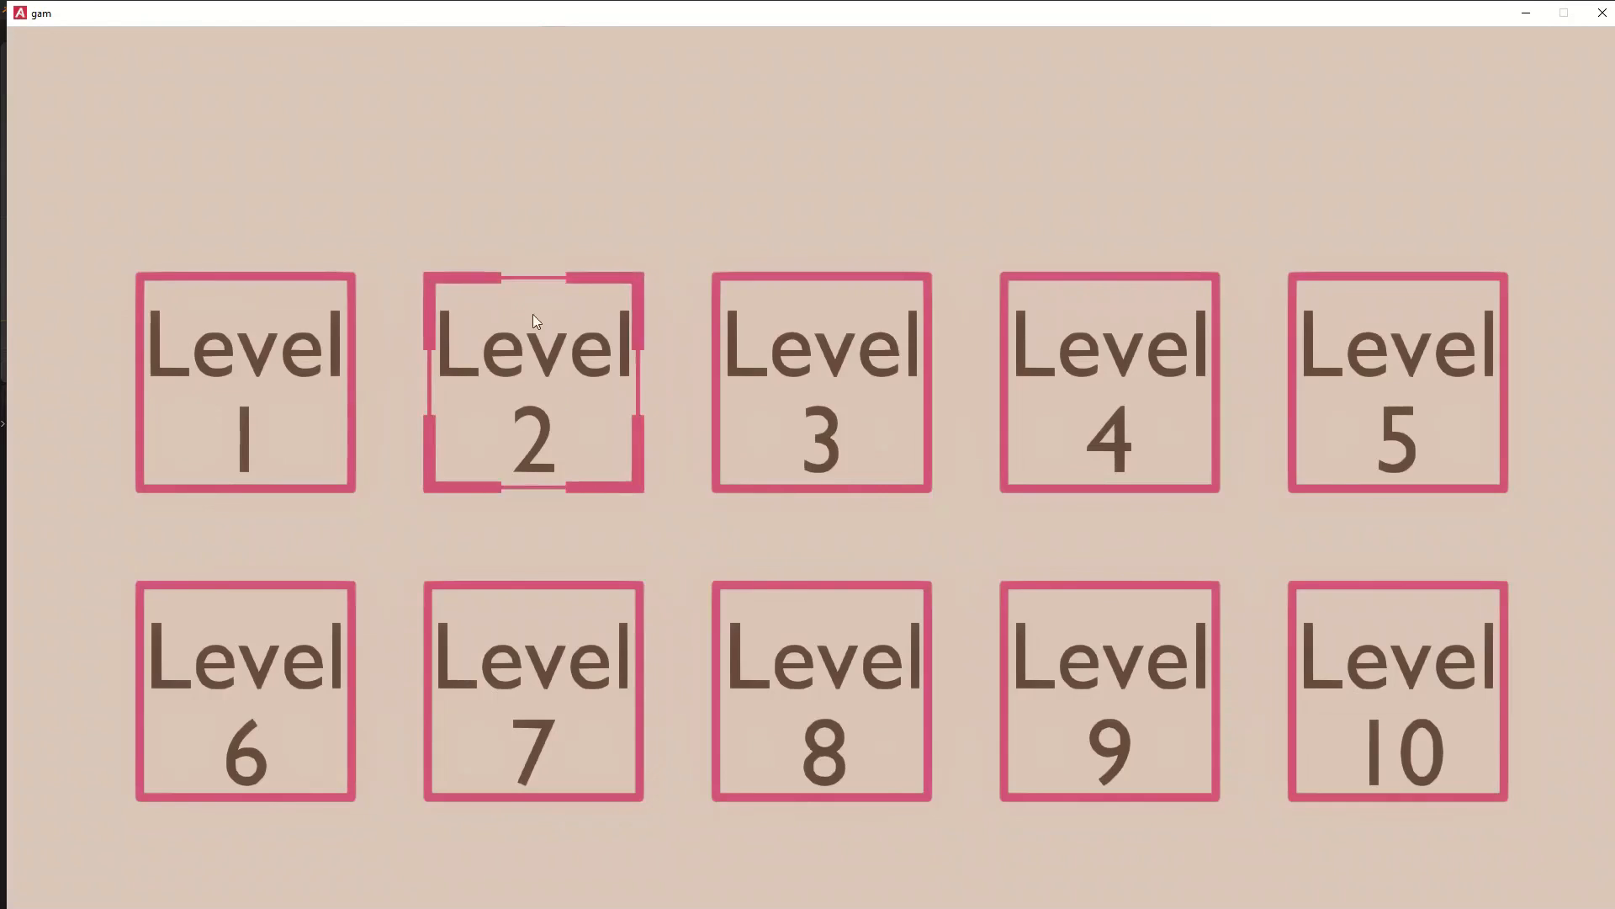
Start Level 2 from the game's level menu.
click(532, 385)
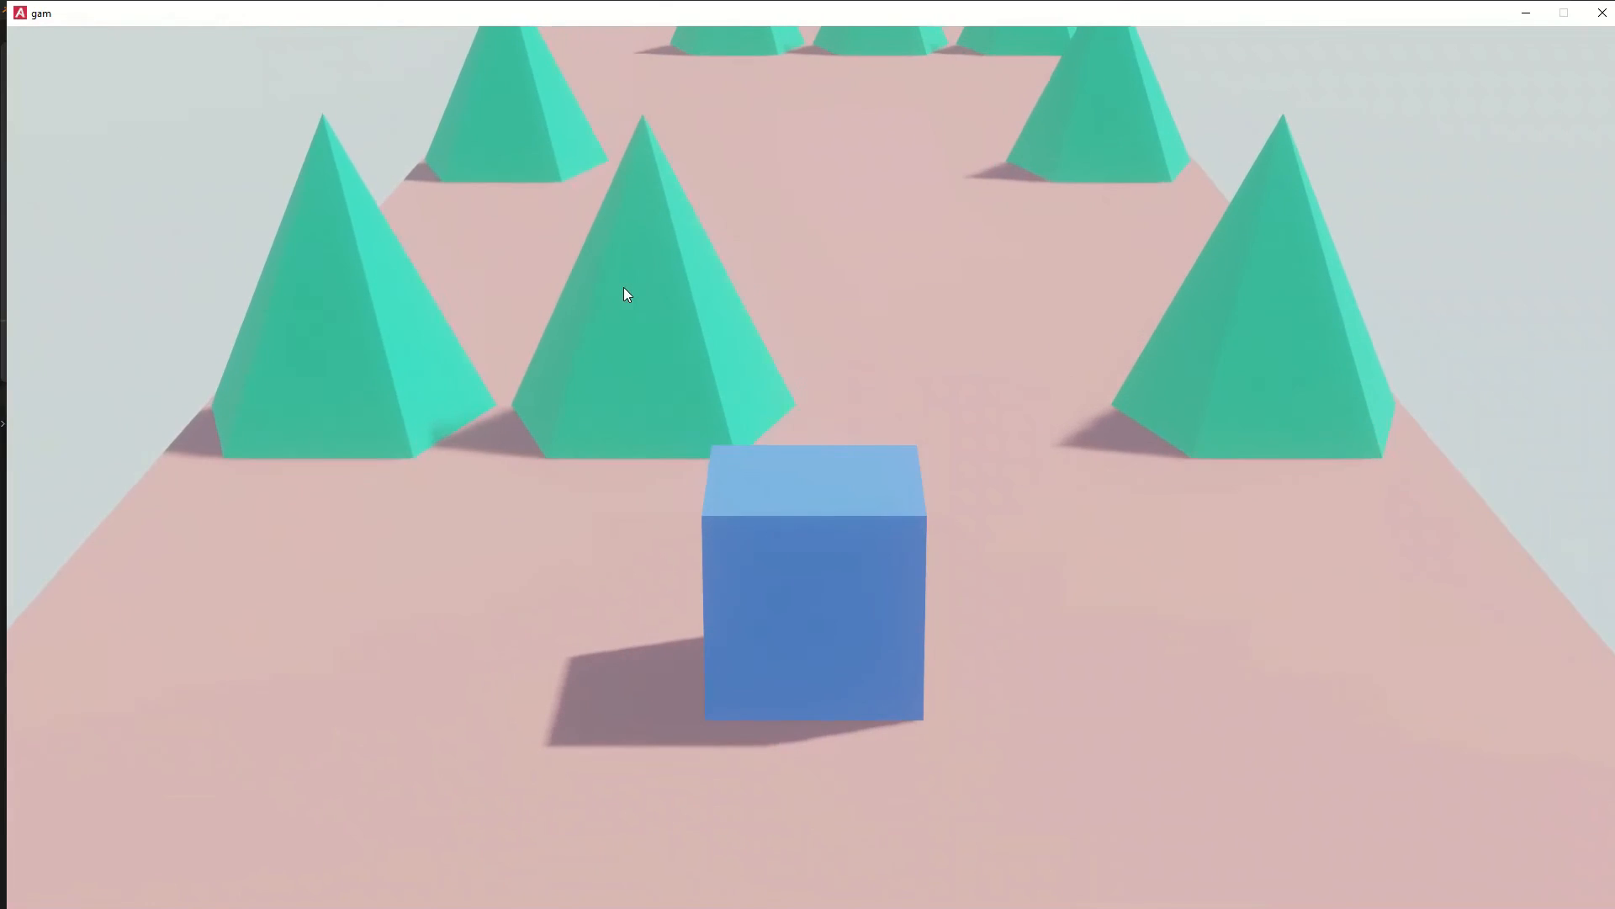